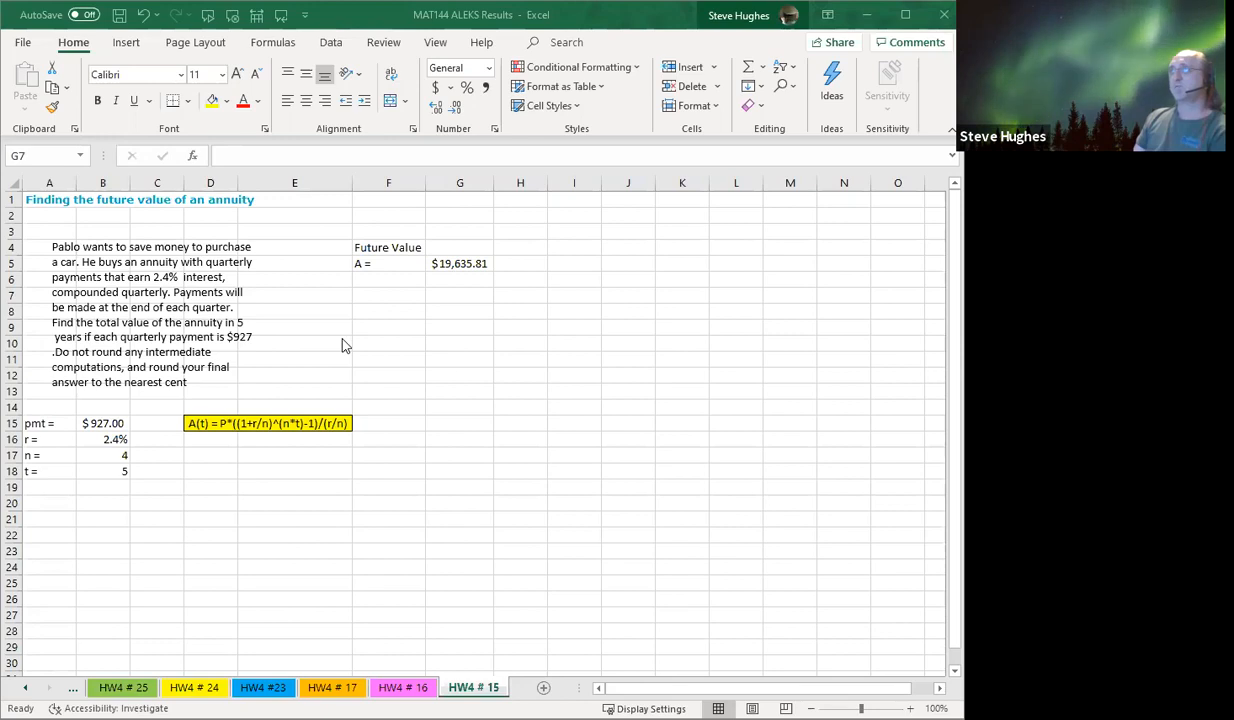
pyautogui.moveTo(325, 329)
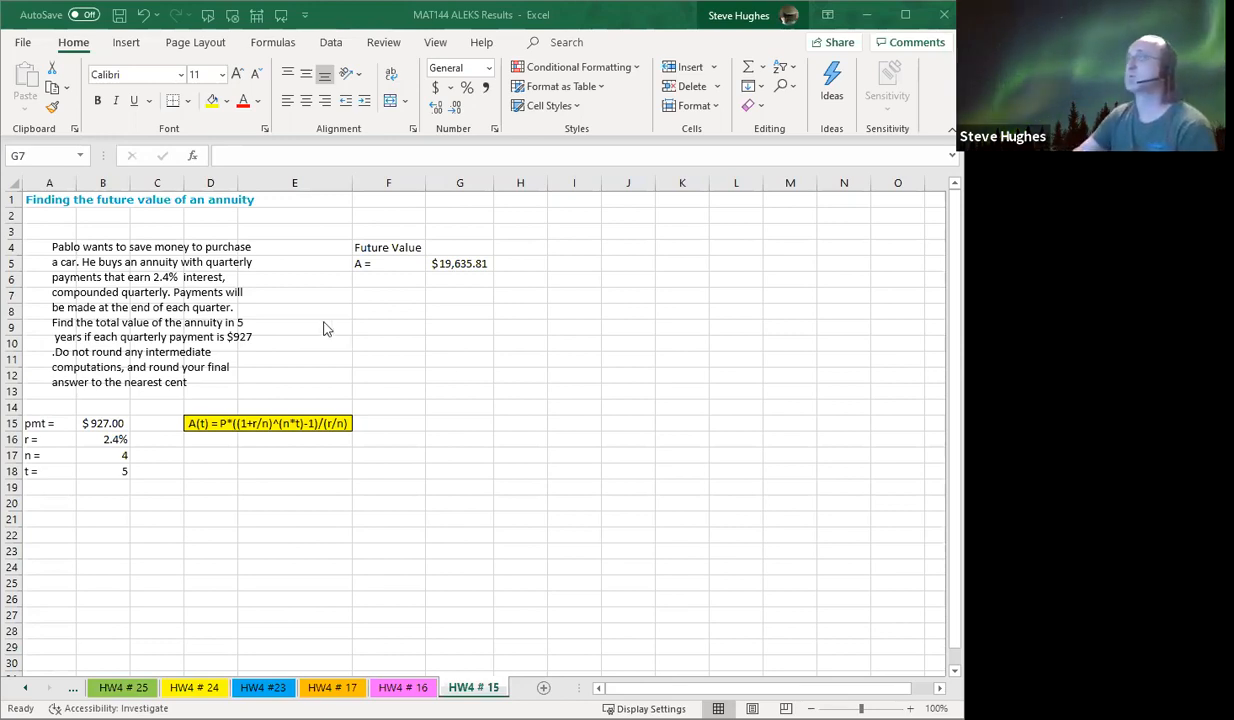
pyautogui.moveTo(569, 283)
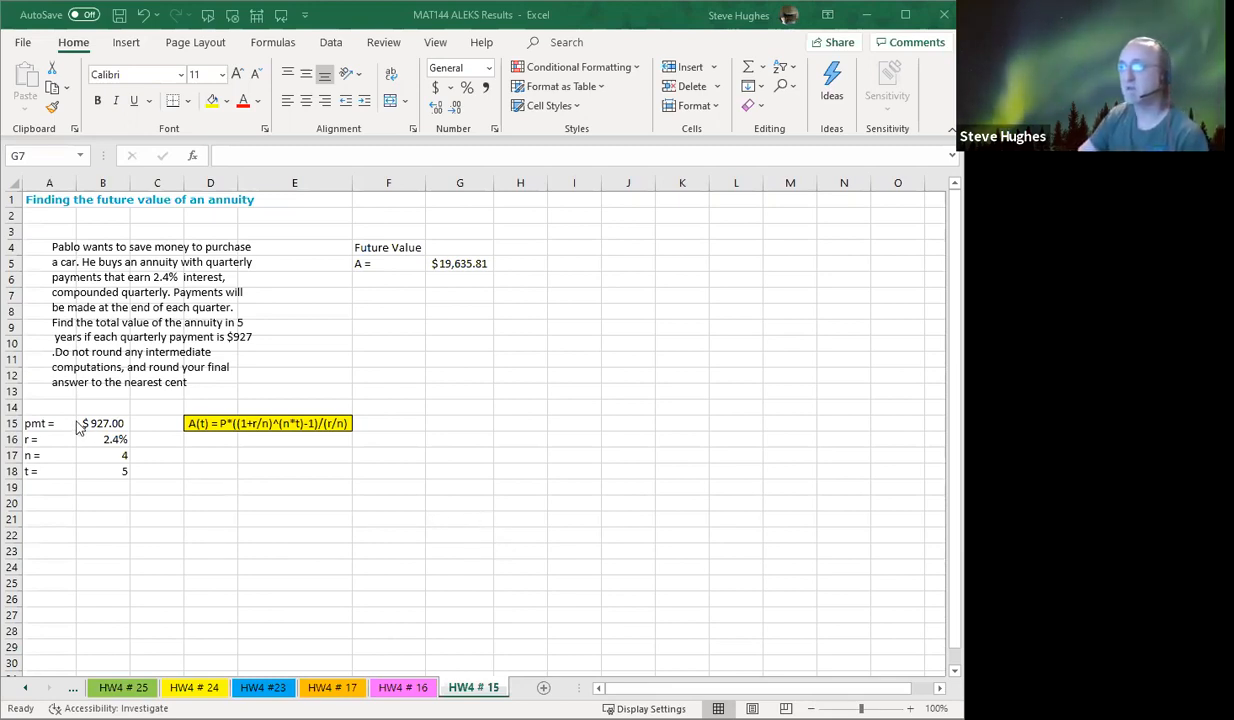
# - Check the $927 payment, then review HW4 # 16 inputs: 6500 principal, 8.6% rate, 365 periods
pyautogui.click(102, 423)
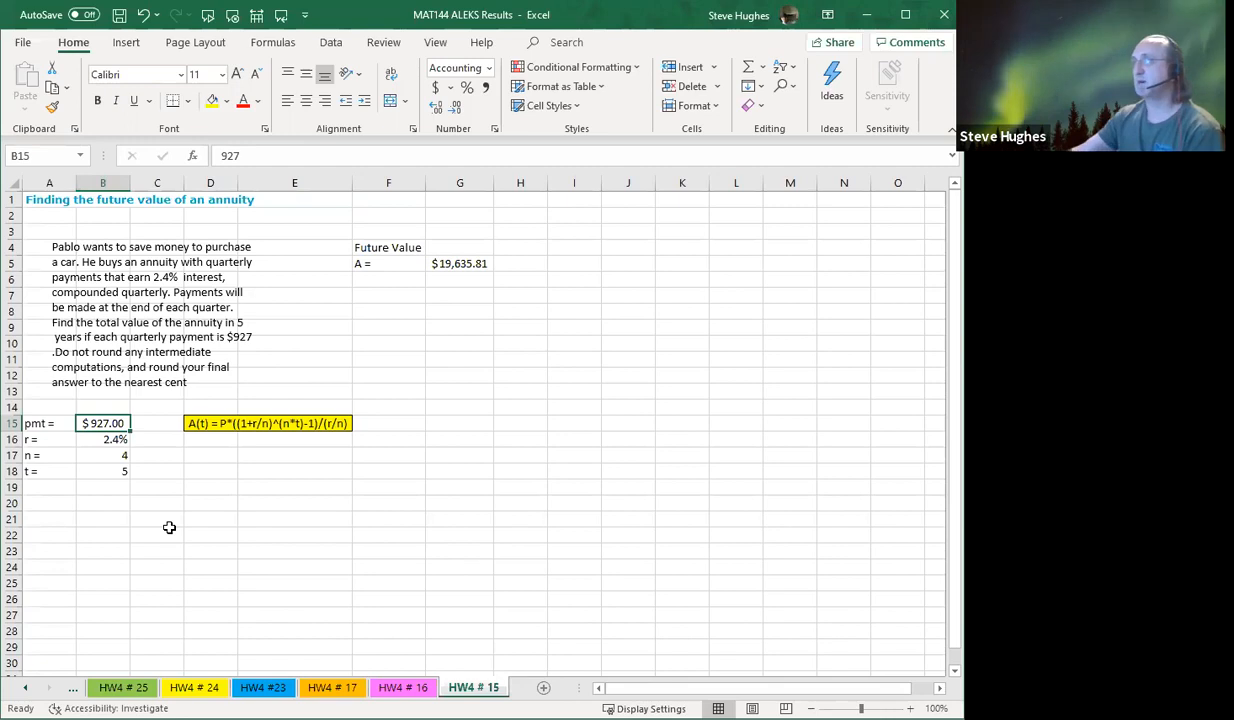
pyautogui.moveTo(411, 333)
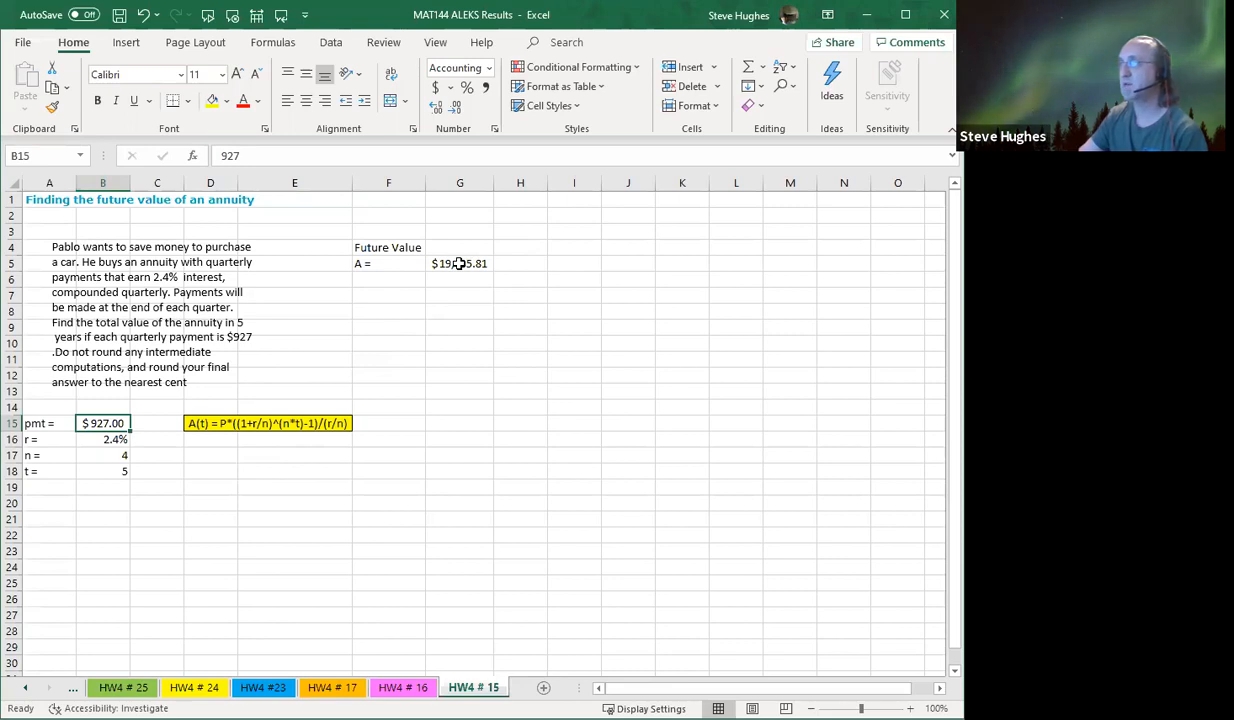
pyautogui.click(459, 263)
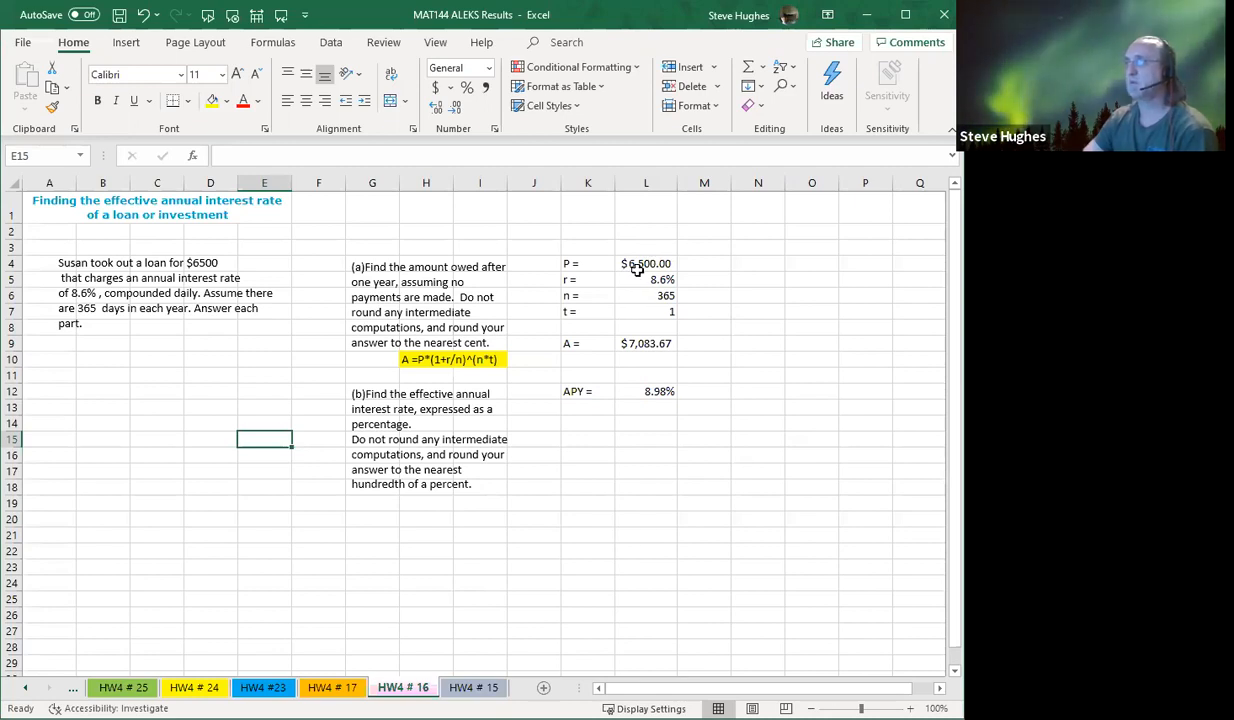
pyautogui.click(646, 263)
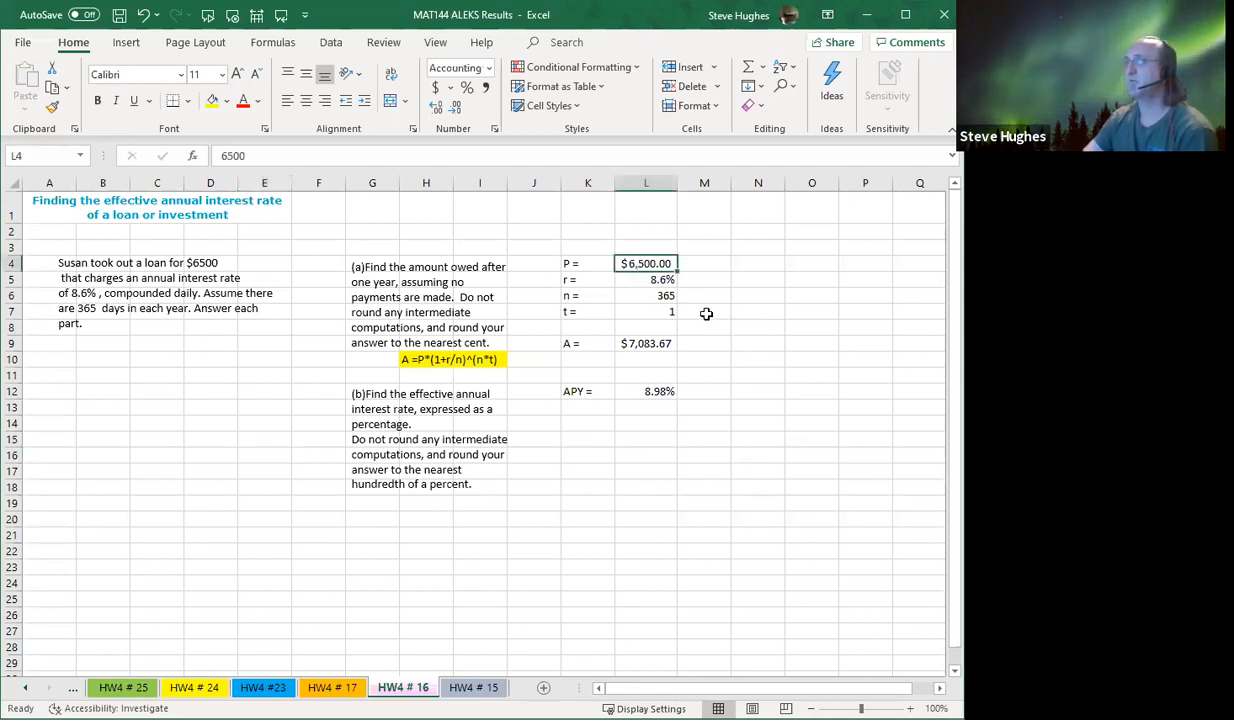
pyautogui.click(646, 279)
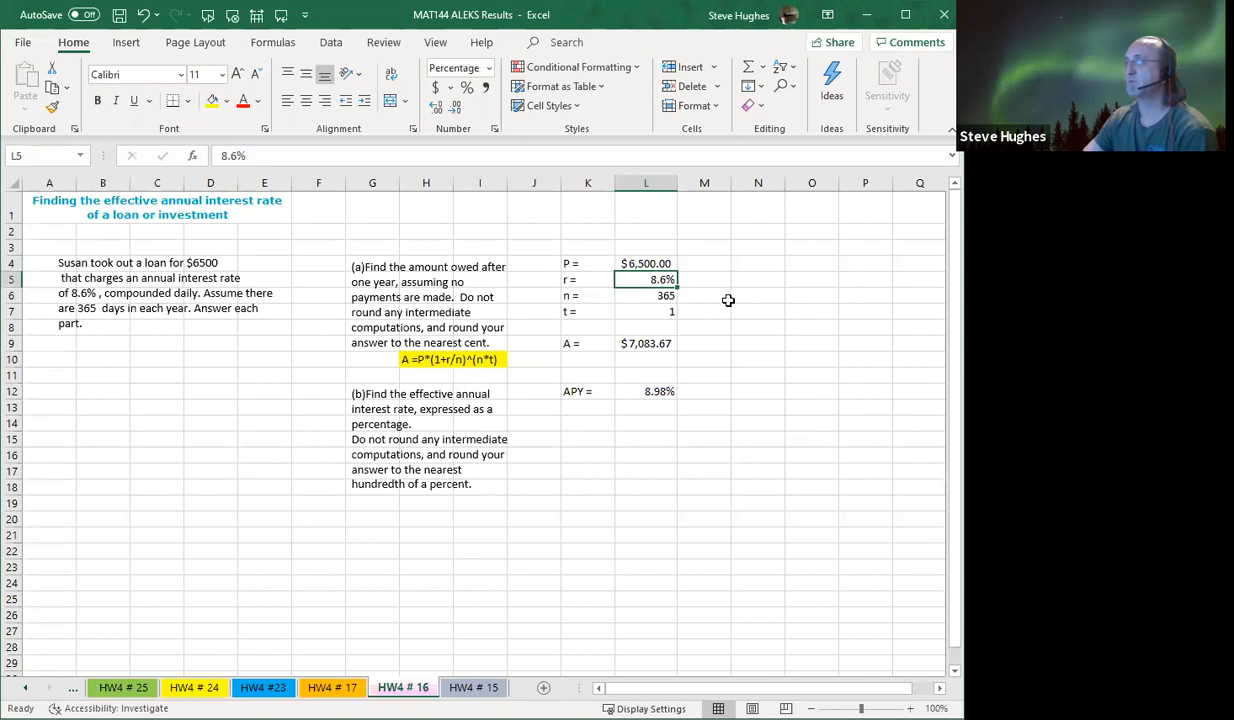
pyautogui.moveTo(706, 297)
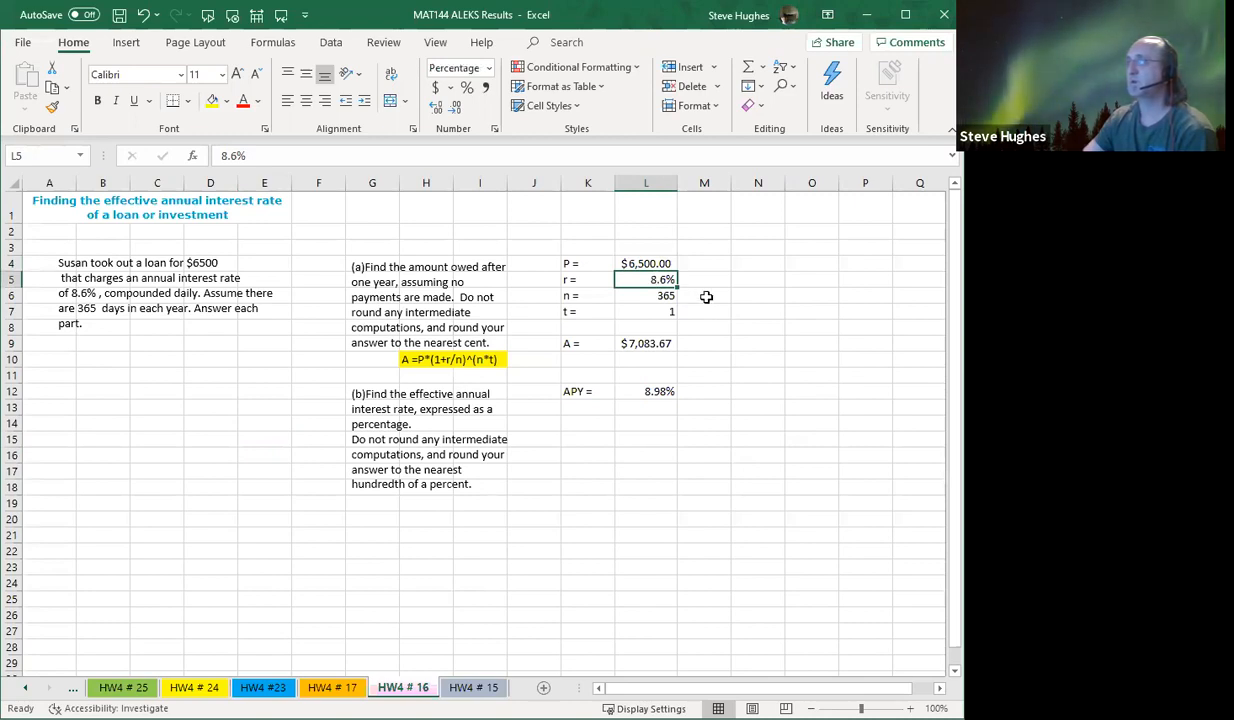
pyautogui.click(646, 295)
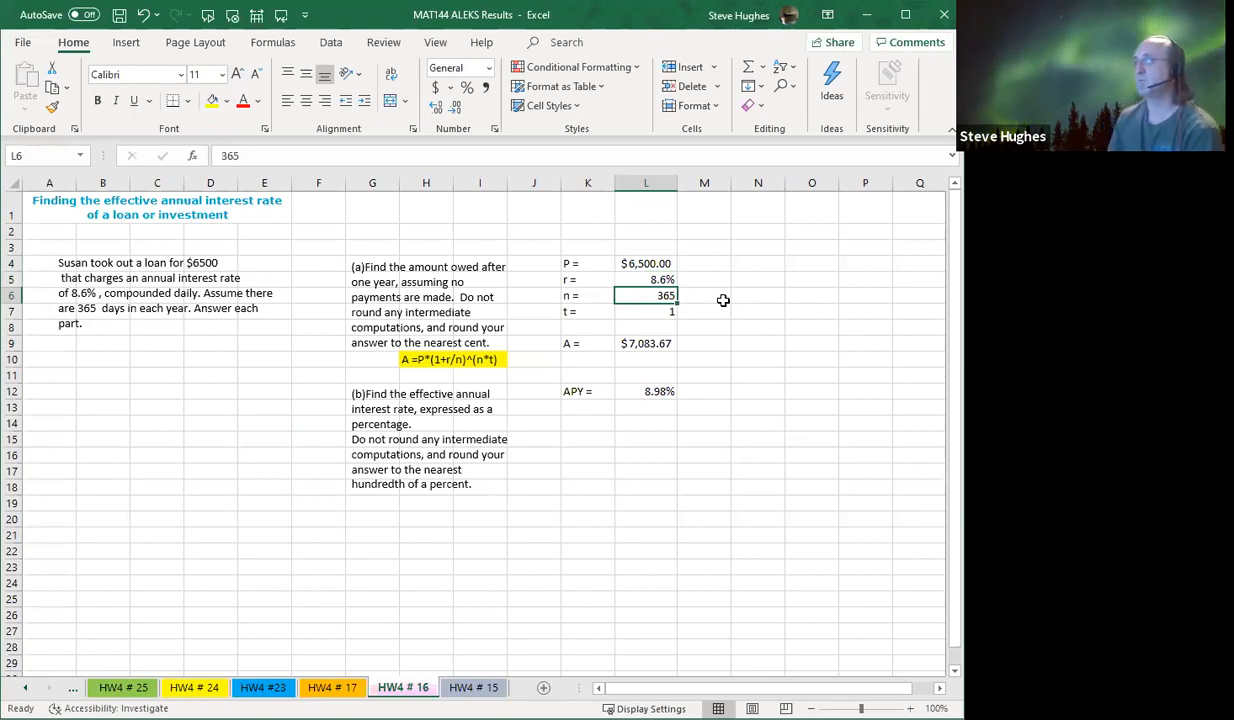
pyautogui.moveTo(656, 334)
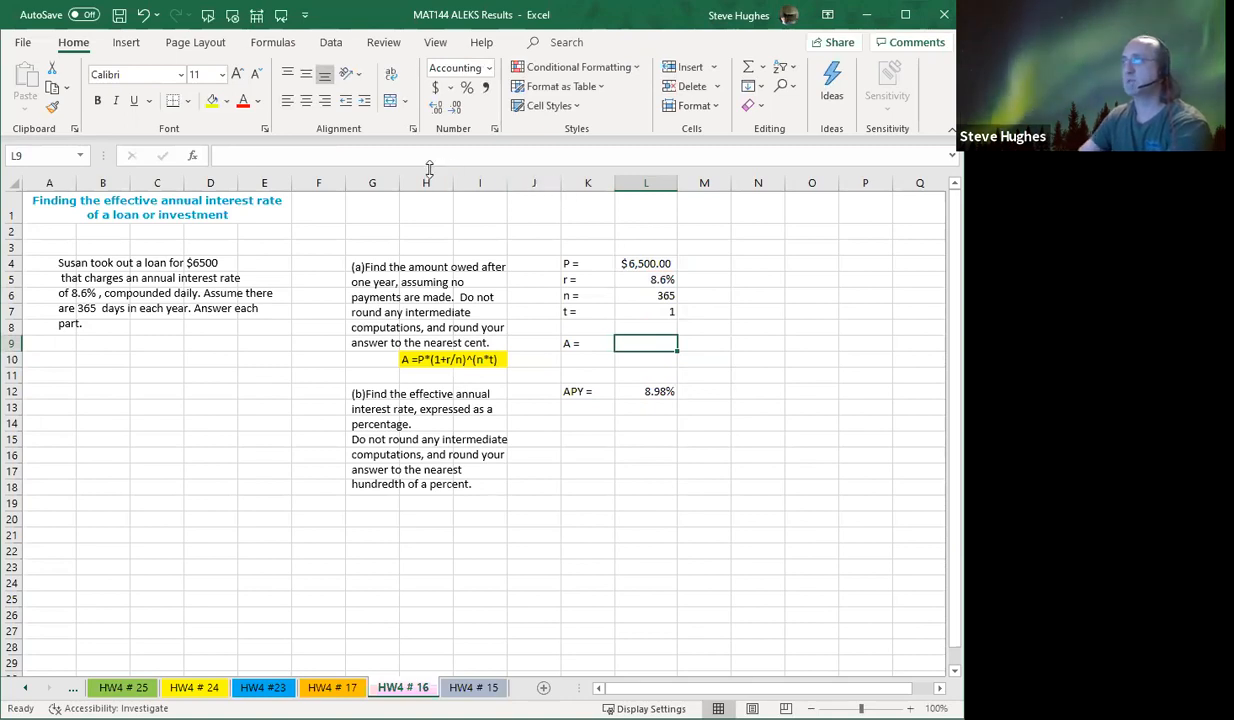
pyautogui.moveTo(430, 165)
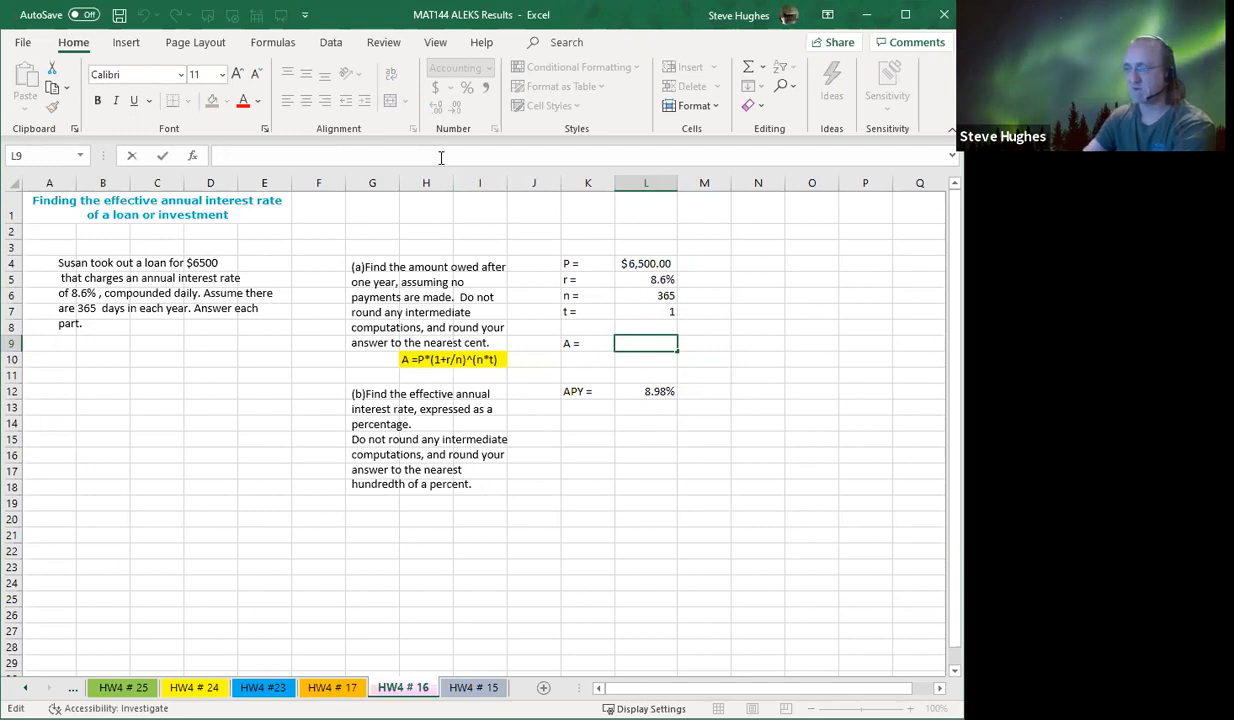
# - Enter =L4*(1+L5/L6)^(L6*L7) in L9 using cell references for P, r, n and t
pyautogui.write('=L4')
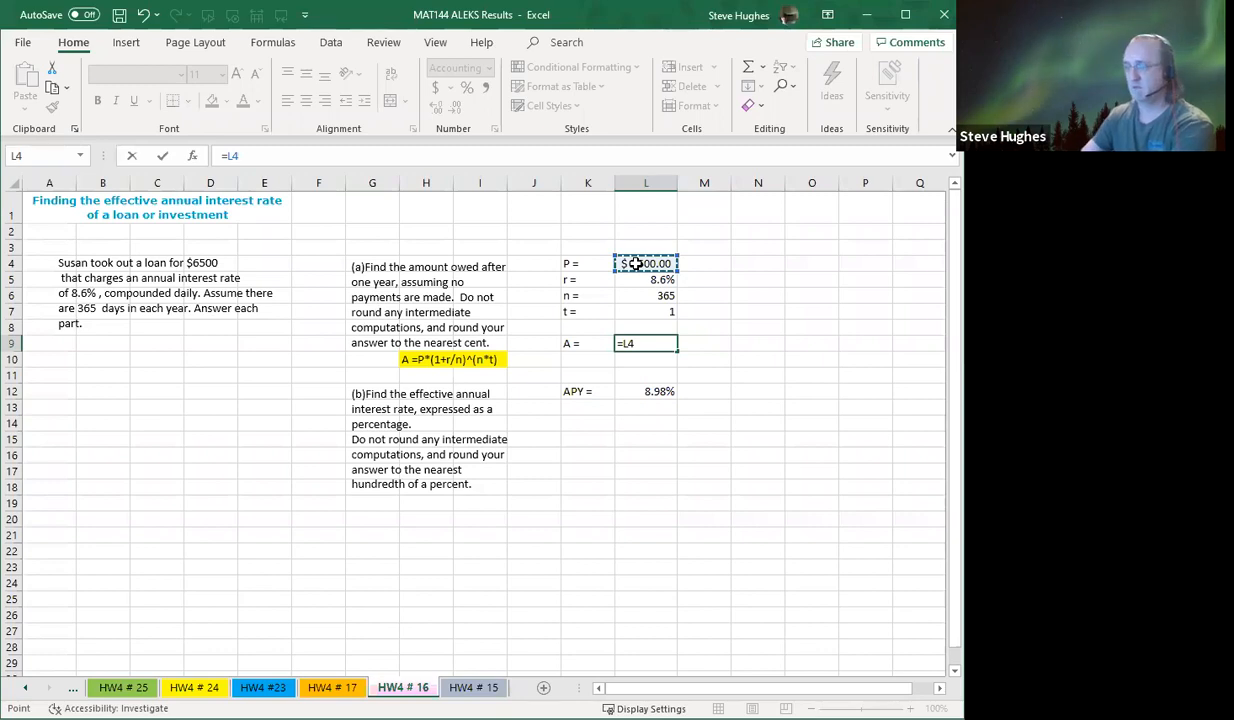
pyautogui.write('*')
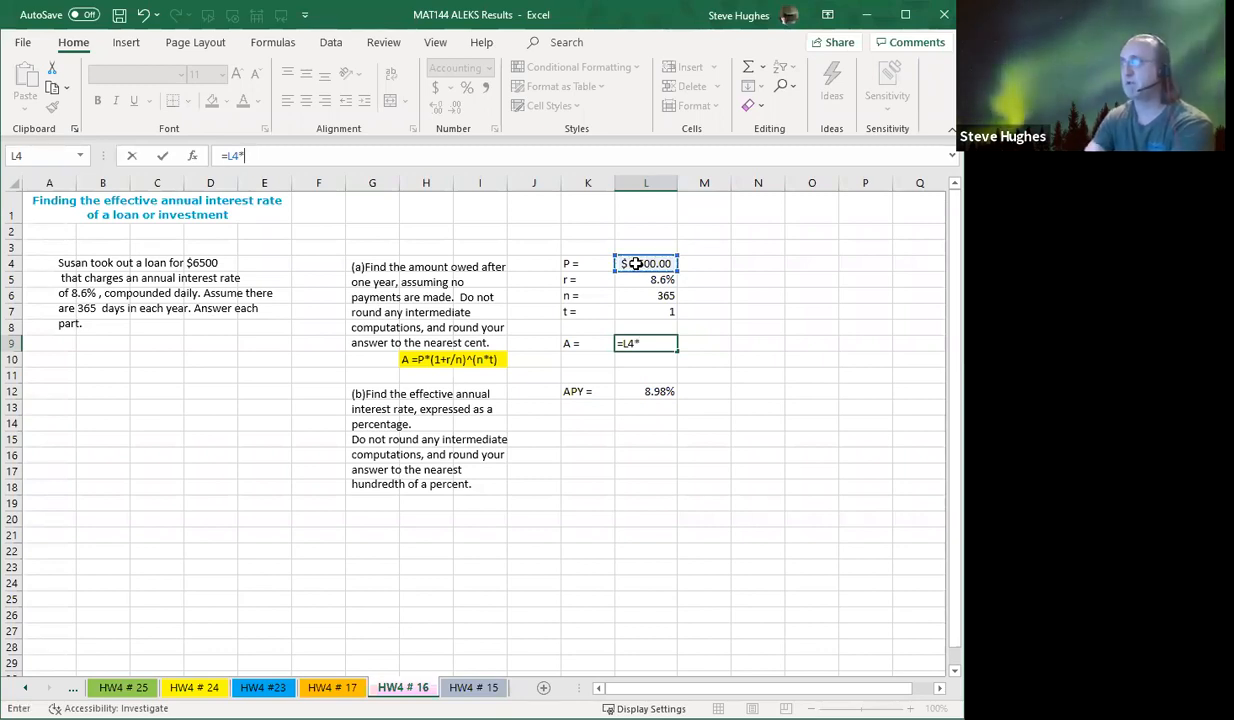
pyautogui.write('(')
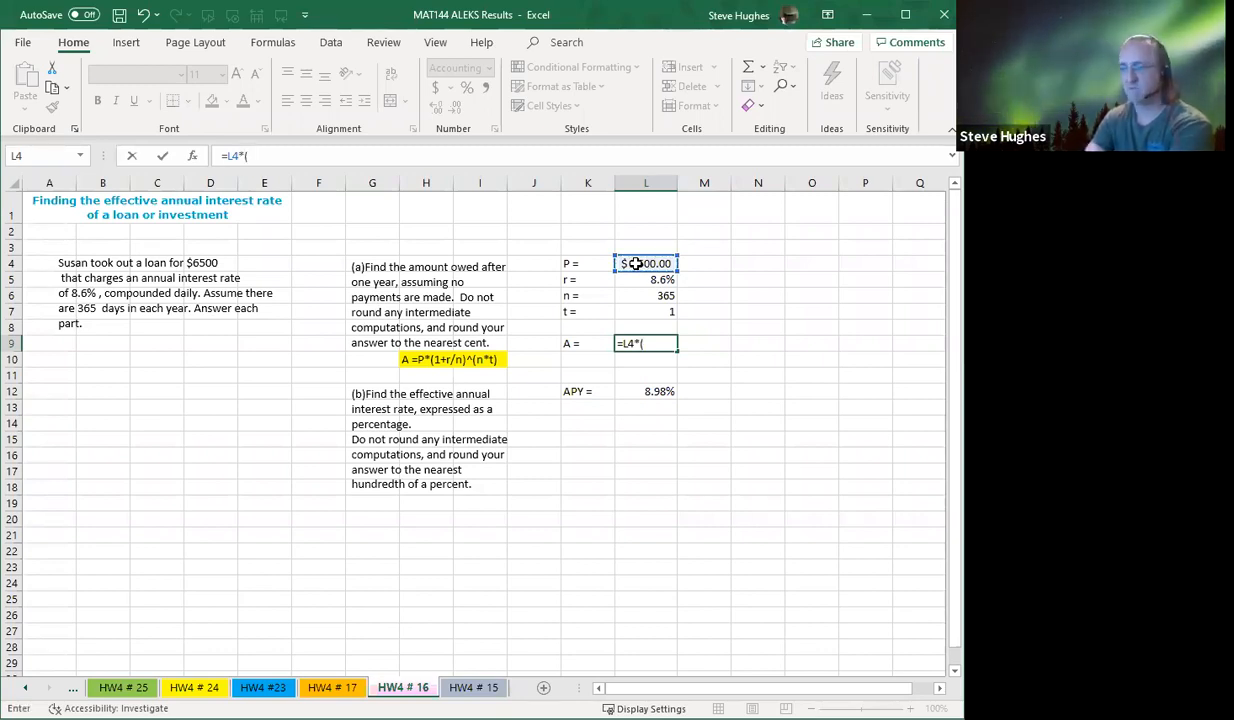
pyautogui.write('1+L5/')
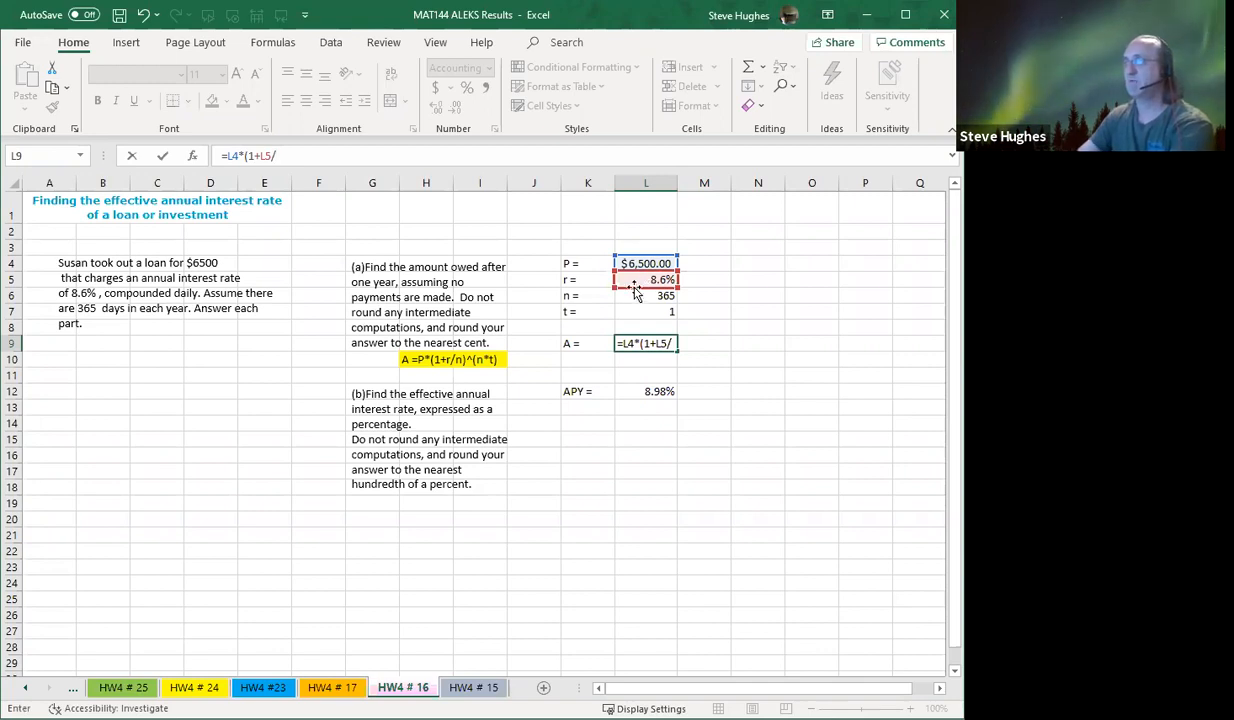
pyautogui.click(645, 295)
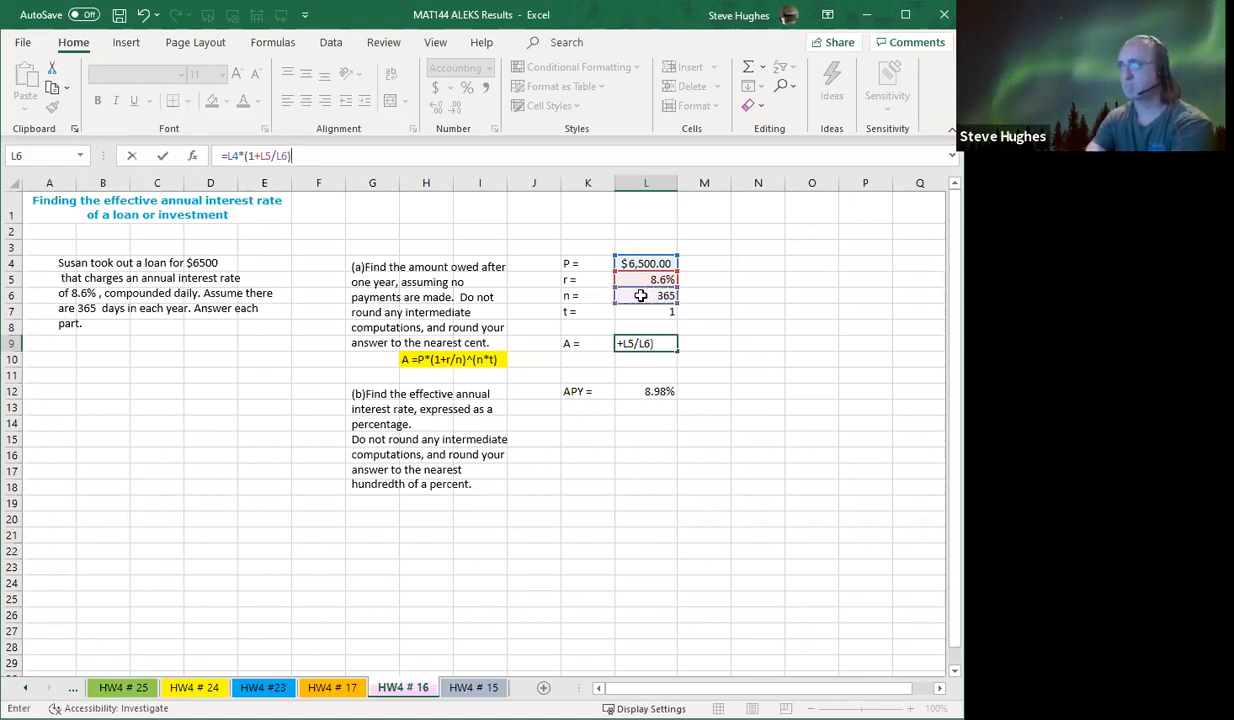
pyautogui.write('^')
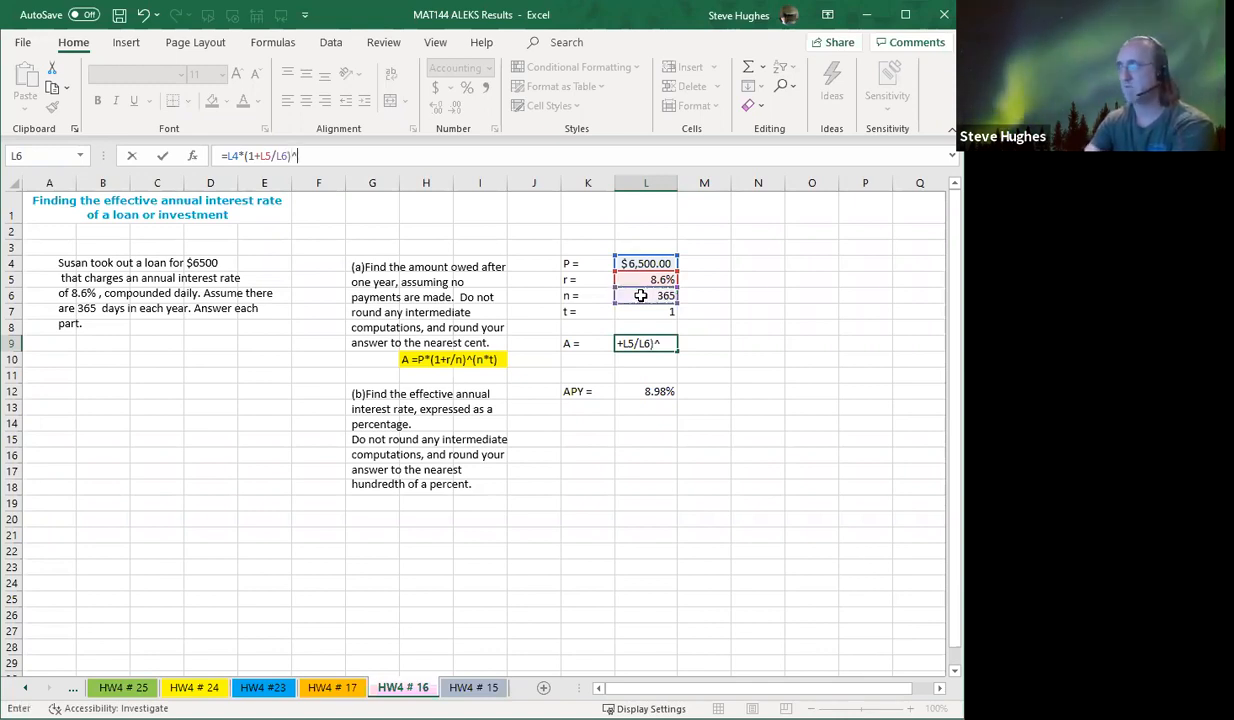
pyautogui.write('(')
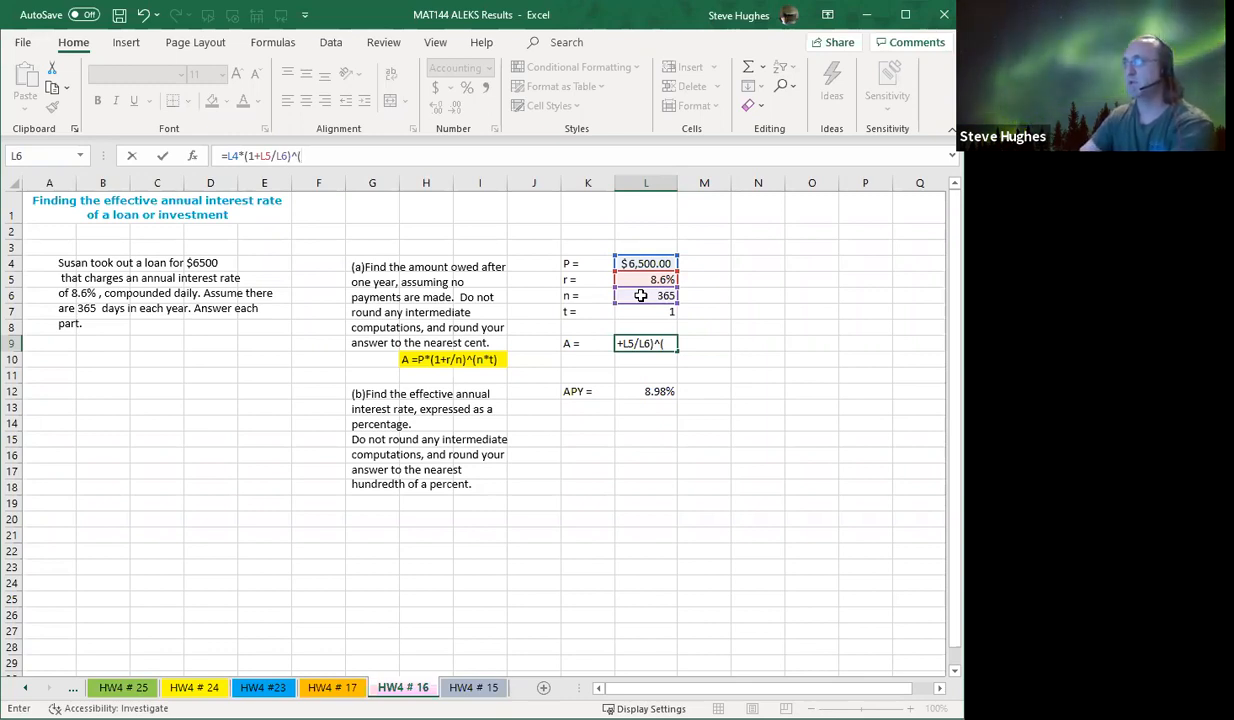
pyautogui.click(645, 295)
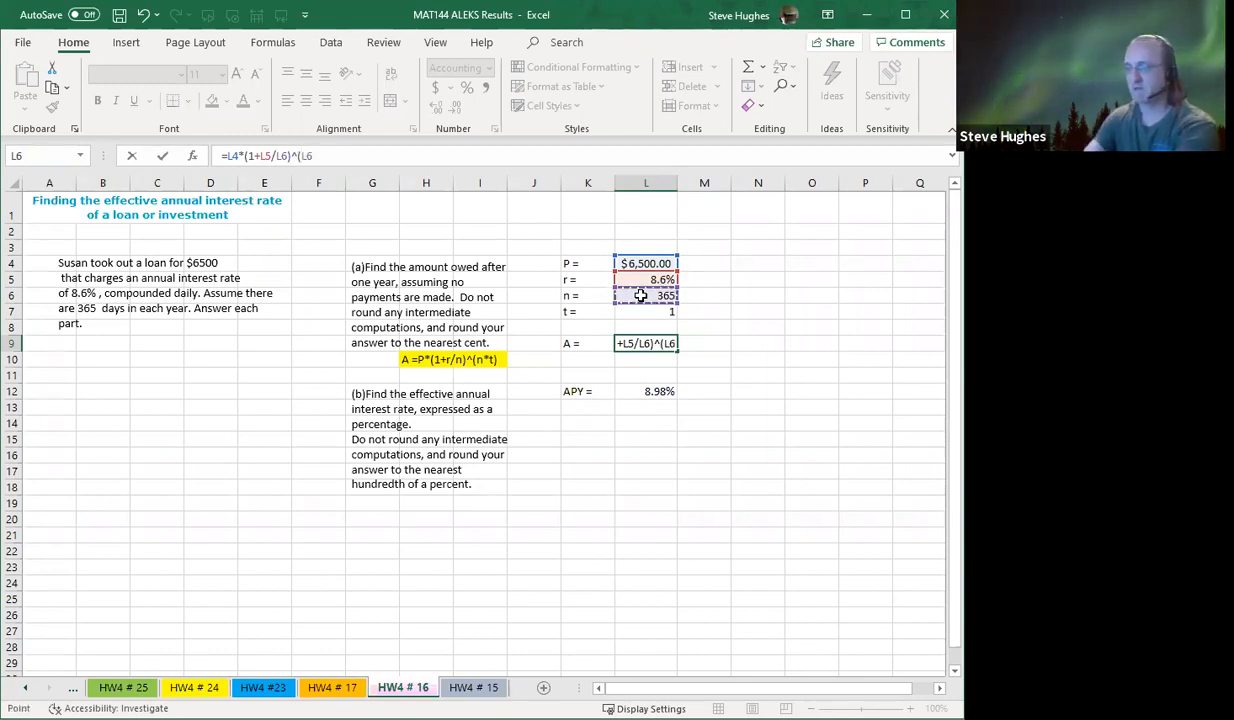
pyautogui.write('*')
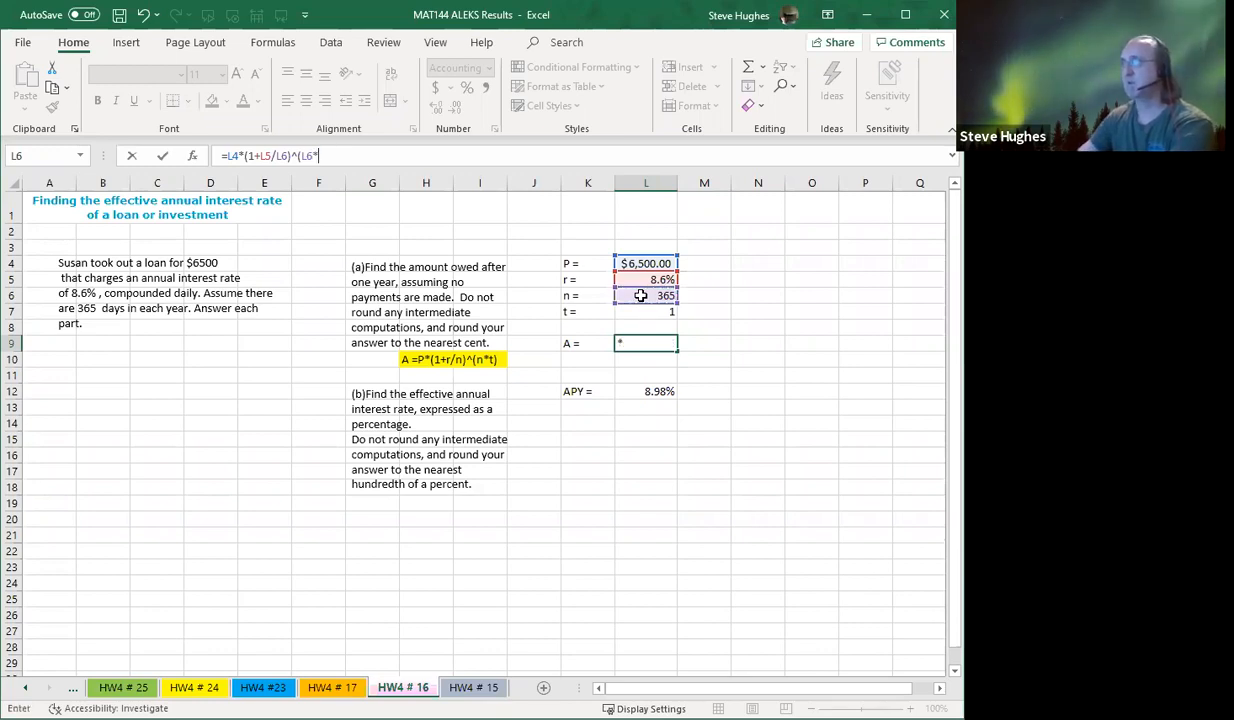
pyautogui.click(645, 311)
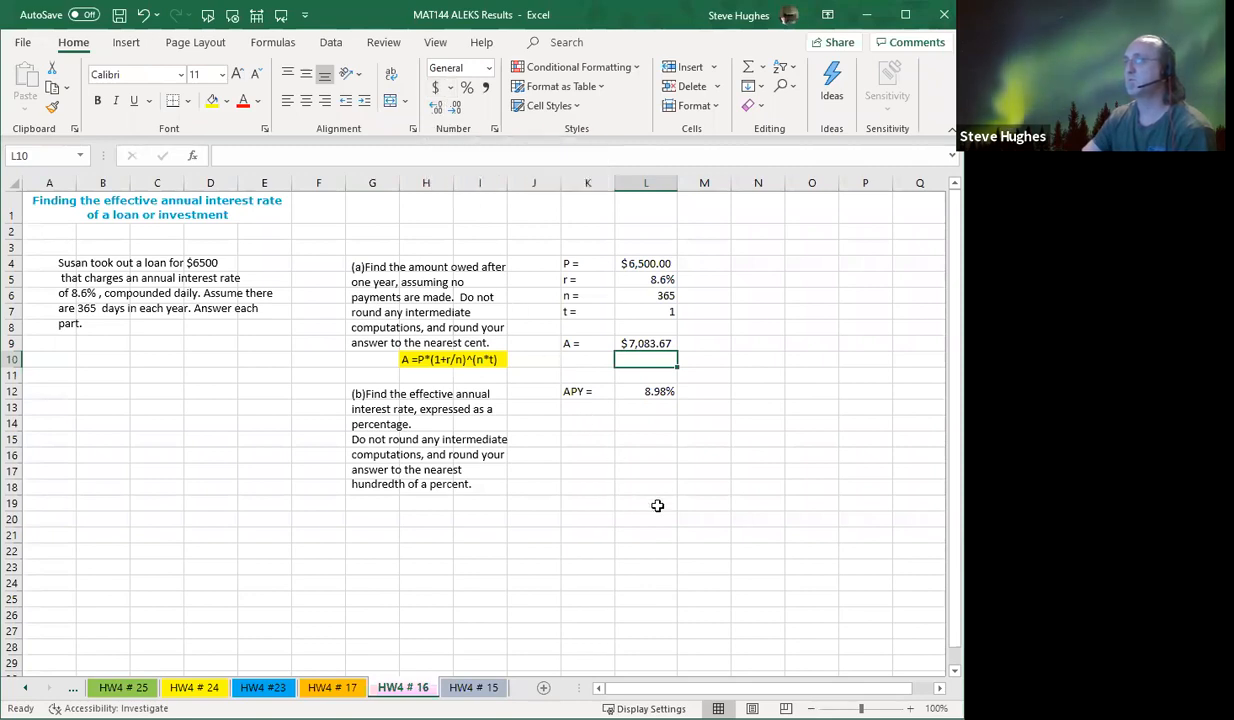
pyautogui.moveTo(675, 483)
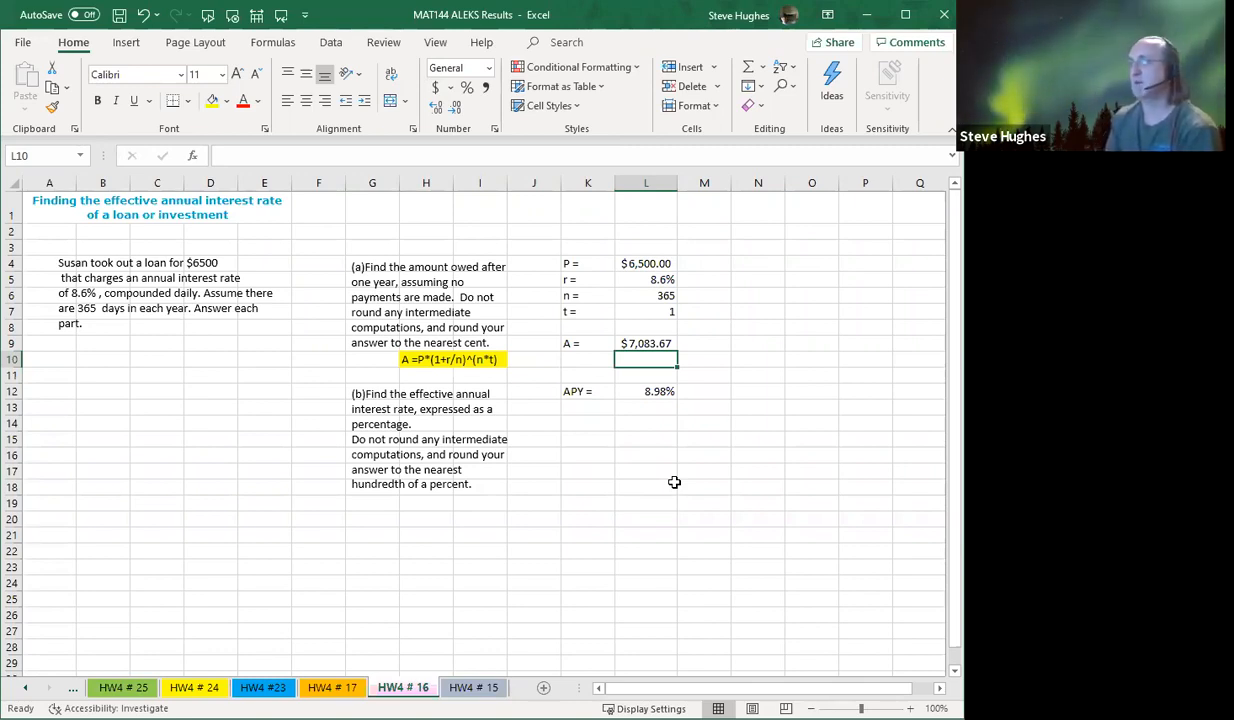
pyautogui.moveTo(679, 481)
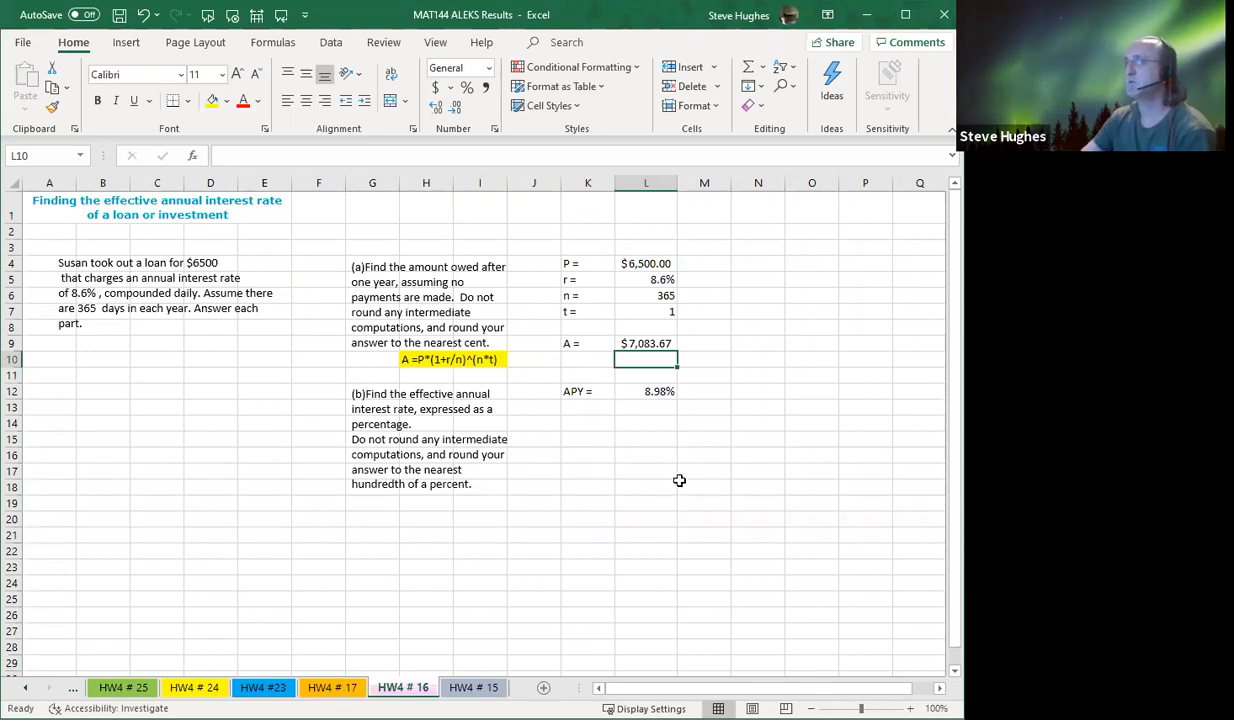
pyautogui.moveTo(666, 420)
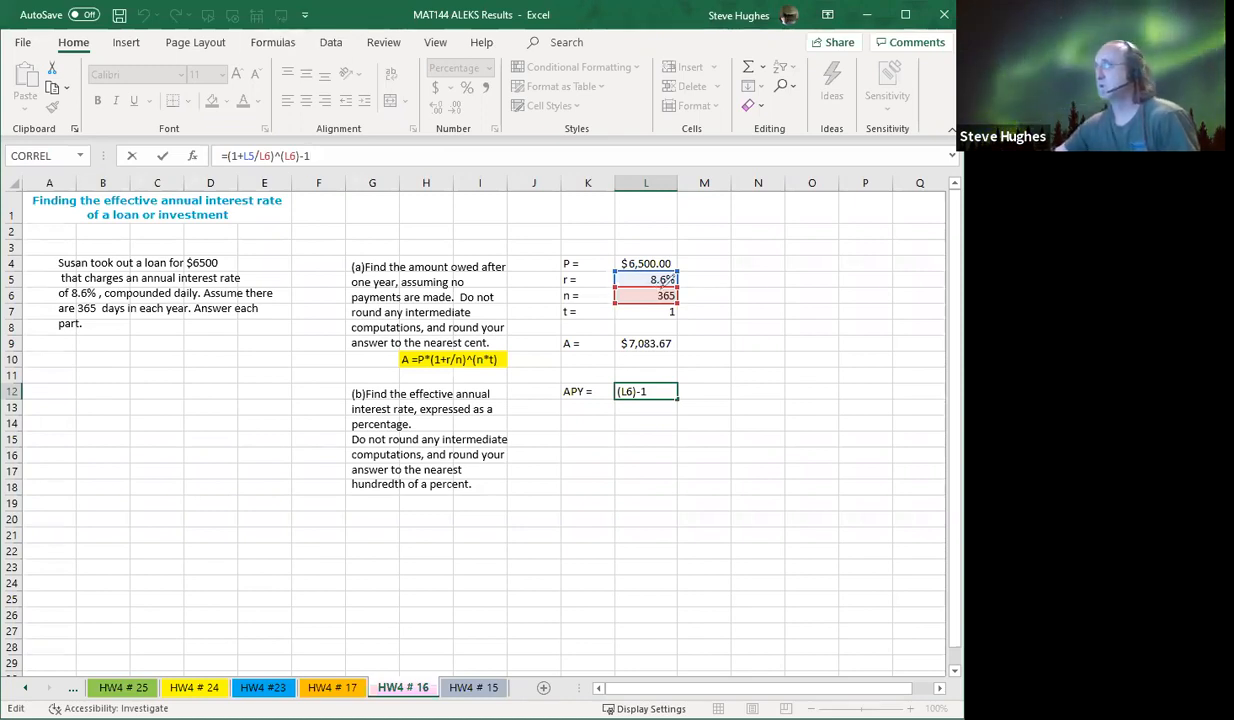
pyautogui.moveTo(740, 380)
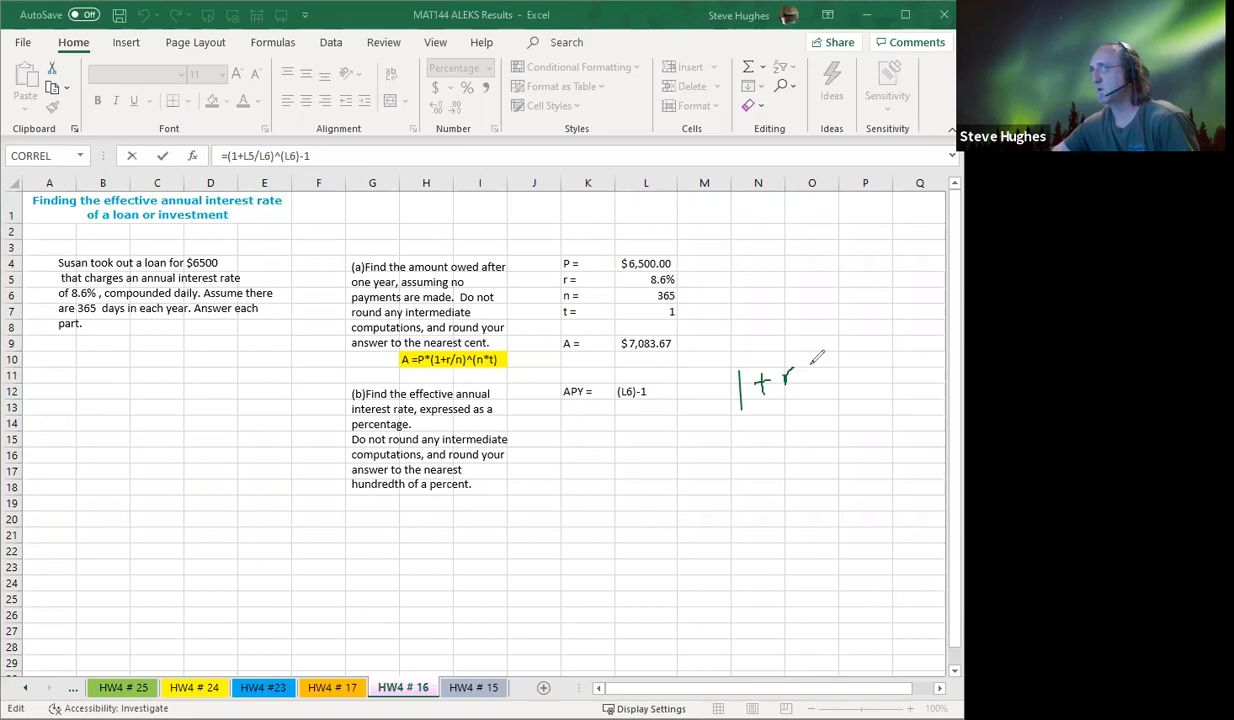
pyautogui.moveTo(790, 375); pyautogui.dragTo(835, 400)
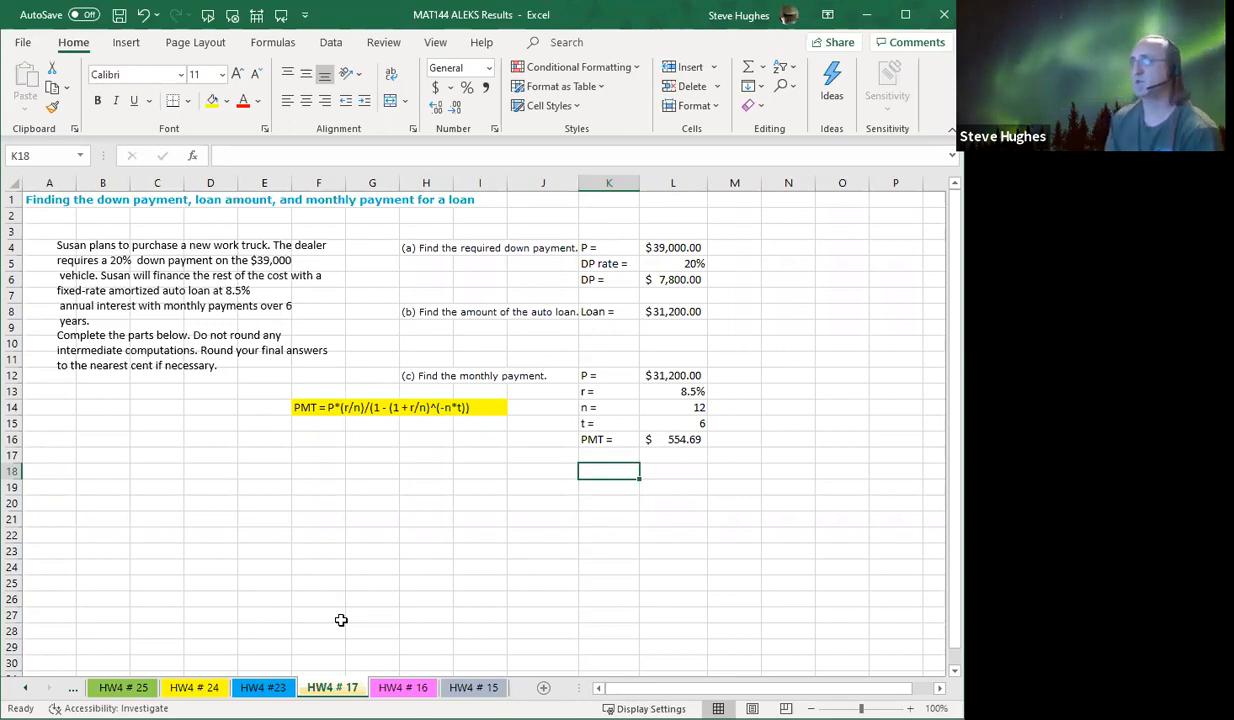
pyautogui.moveTo(387, 591)
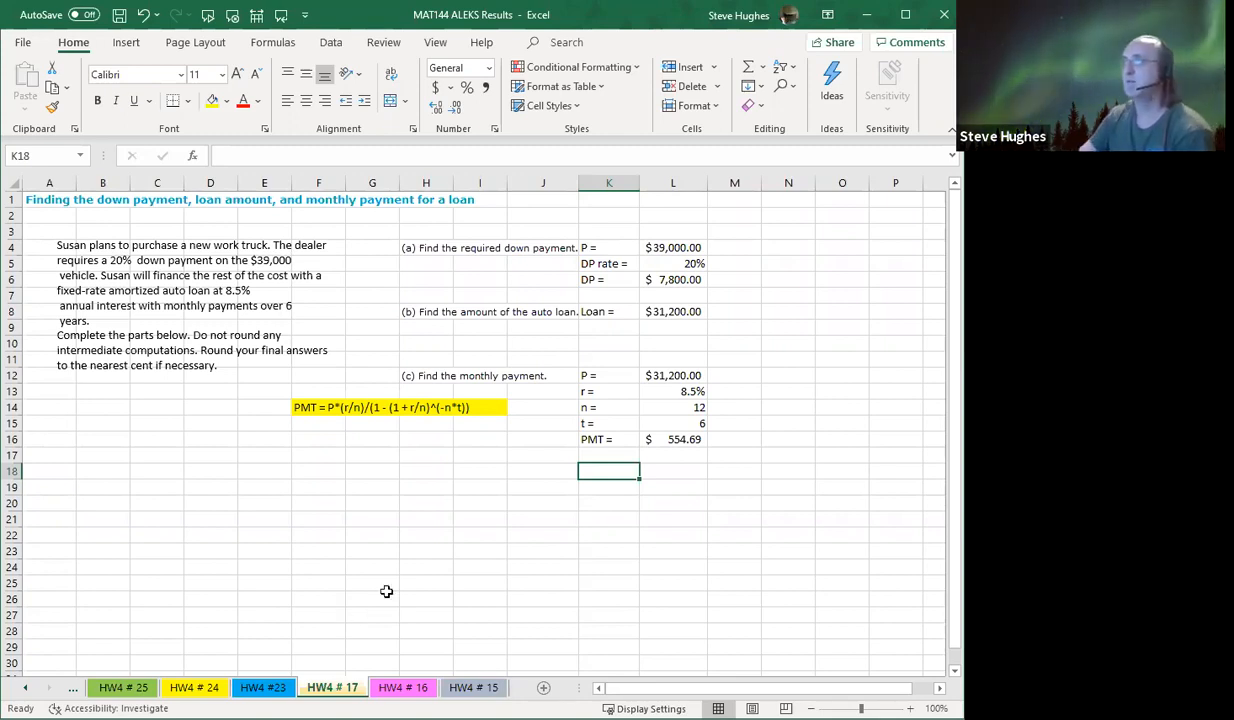
pyautogui.moveTo(683, 248)
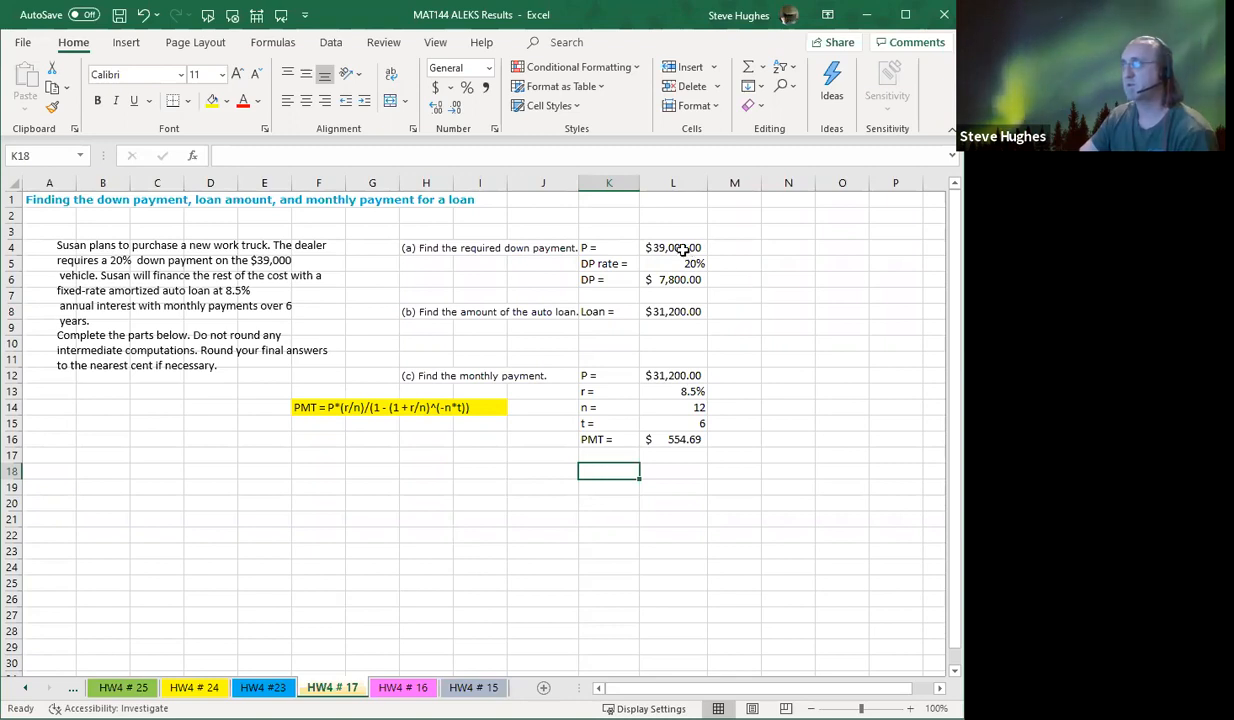
# - View the formula behind the $7,800 down payment on the truck loan sheet
pyautogui.click(673, 247)
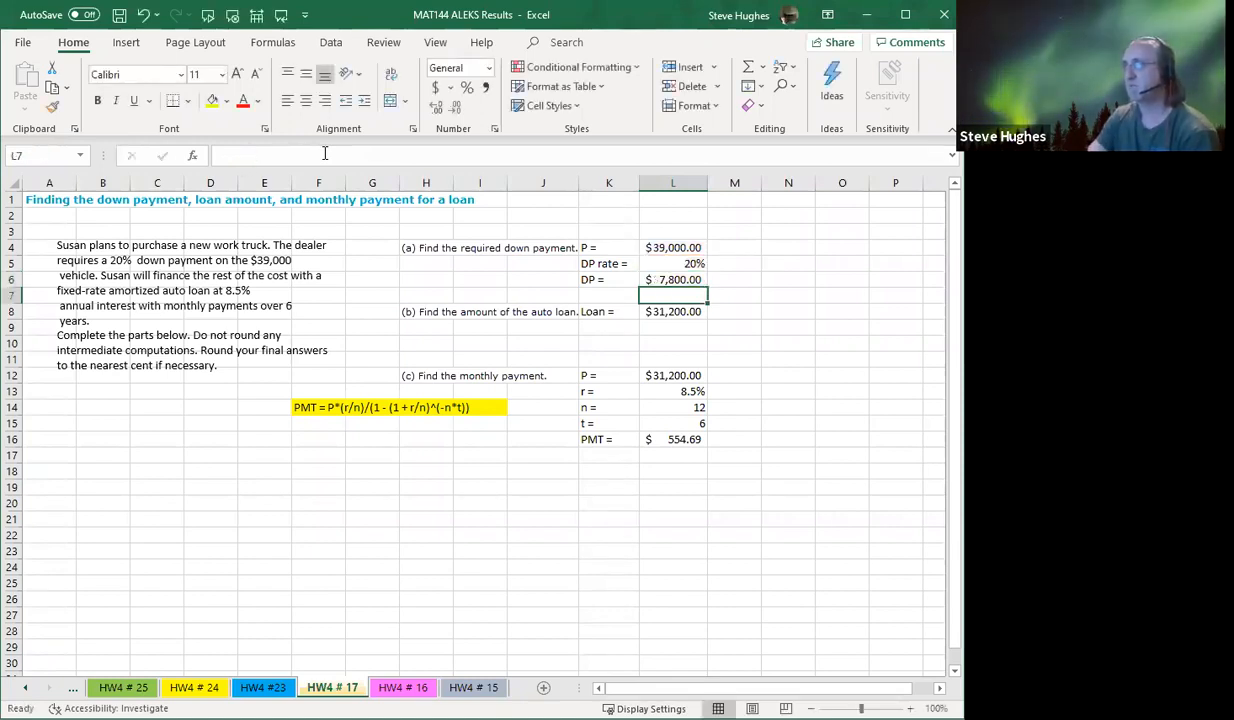
pyautogui.click(673, 311)
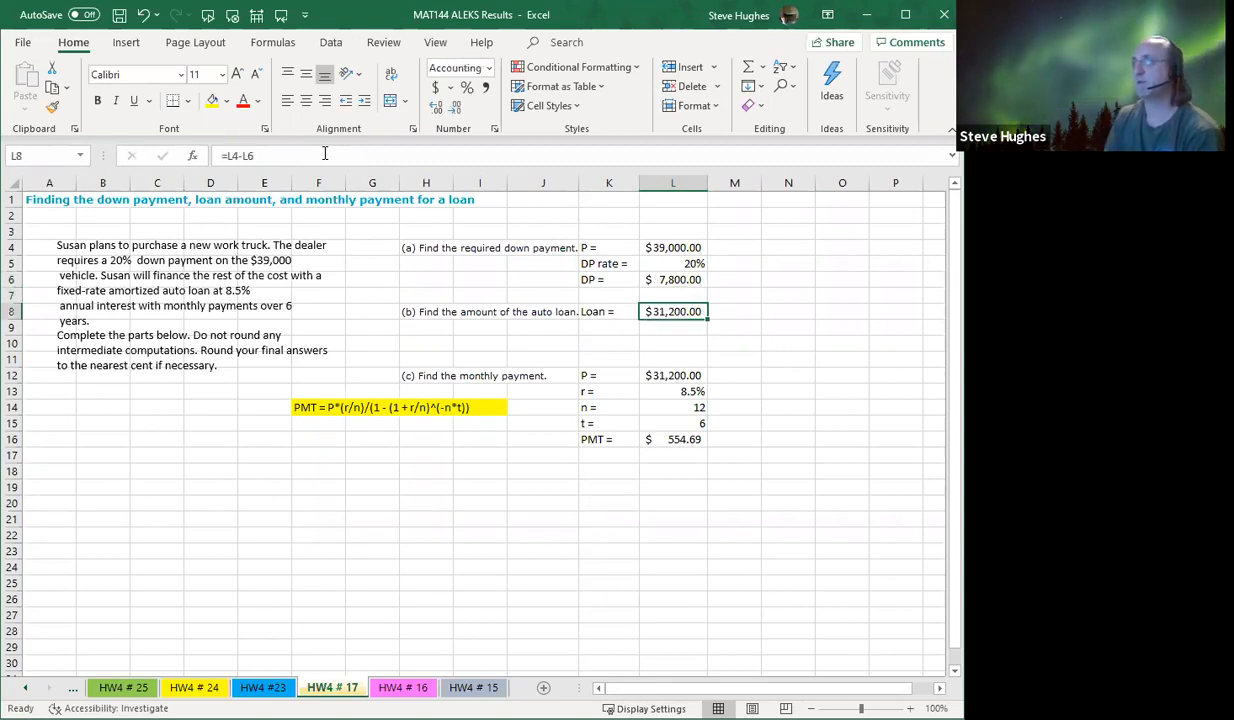
pyautogui.moveTo(324, 155)
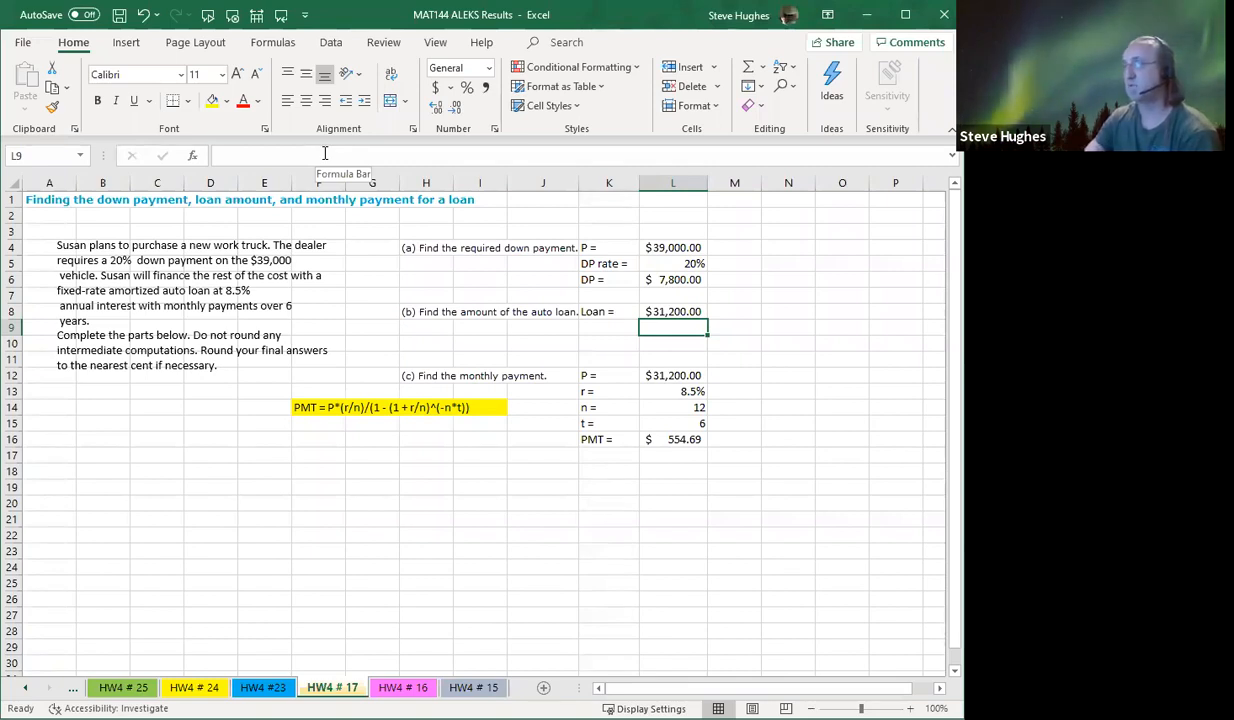
pyautogui.click(673, 375)
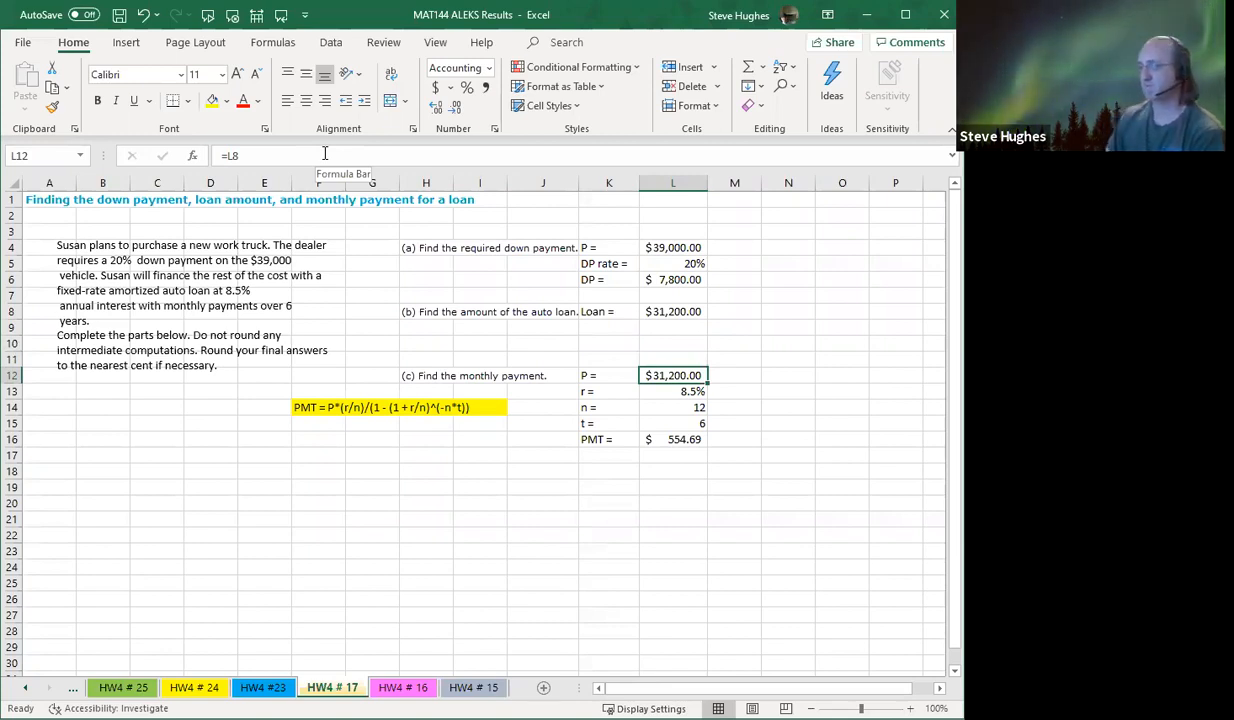
pyautogui.click(672, 407)
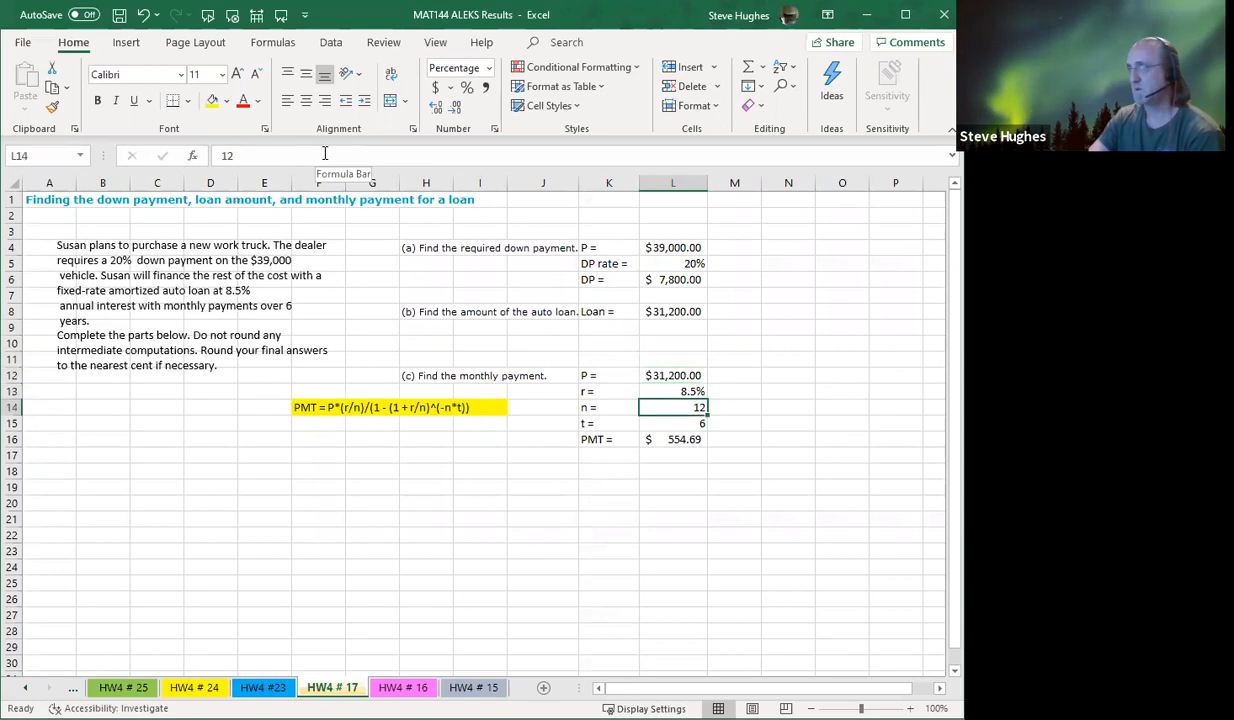
pyautogui.click(672, 439)
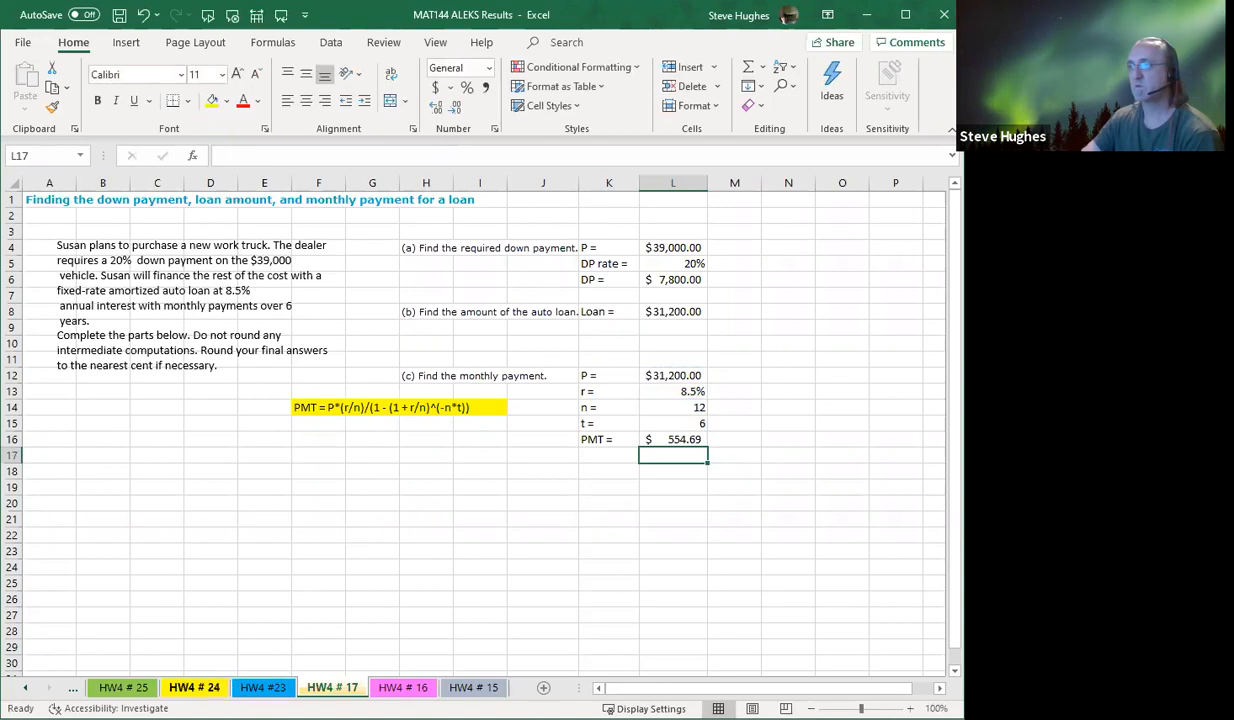
# - Switch to HW4 #23, inspect the $203.33 PMT formula's references in L10, then select L11
pyautogui.click(263, 687)
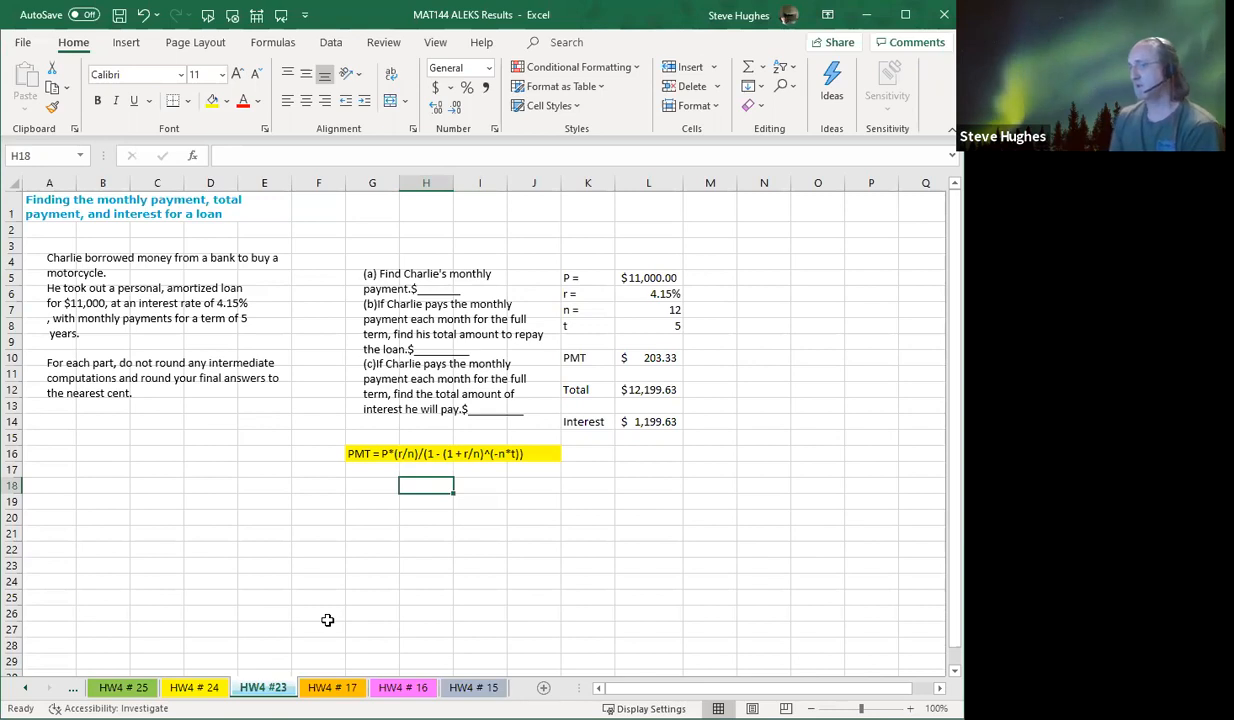
pyautogui.moveTo(383, 593)
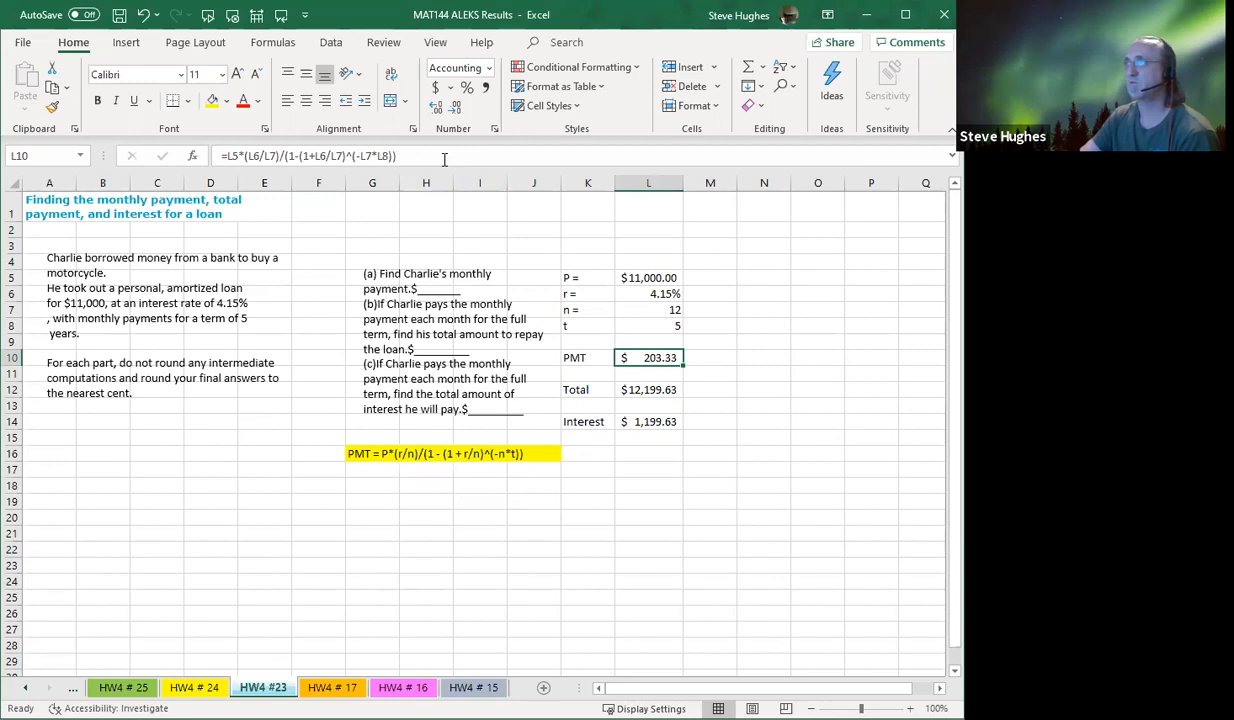
pyautogui.doubleClick(648, 357)
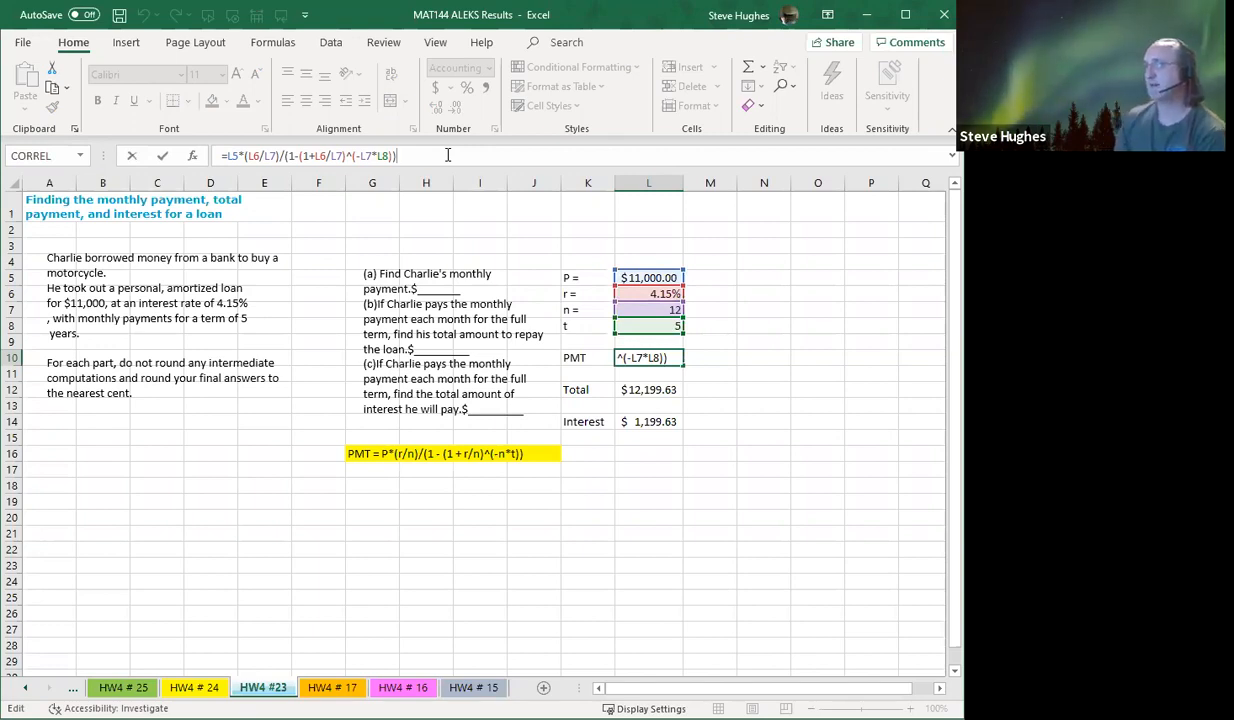
pyautogui.press('Enter')
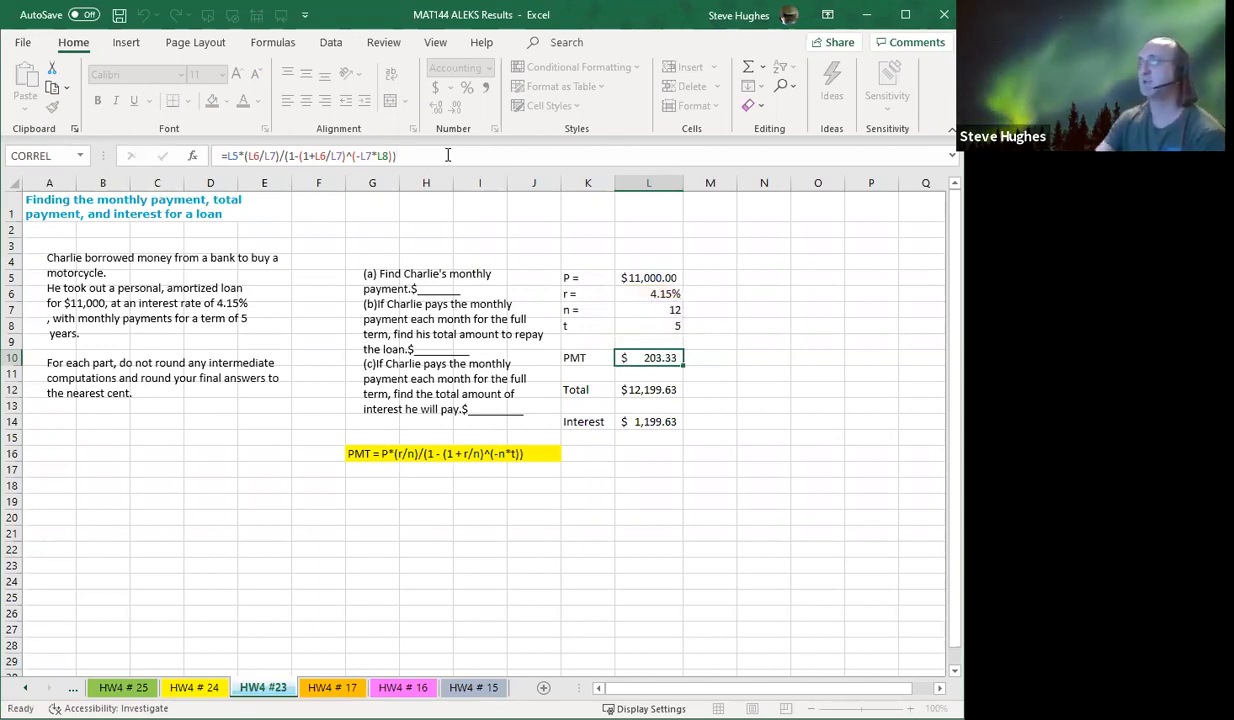
pyautogui.click(648, 373)
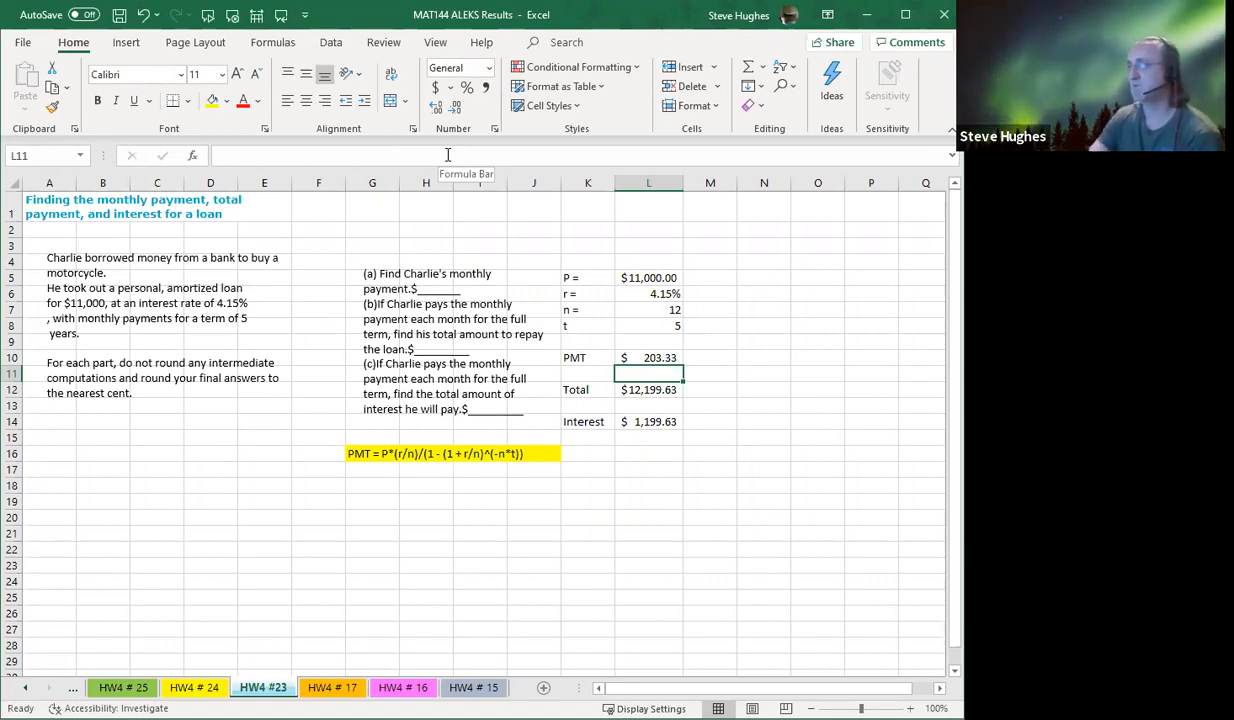
# - Review the total repaid and the L14 interest formula =L12-L5, then move to HW4 # 24
pyautogui.click(648, 390)
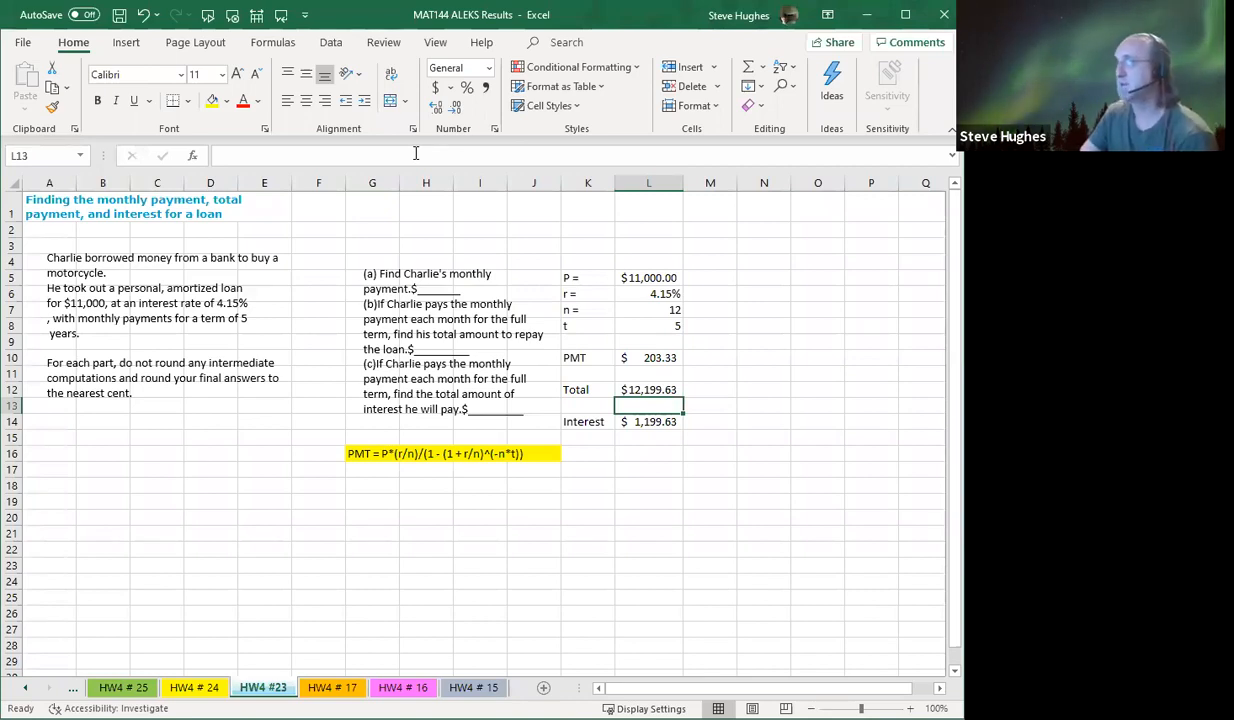
pyautogui.click(649, 421)
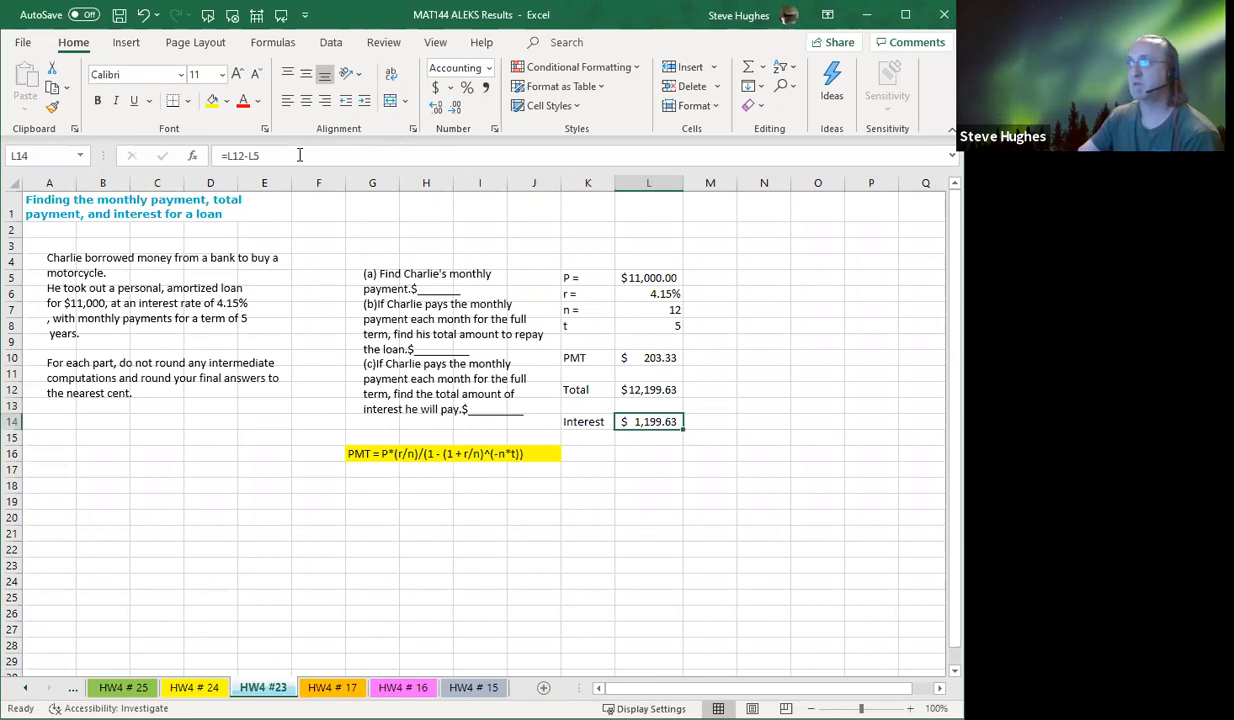
pyautogui.doubleClick(649, 421)
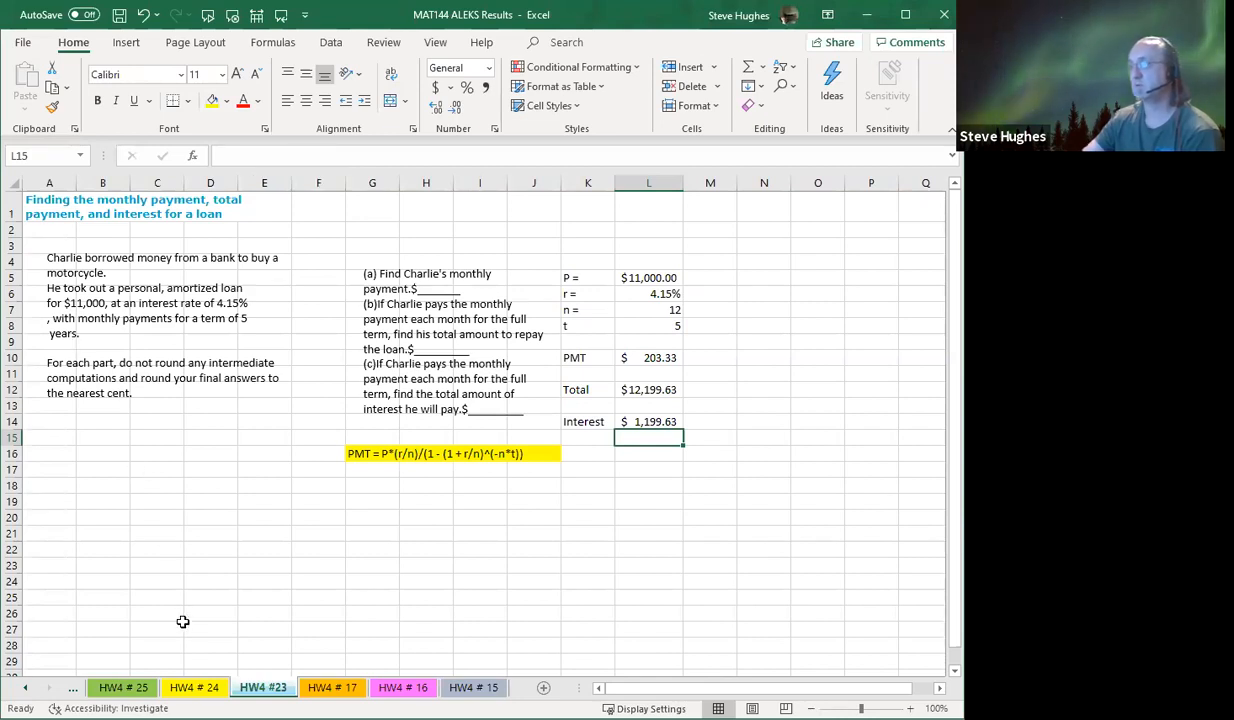
pyautogui.click(194, 687)
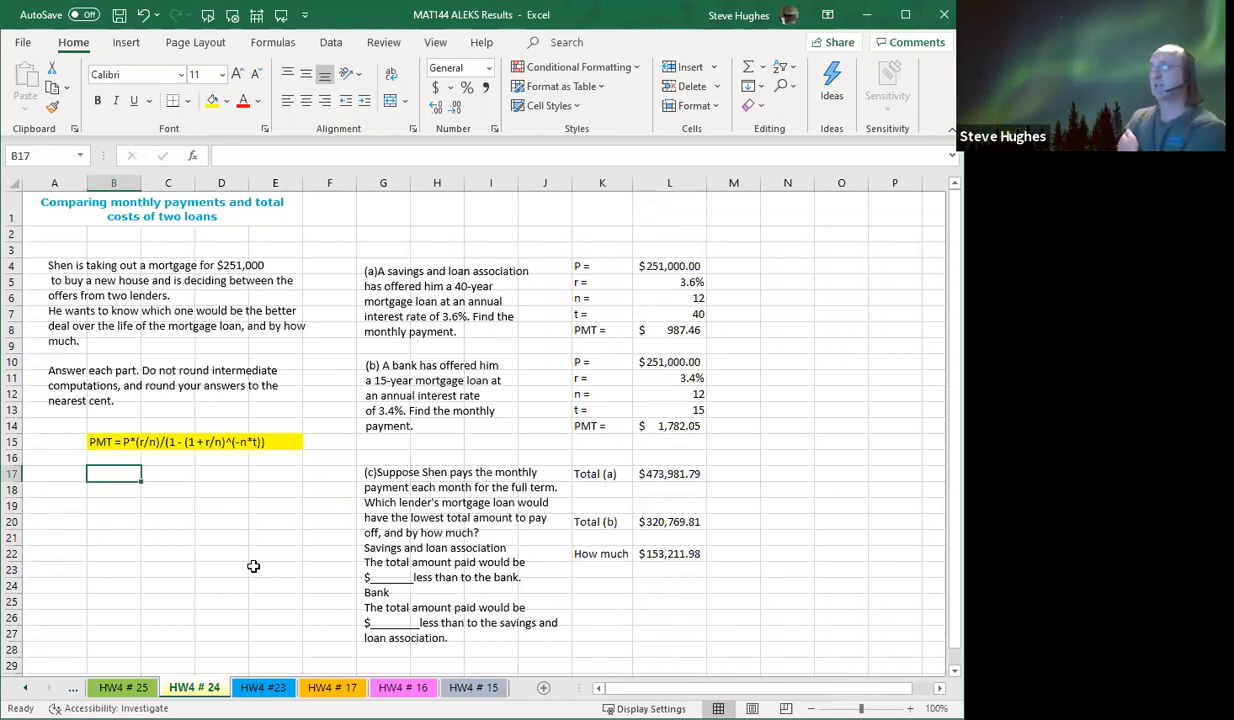
pyautogui.moveTo(341, 555)
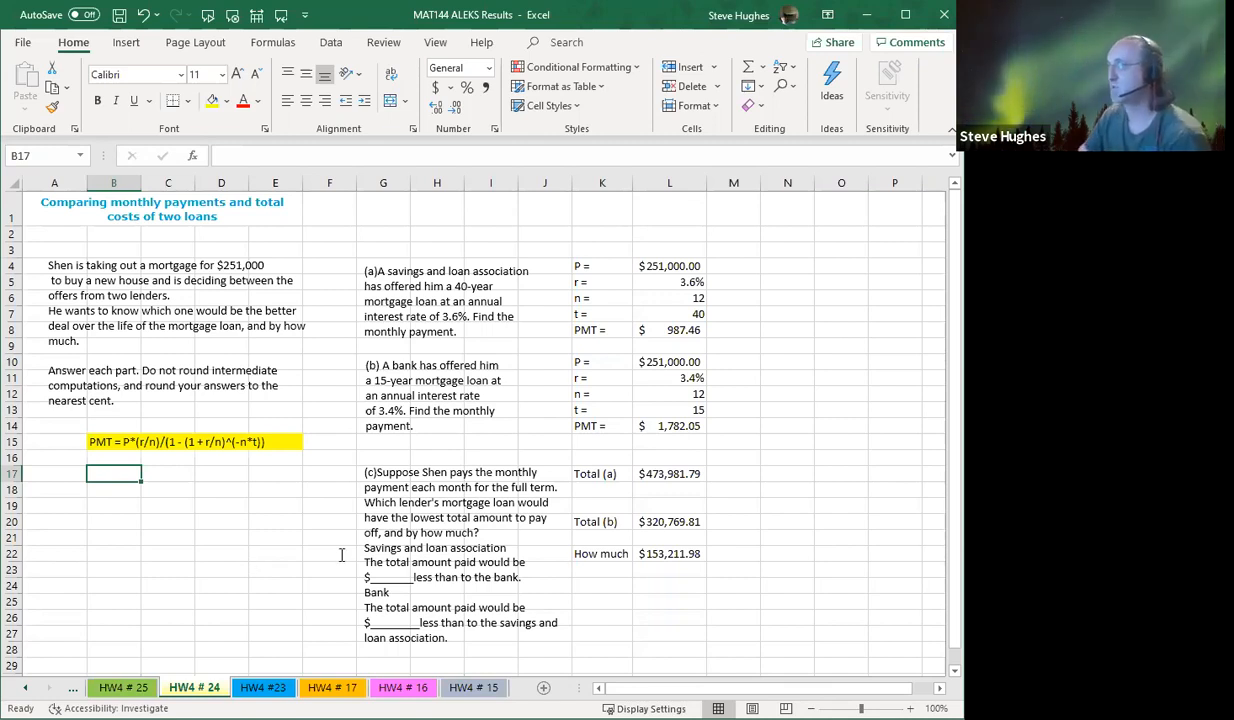
pyautogui.moveTo(683, 334)
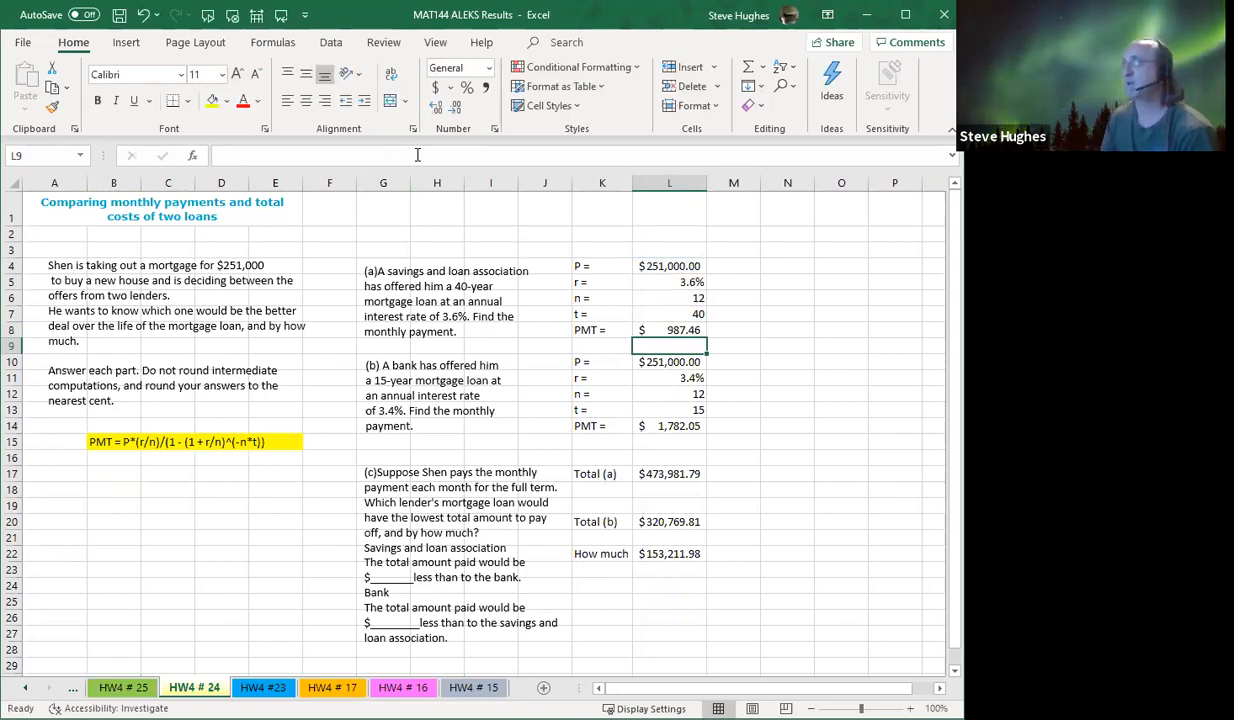
pyautogui.click(669, 361)
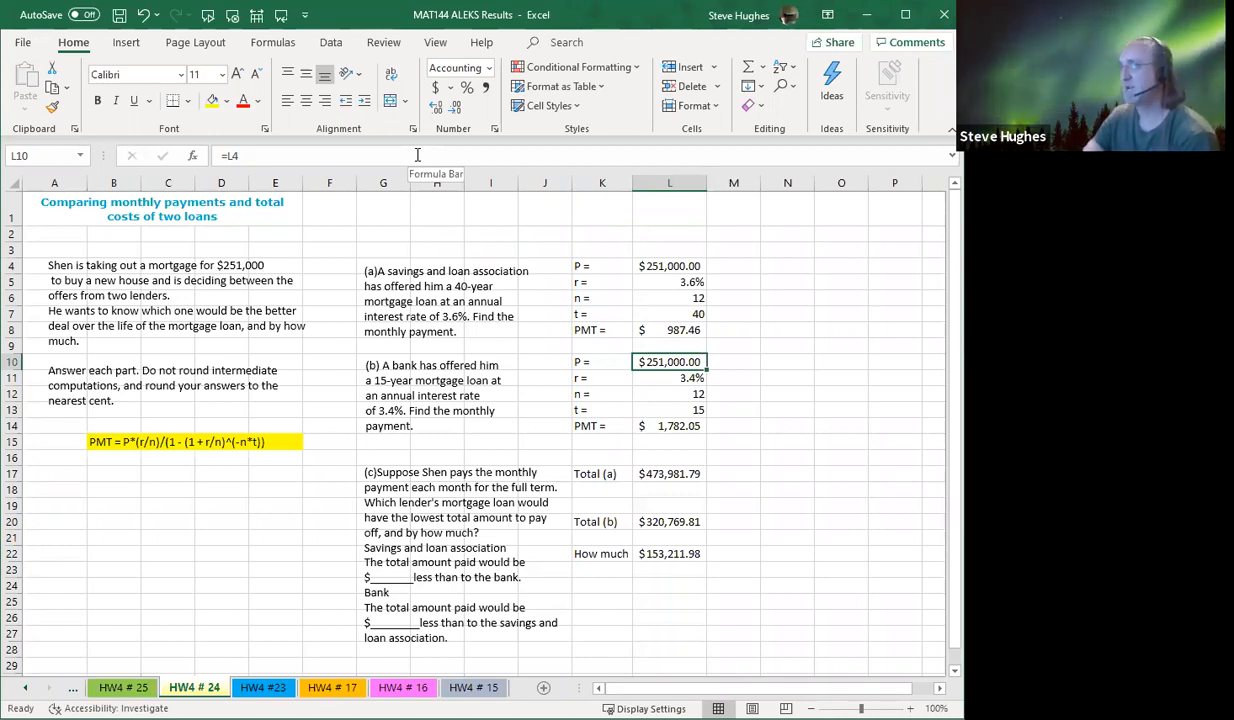
pyautogui.click(669, 425)
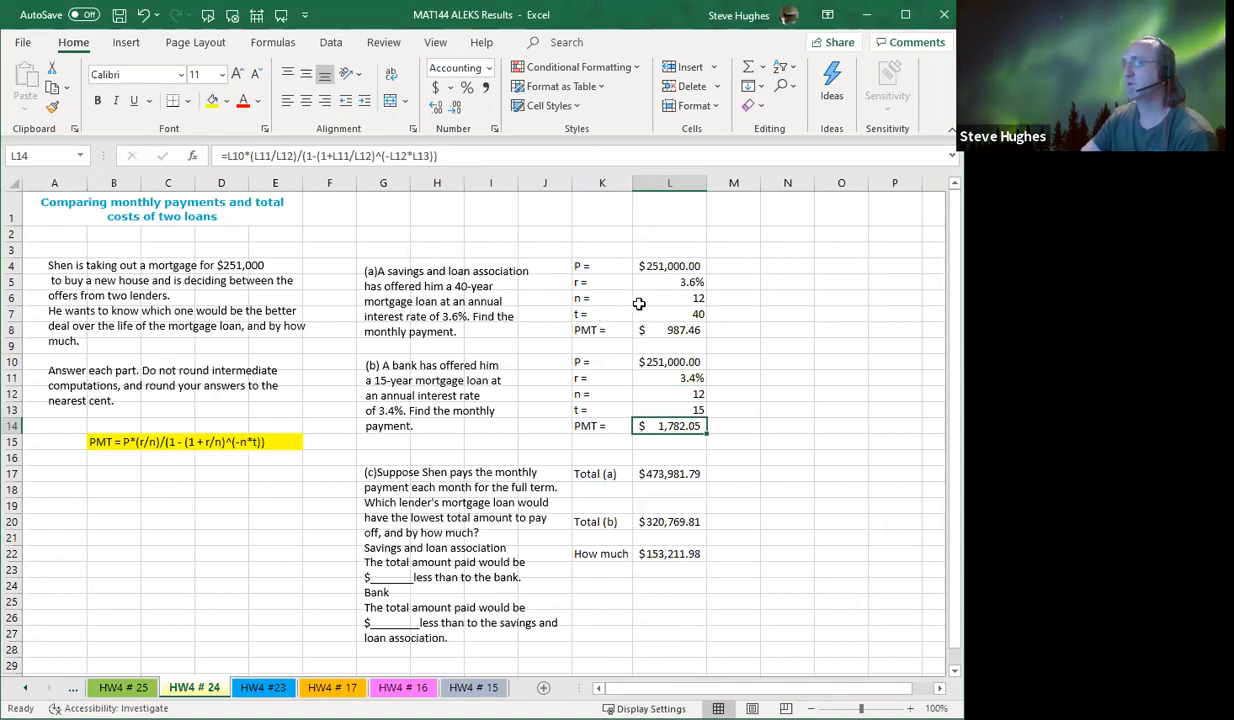
pyautogui.click(733, 425)
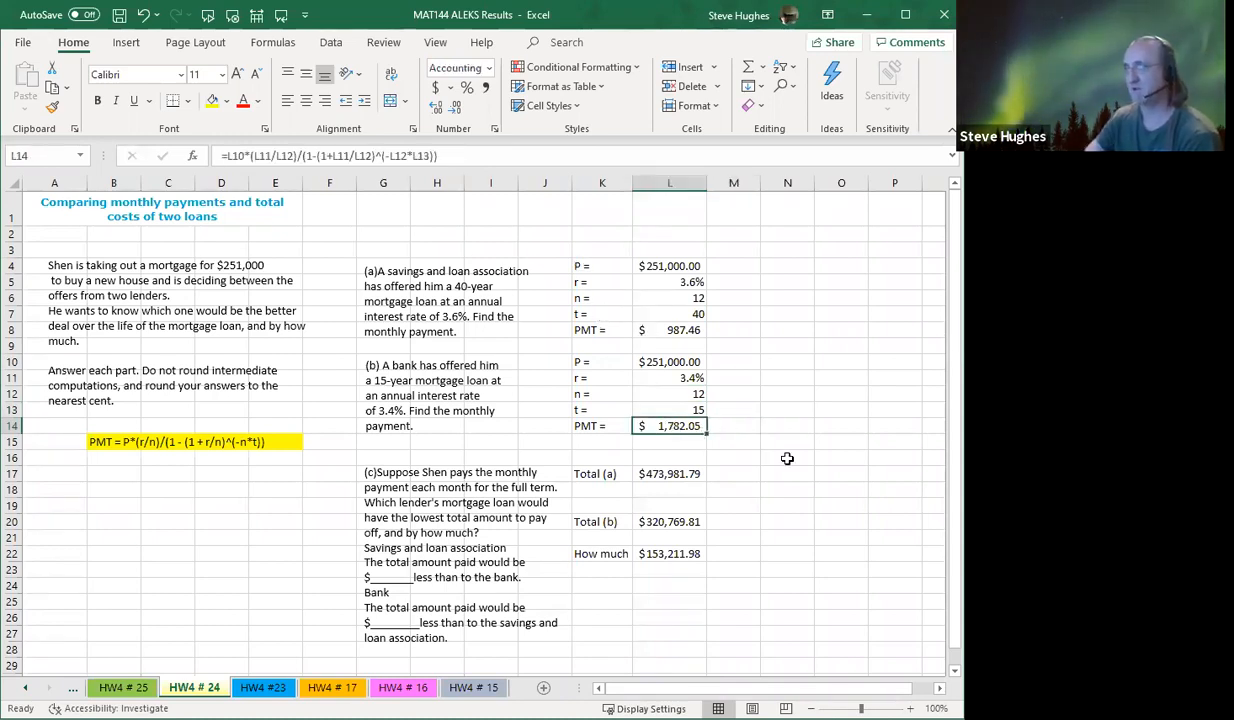
pyautogui.press('Delete')
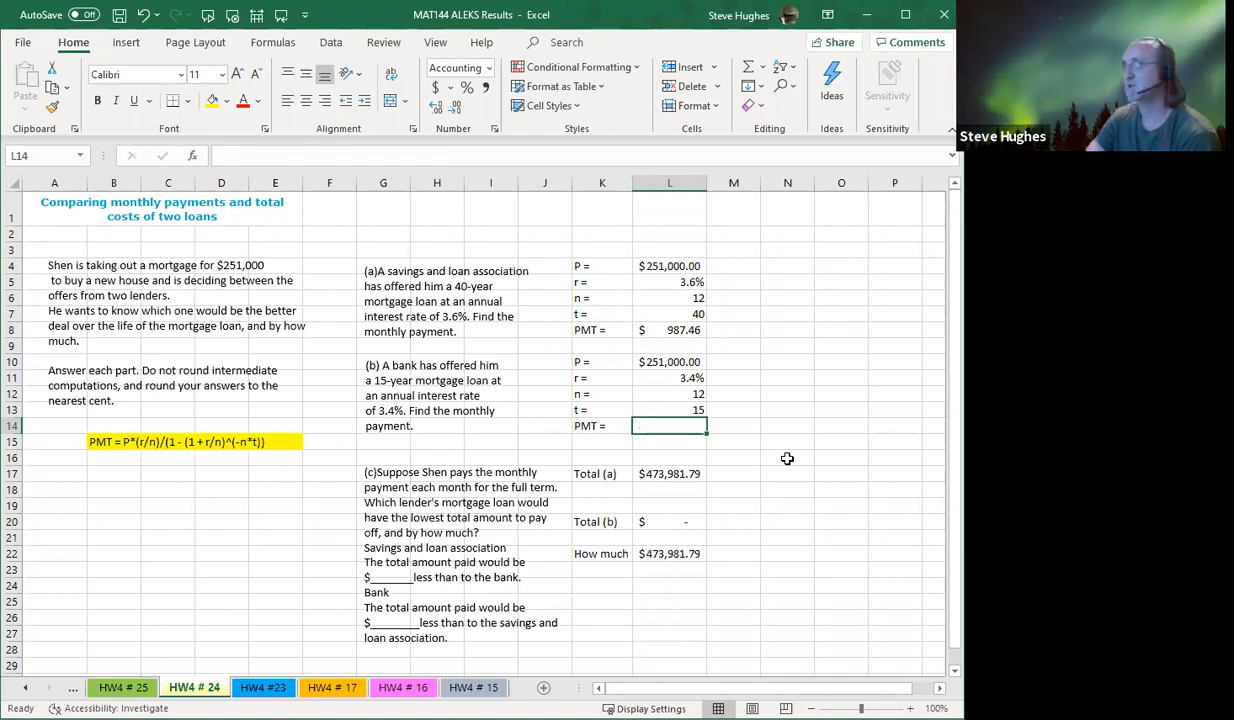
pyautogui.moveTo(779, 376)
pyautogui.write('=L10*(L11/L12)/(1-(1+L11/L12)^(-L12*L13))')
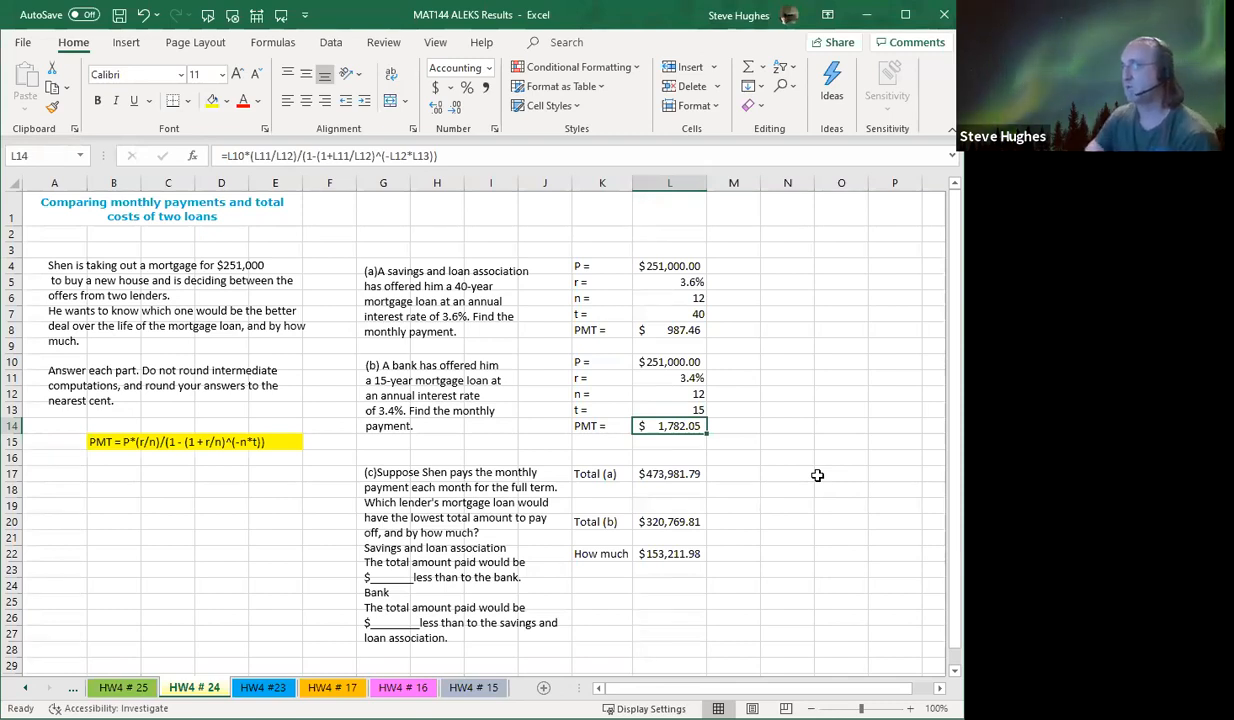
pyautogui.click(669, 473)
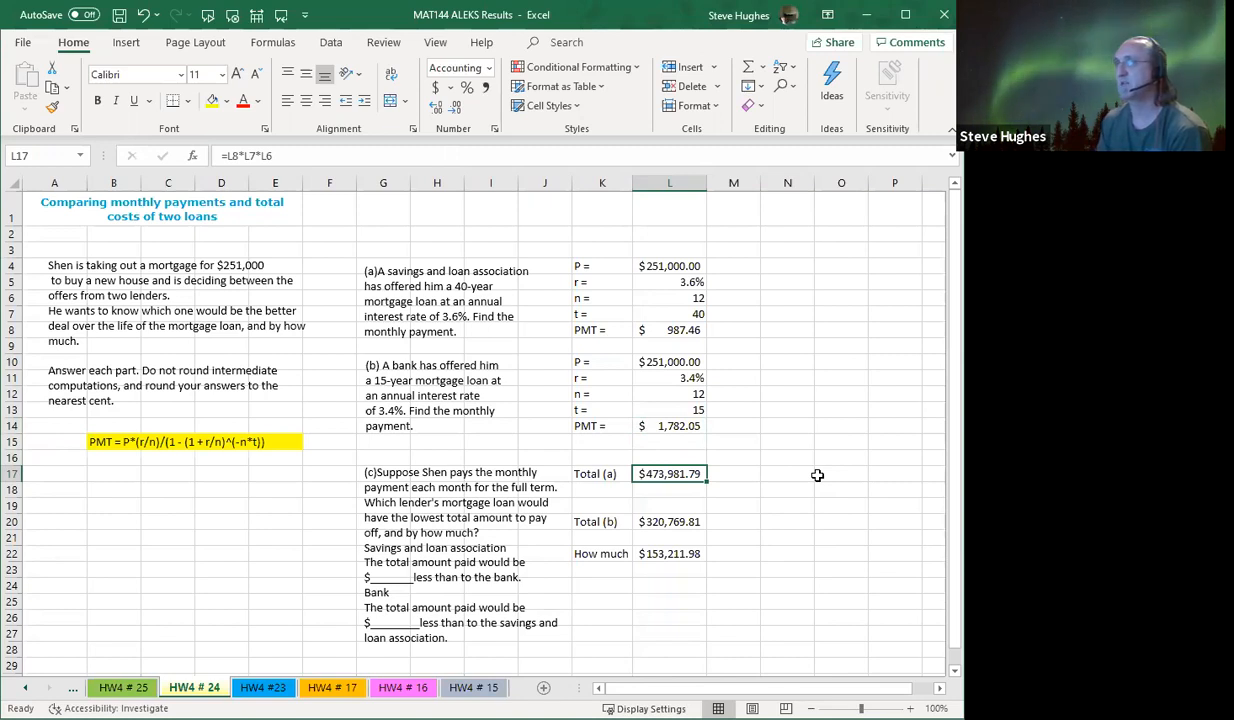
pyautogui.moveTo(506, 243)
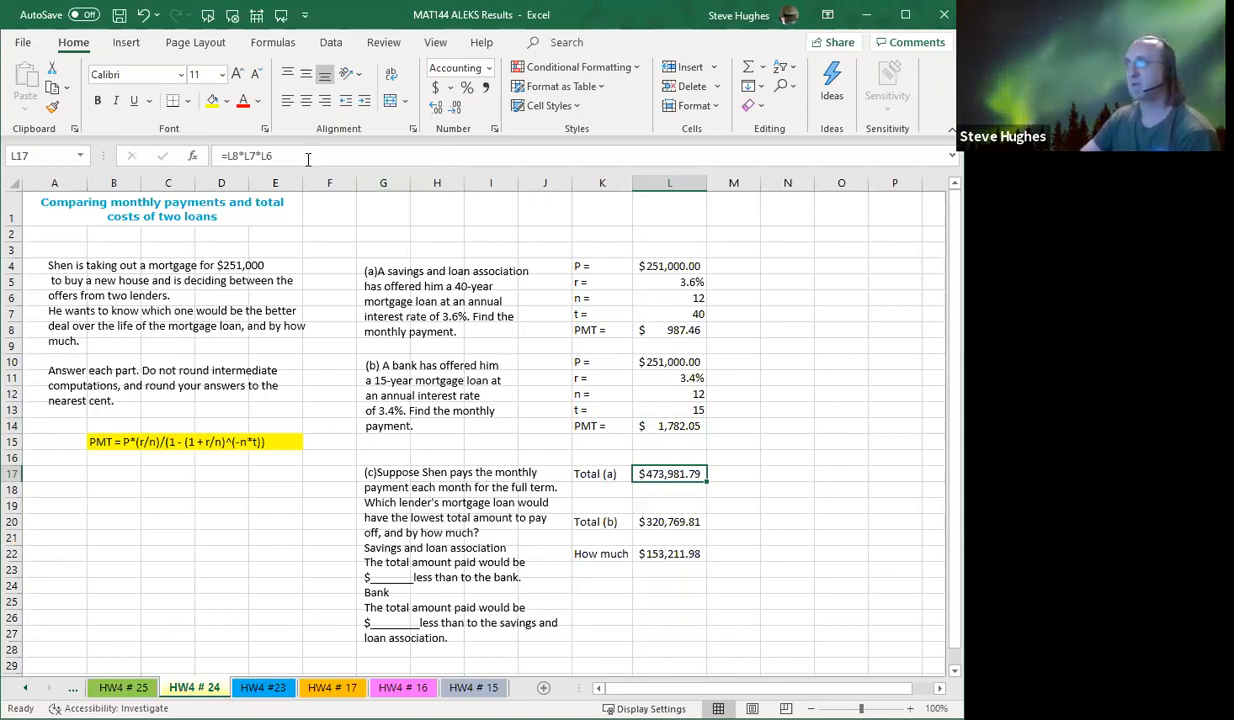
pyautogui.doubleClick(669, 473)
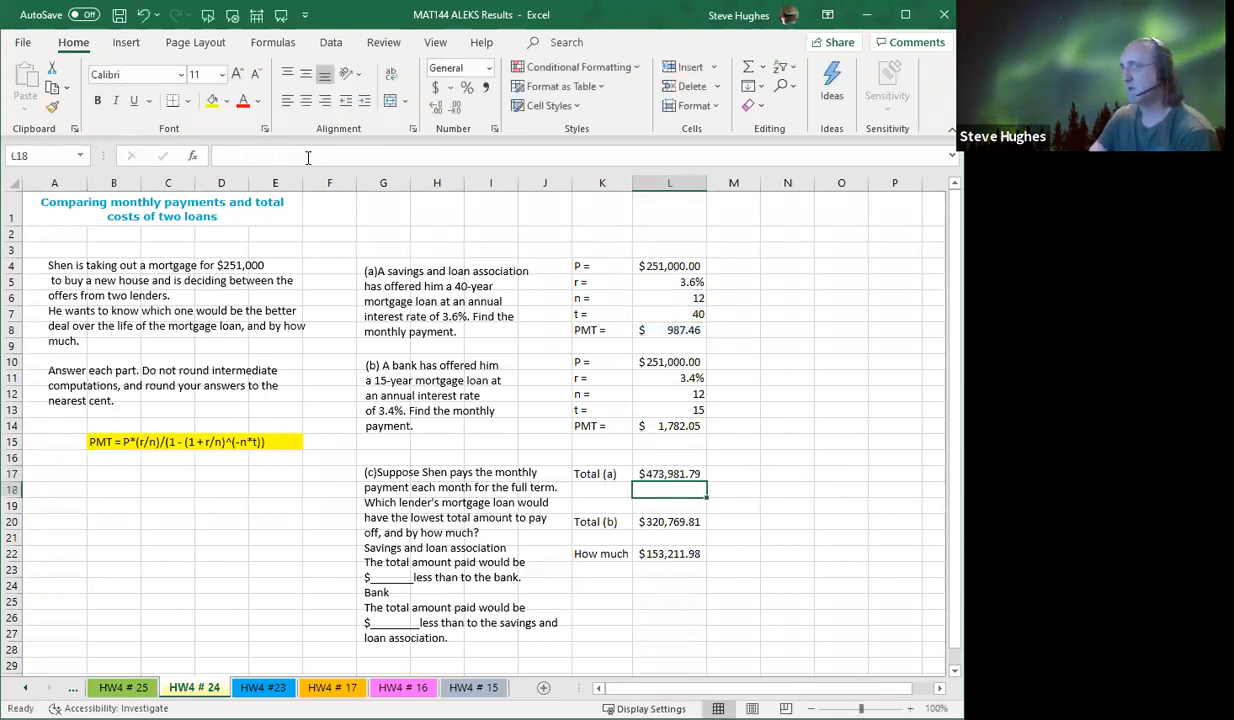
pyautogui.click(669, 521)
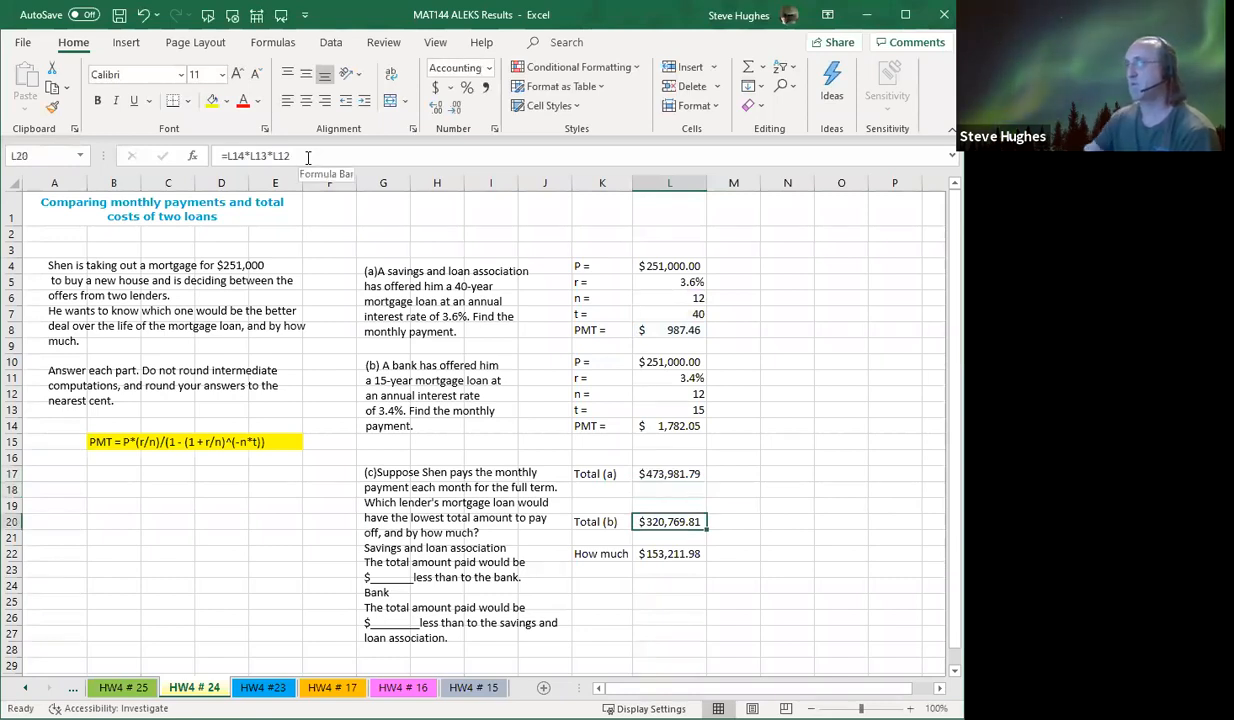
pyautogui.moveTo(313, 155)
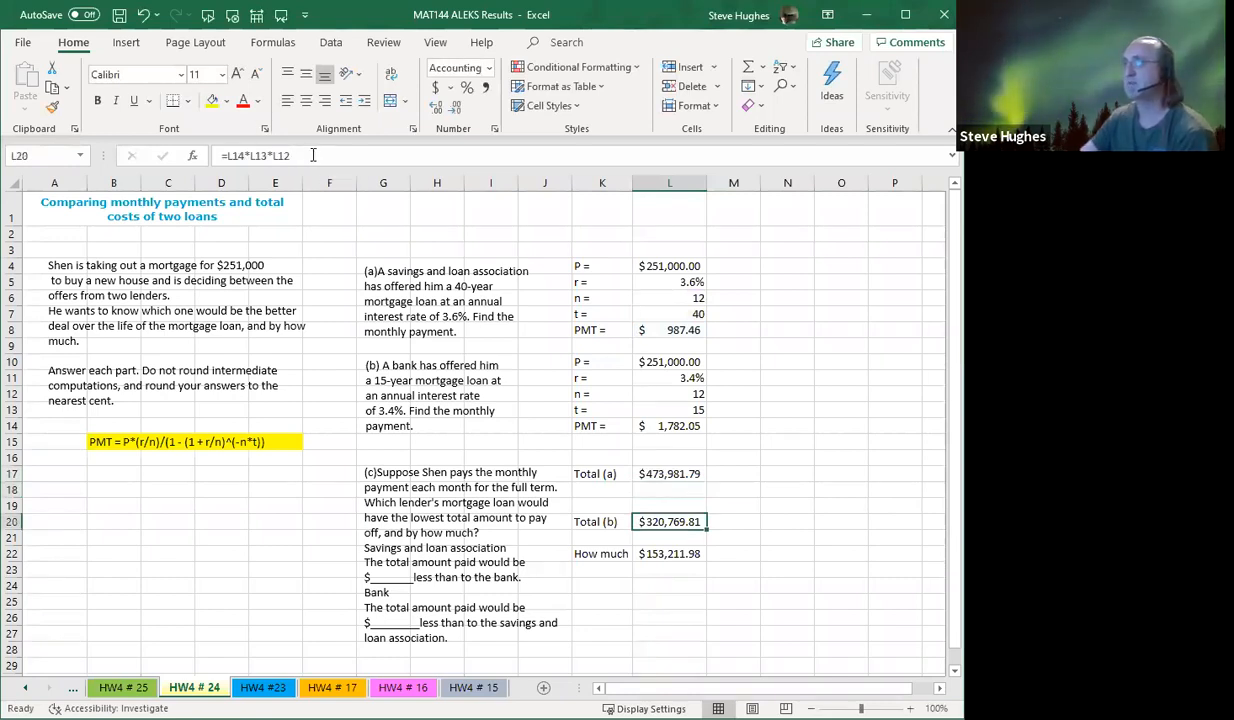
pyautogui.doubleClick(669, 521)
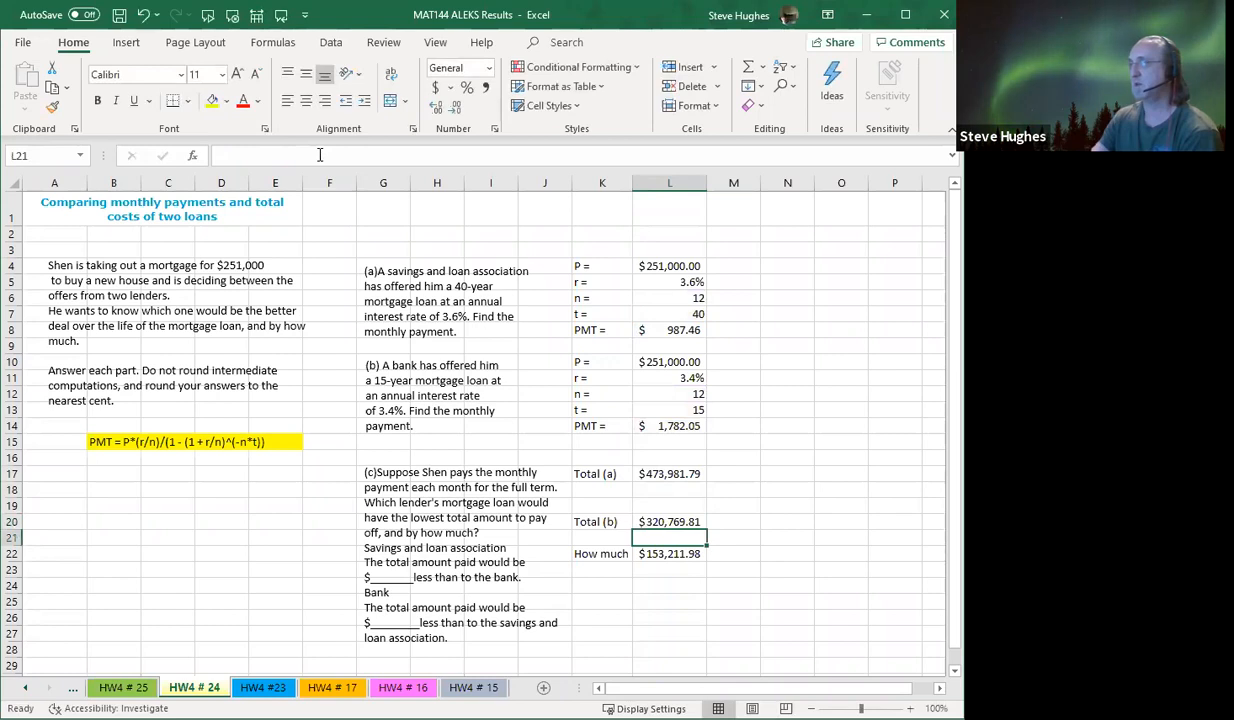
pyautogui.moveTo(320, 155)
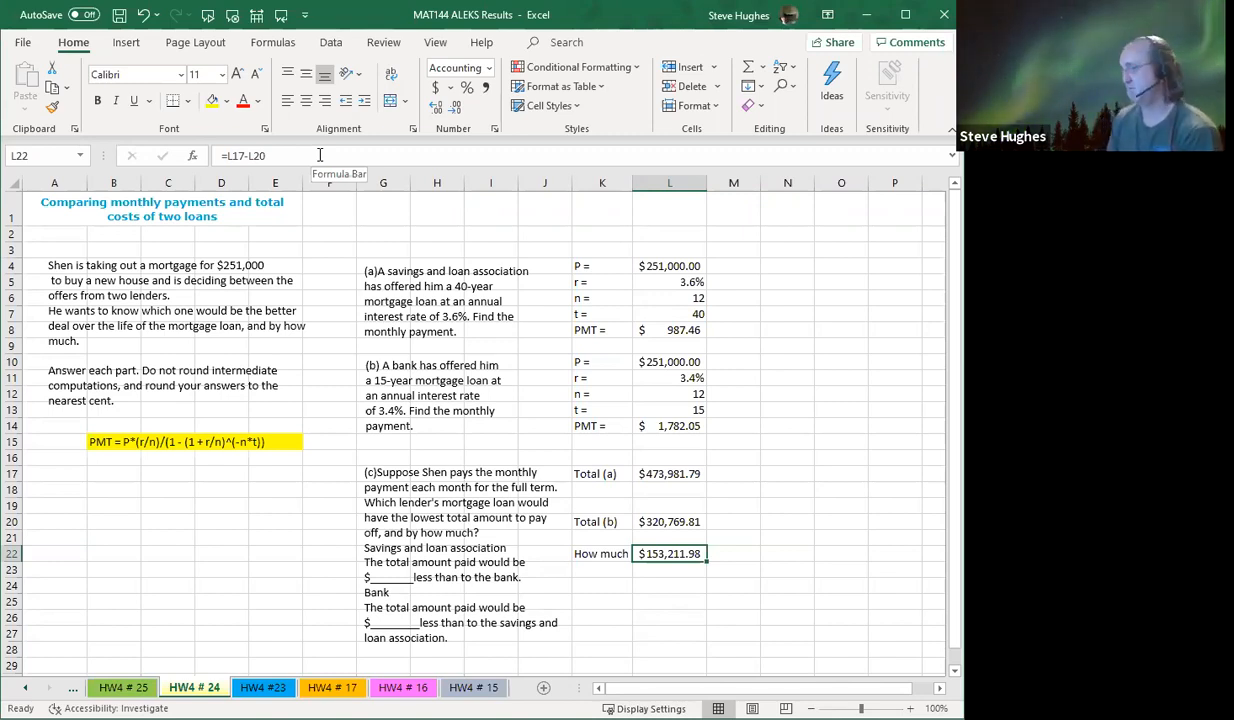
pyautogui.moveTo(252, 418)
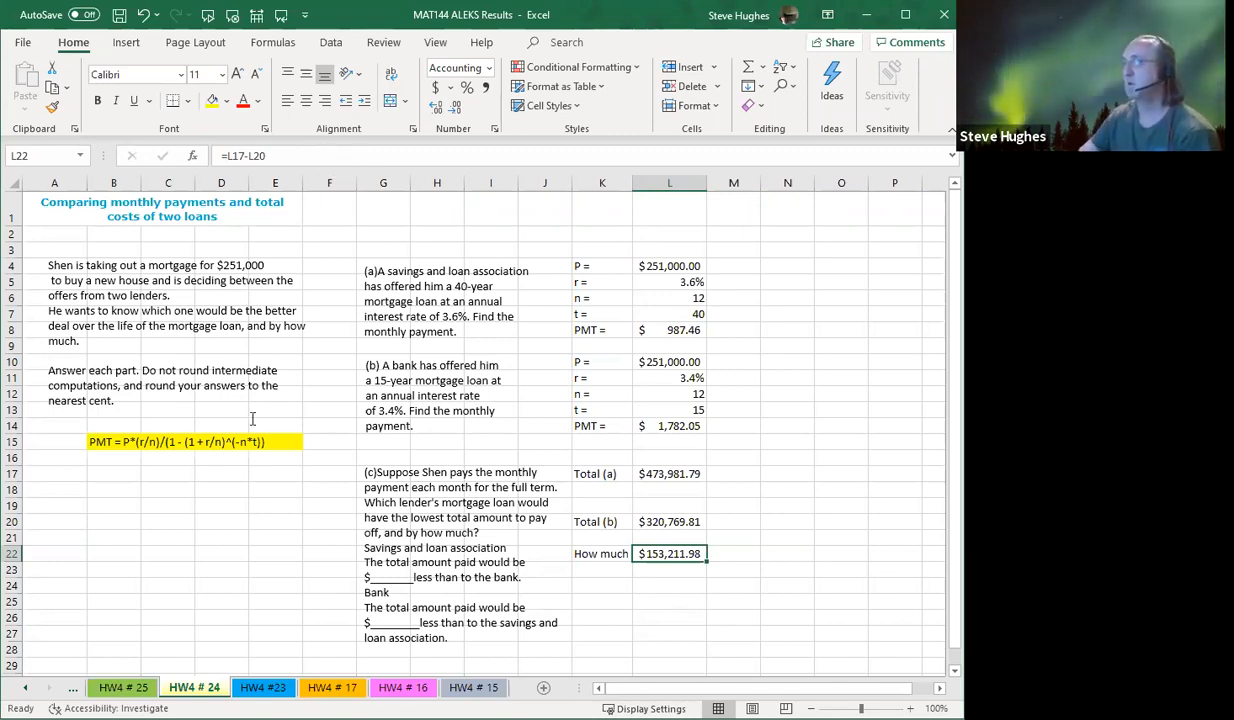
pyautogui.moveTo(159, 630)
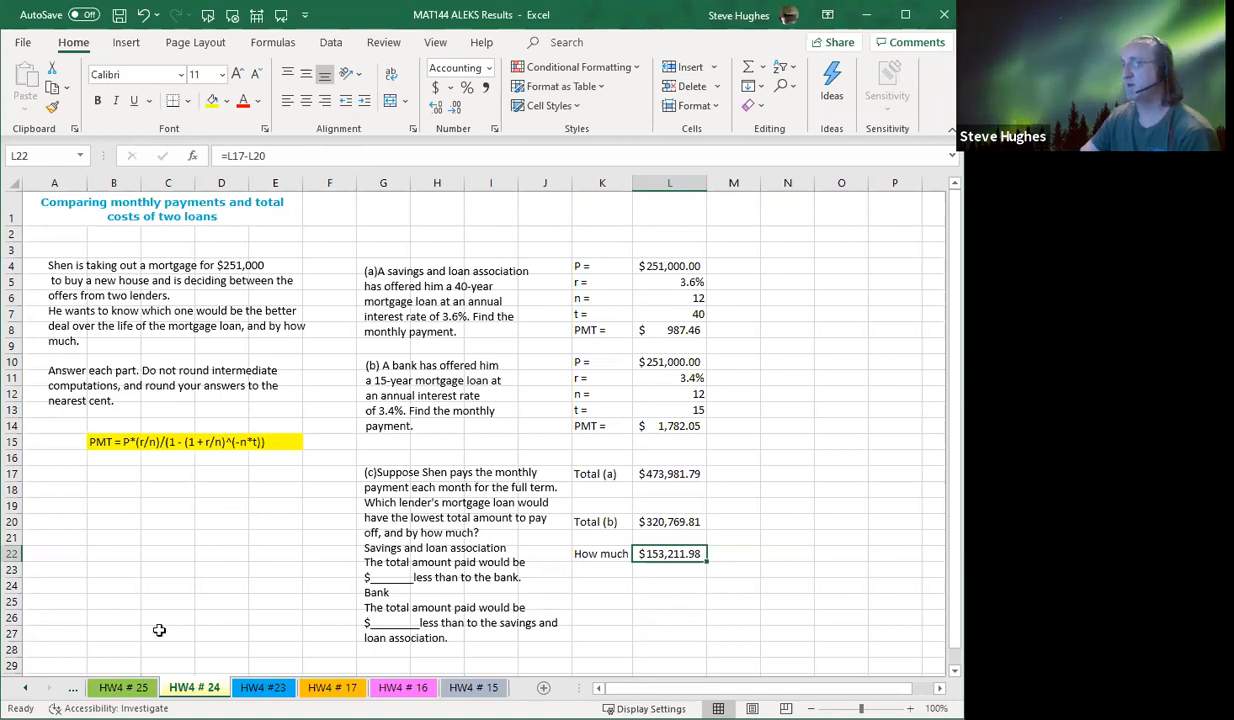
# - On HW4 # 25, enter the payment formula =B15*(B16/B17)/(1-(1+B16/B17)^(-B17*B18))
pyautogui.click(122, 687)
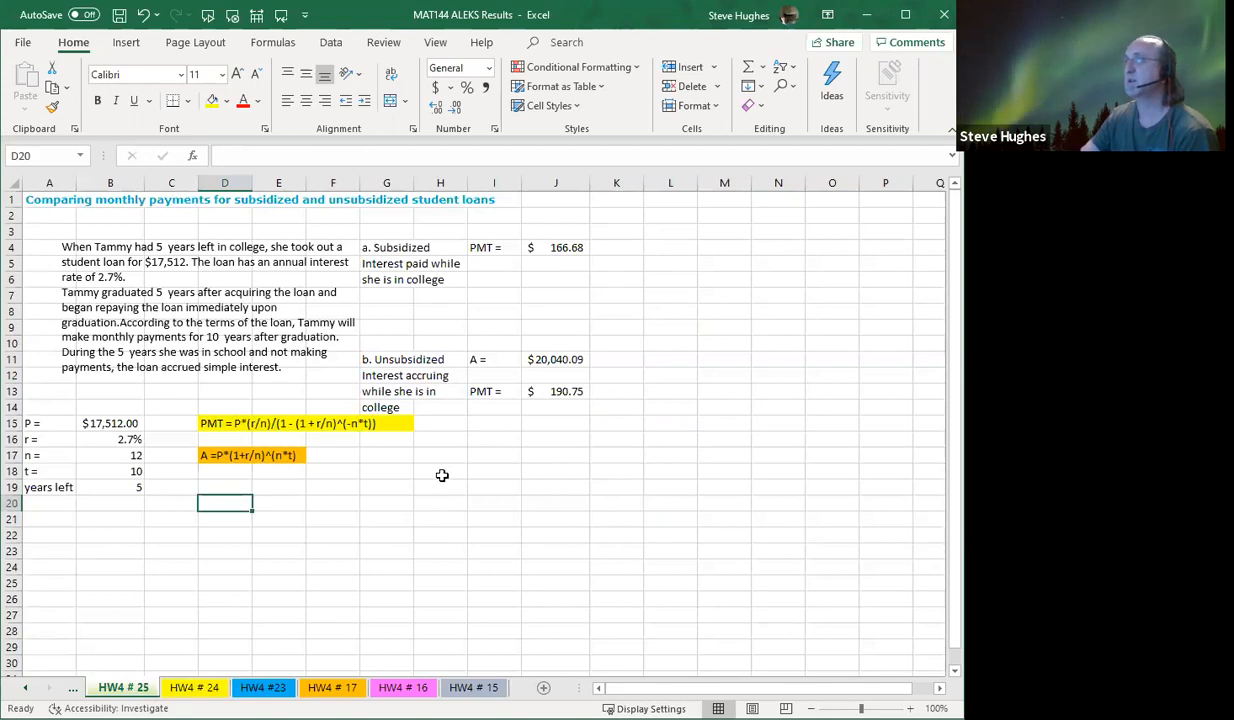
pyautogui.moveTo(489, 553)
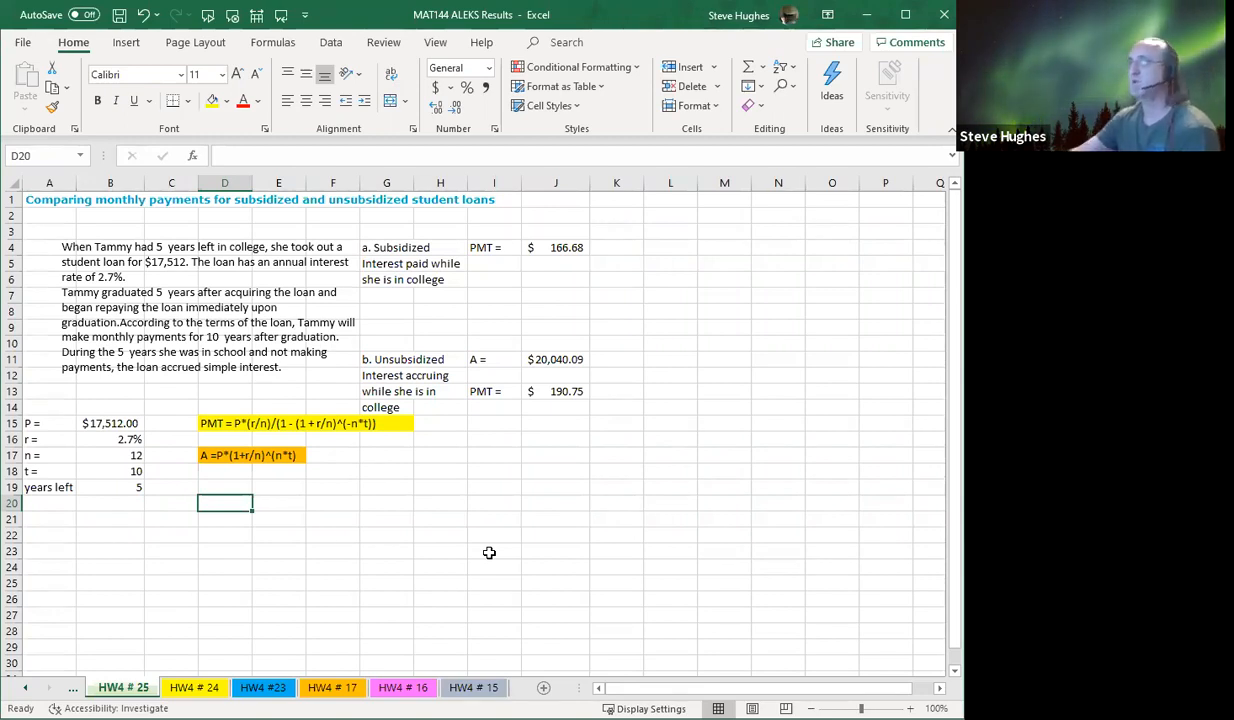
pyautogui.moveTo(644, 287)
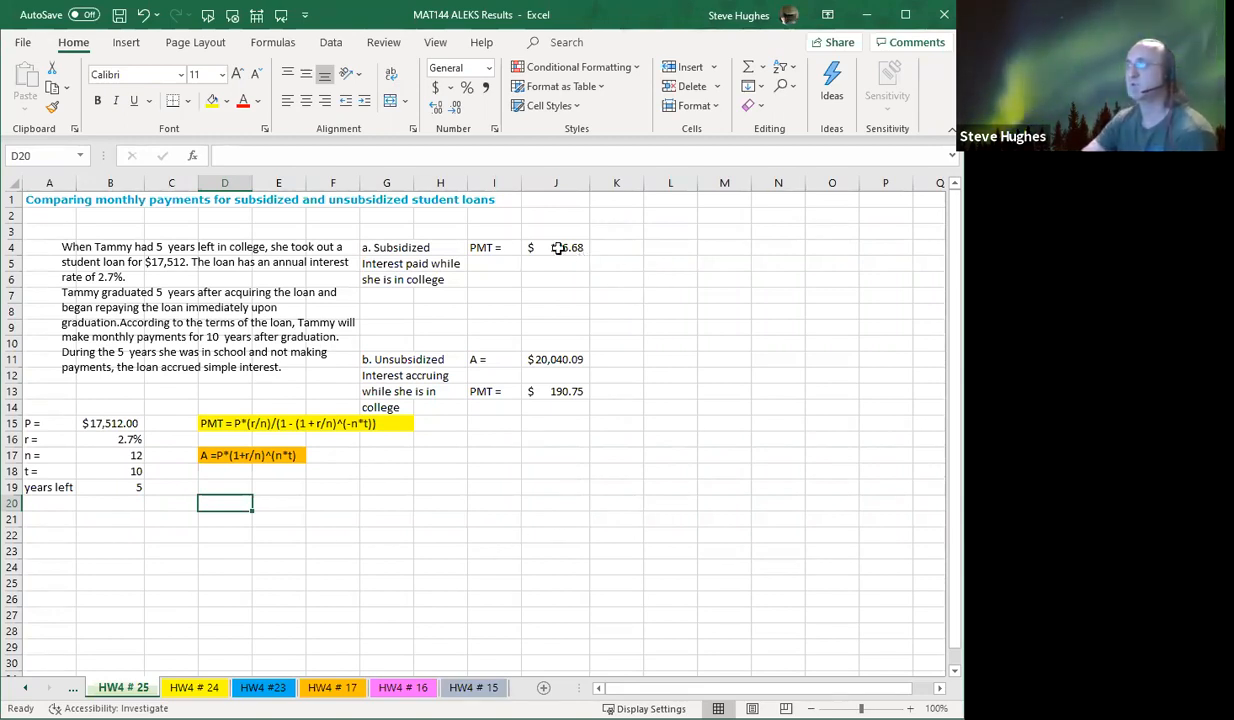
pyautogui.write('=B15*(B16/B17)/(1-(1+B16/B17)^(-B17*B18))')
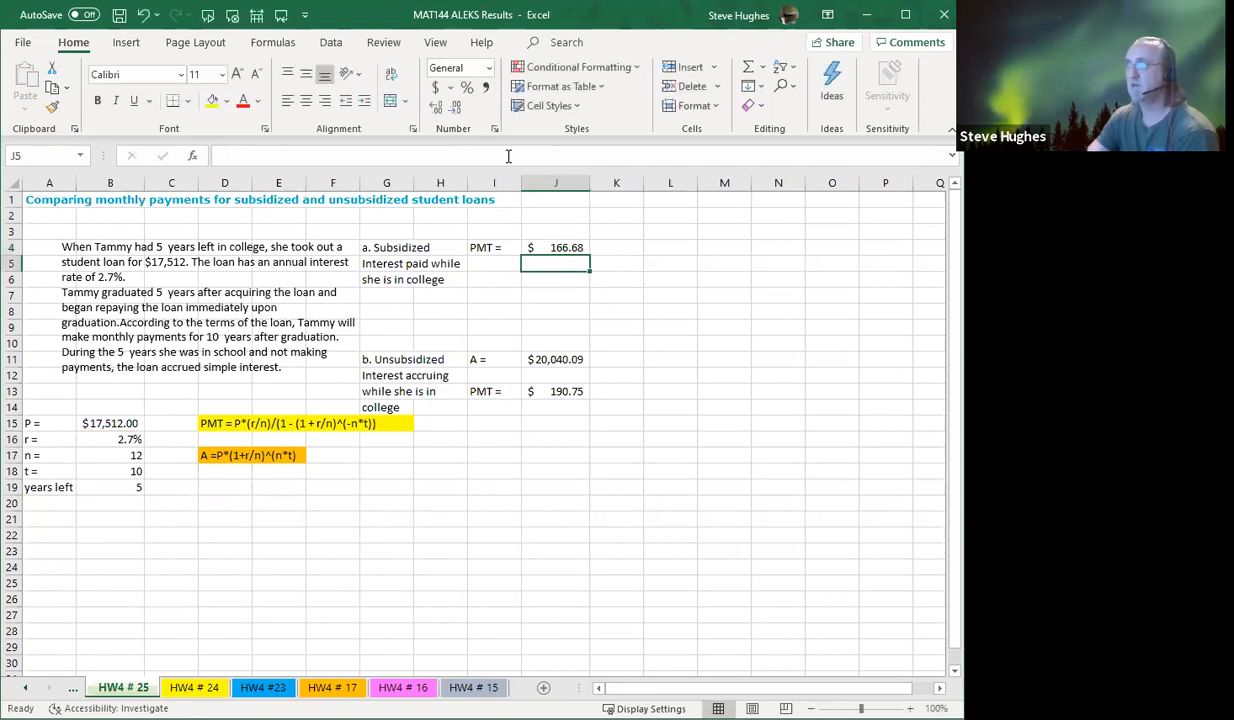
pyautogui.click(555, 247)
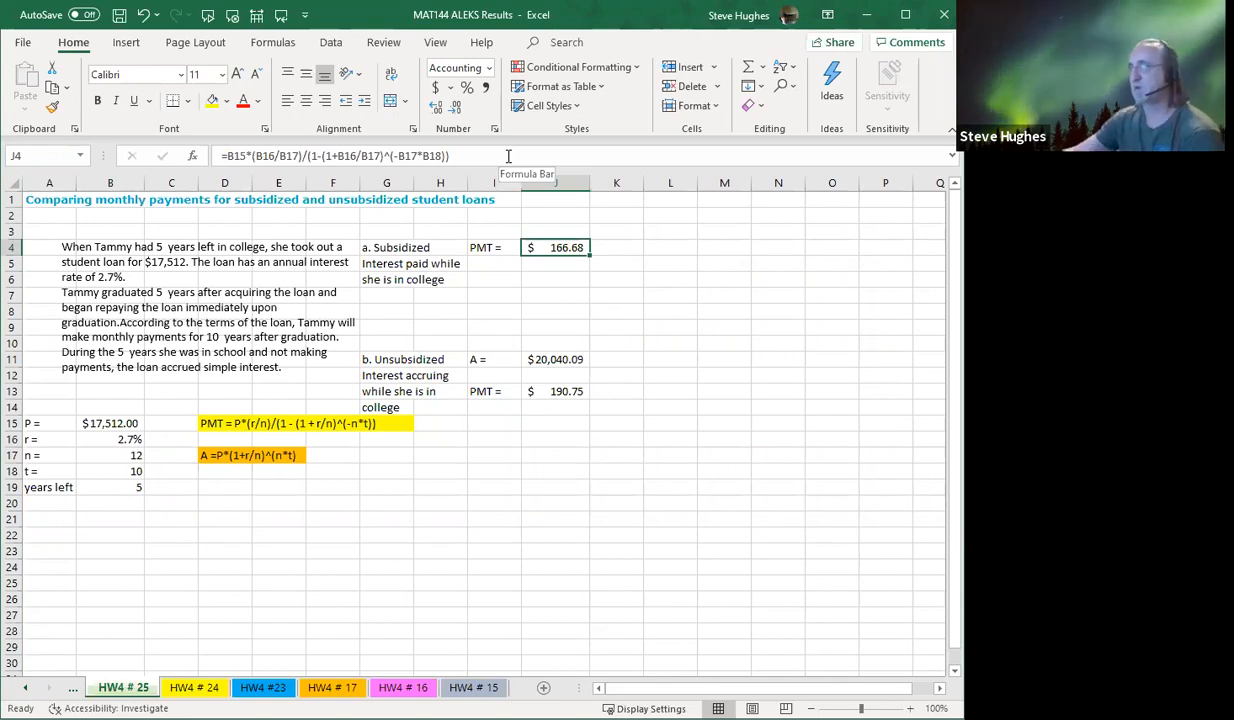
pyautogui.moveTo(558, 358)
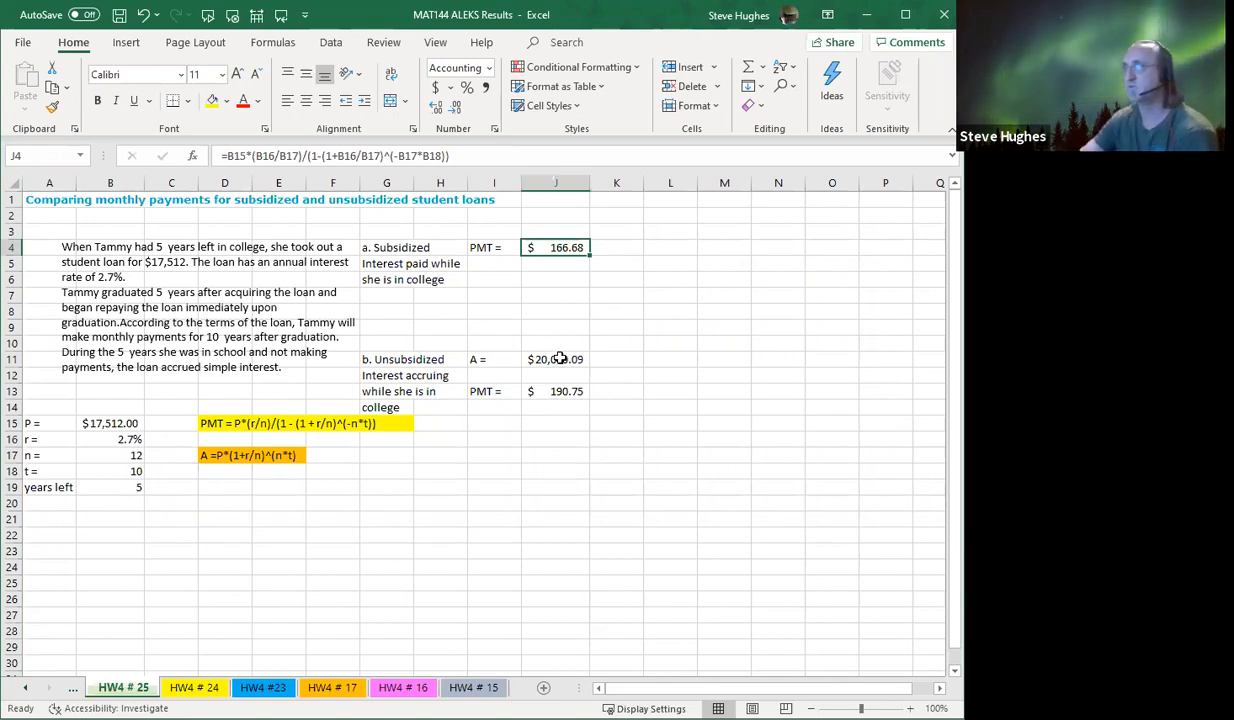
# - Delete the compound-interest amount from J11 and select the formula note in D17
pyautogui.click(555, 359)
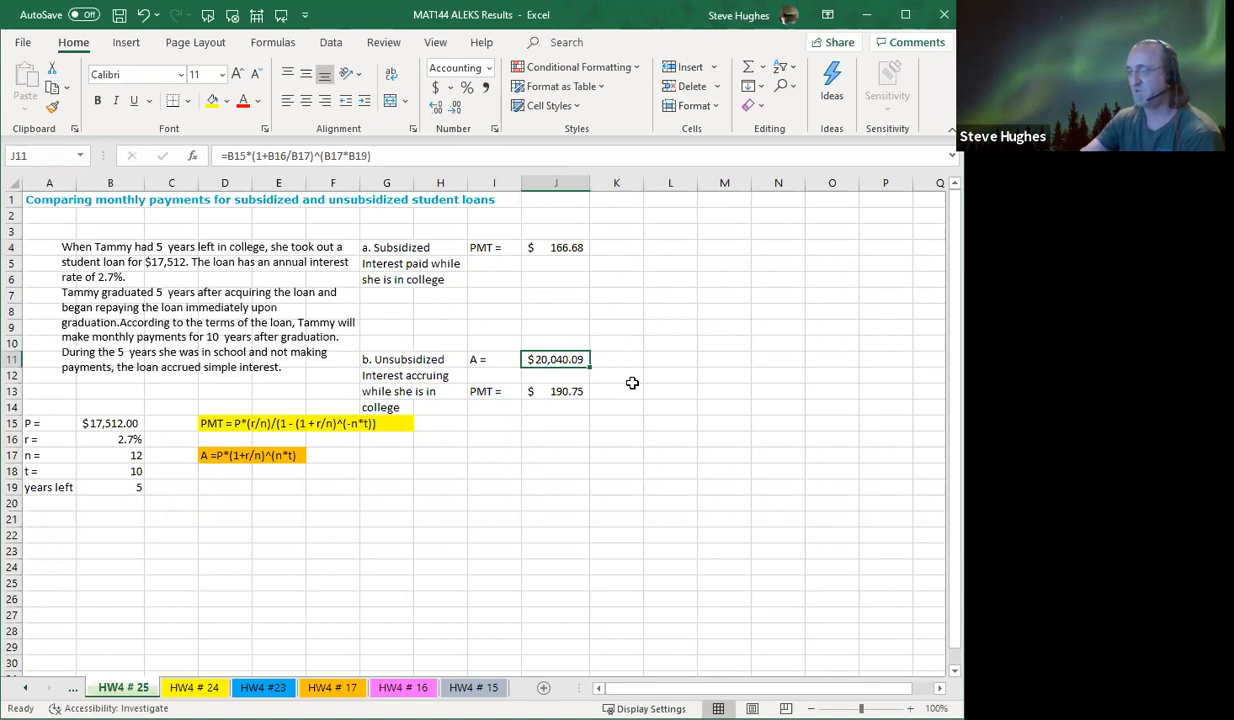
pyautogui.press('Delete')
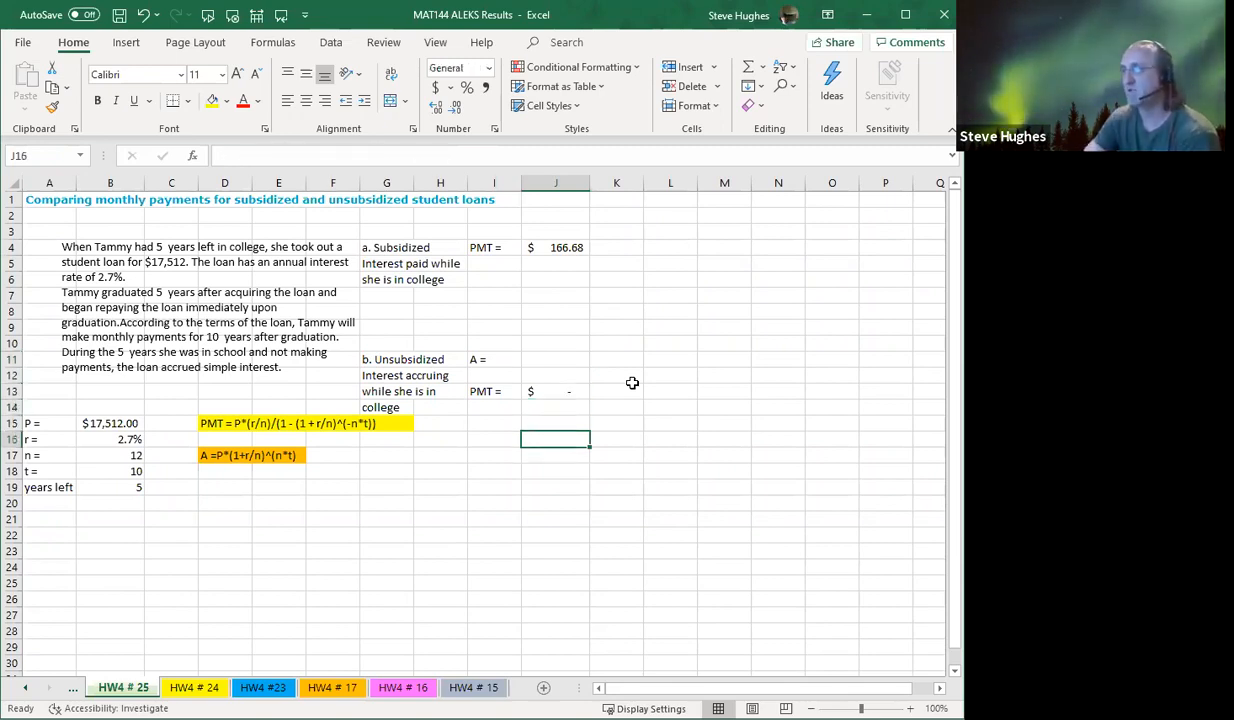
pyautogui.click(556, 455)
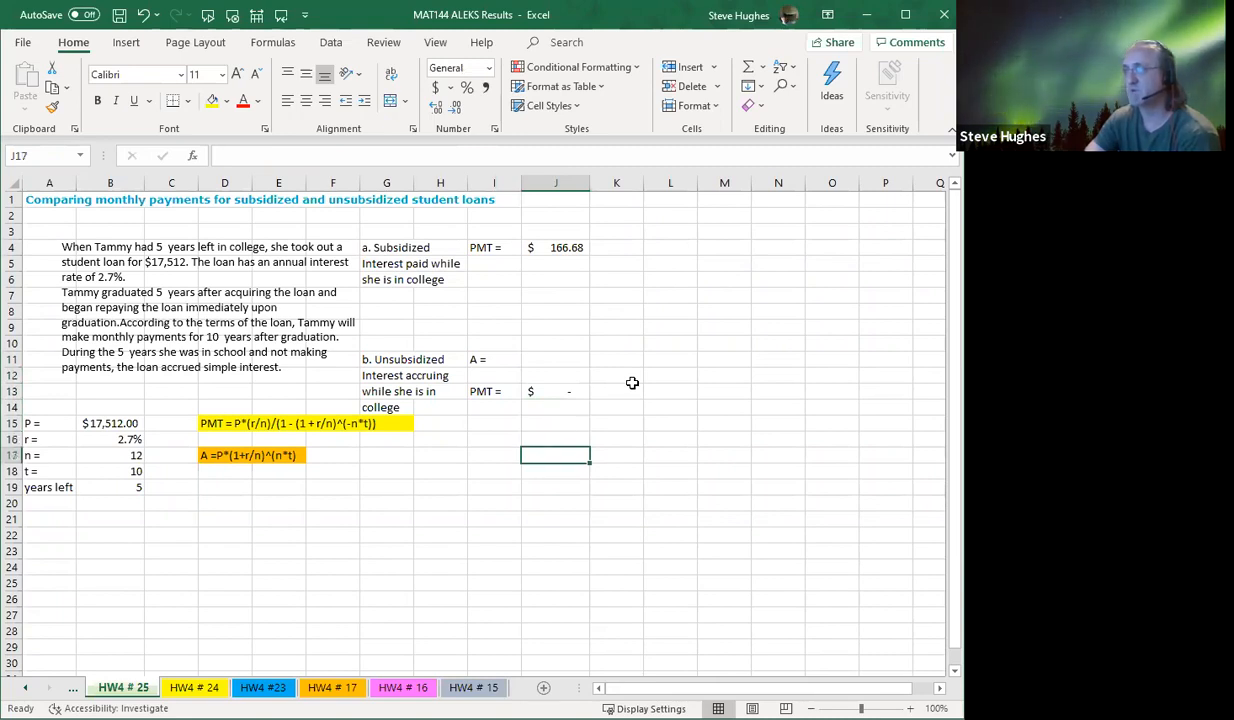
pyautogui.click(493, 455)
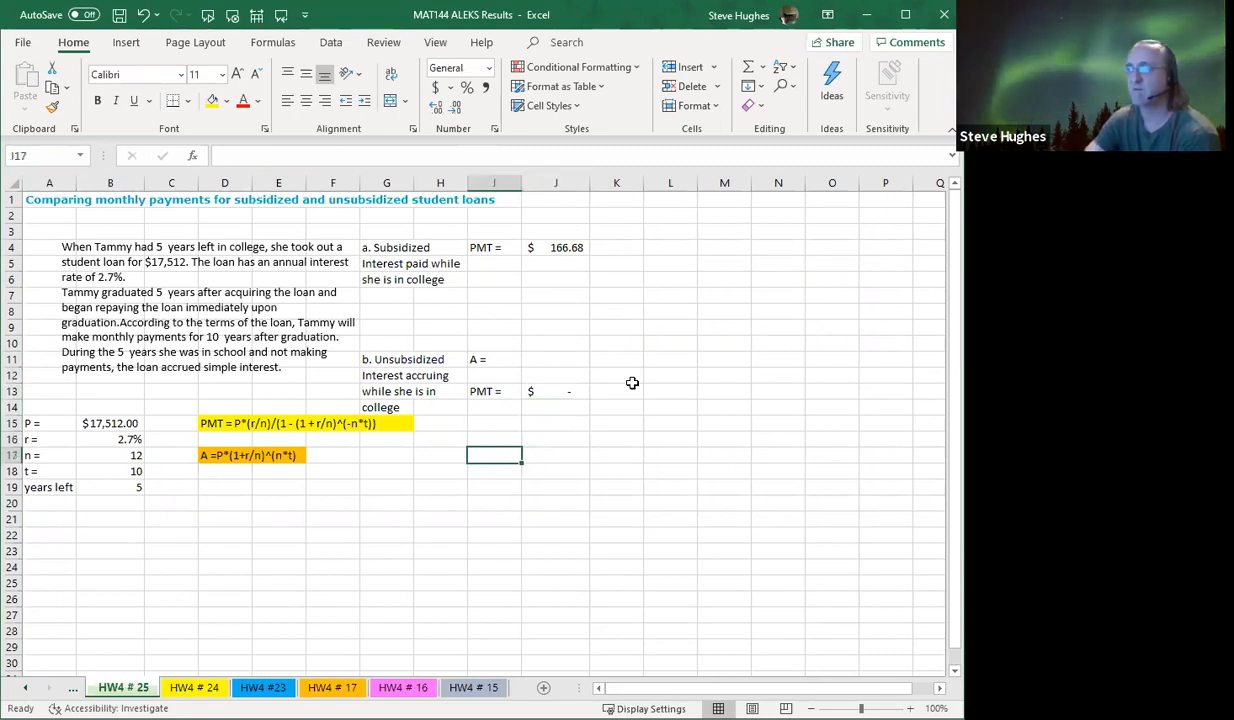
pyautogui.click(224, 455)
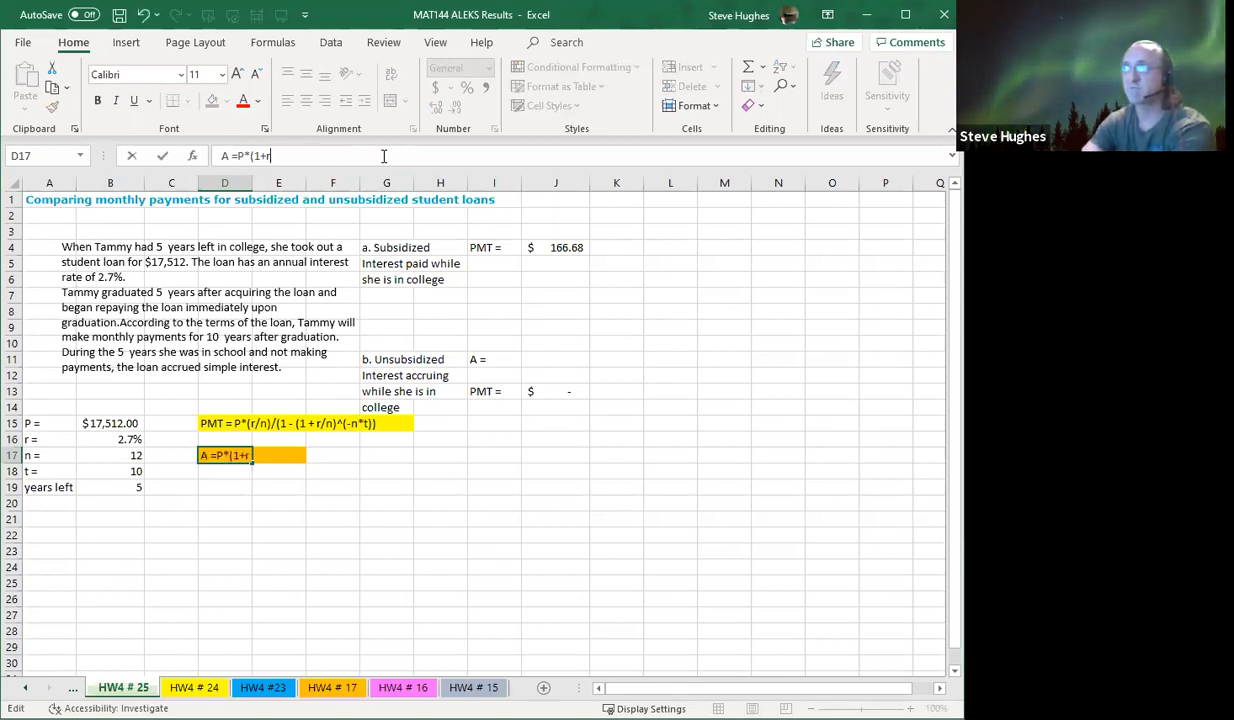
# - Edit the D17 note to read A =P*(1+r*t), then select J11
pyautogui.press('Backspace')
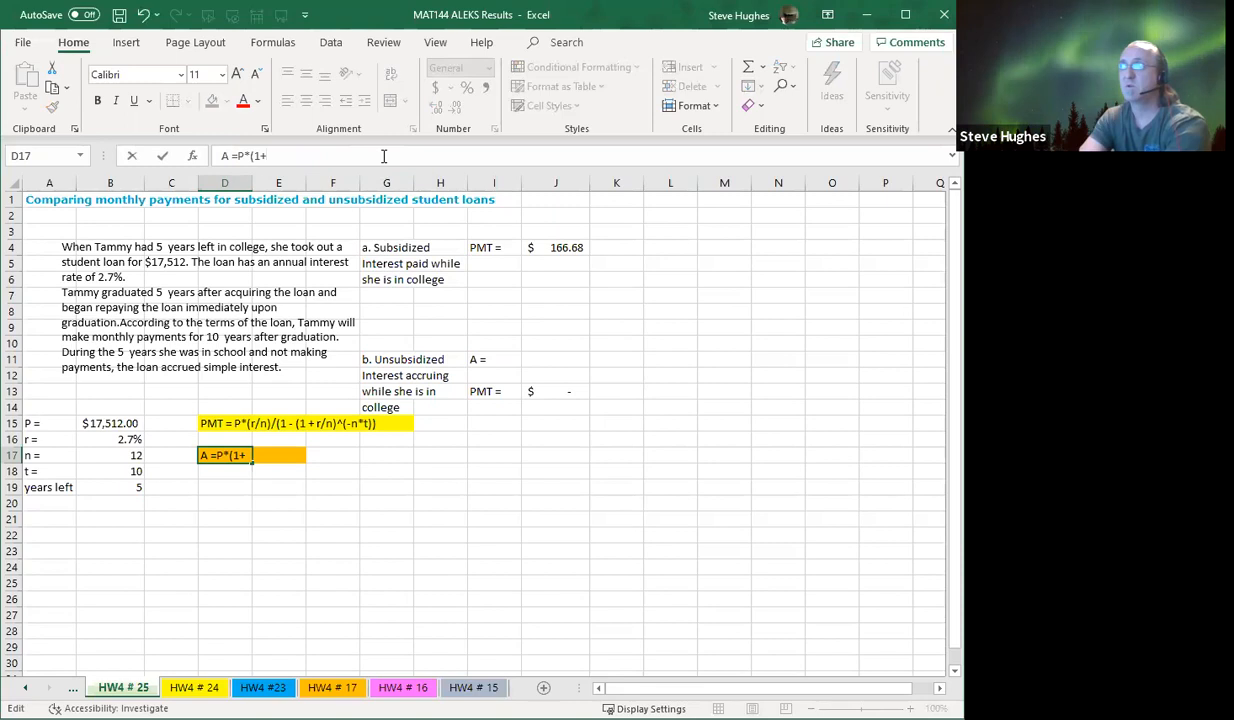
pyautogui.write('r*')
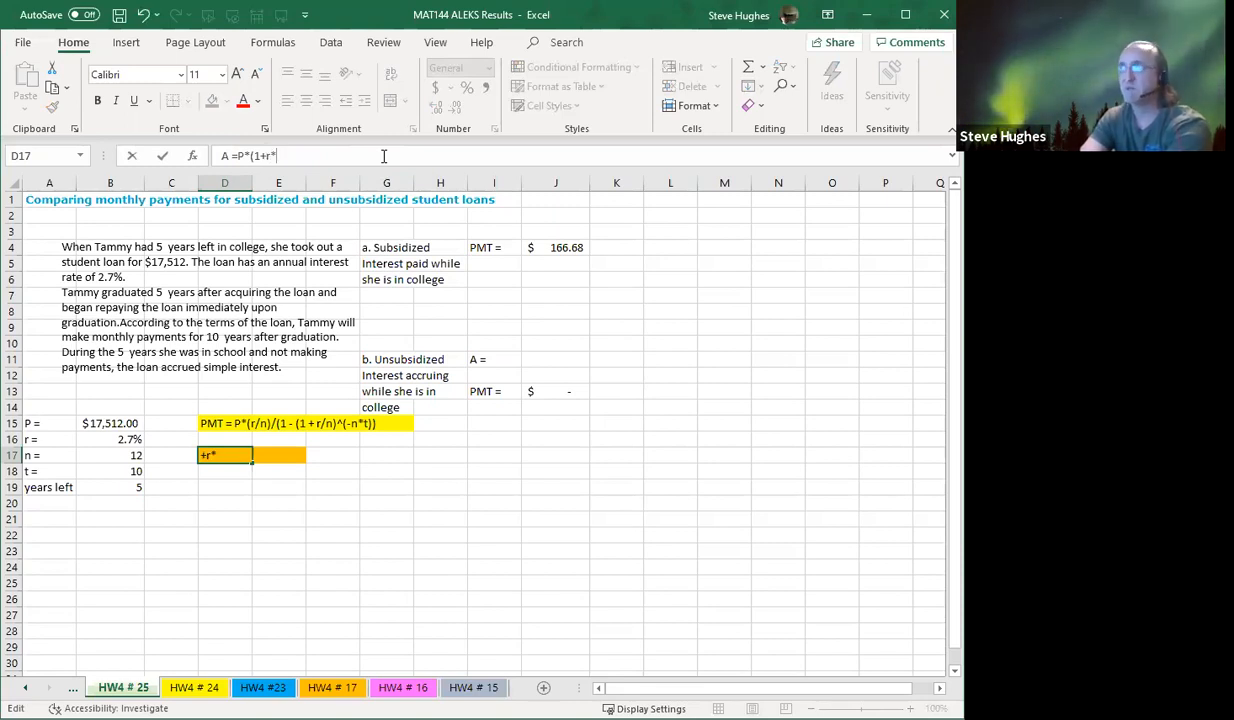
pyautogui.write('t')
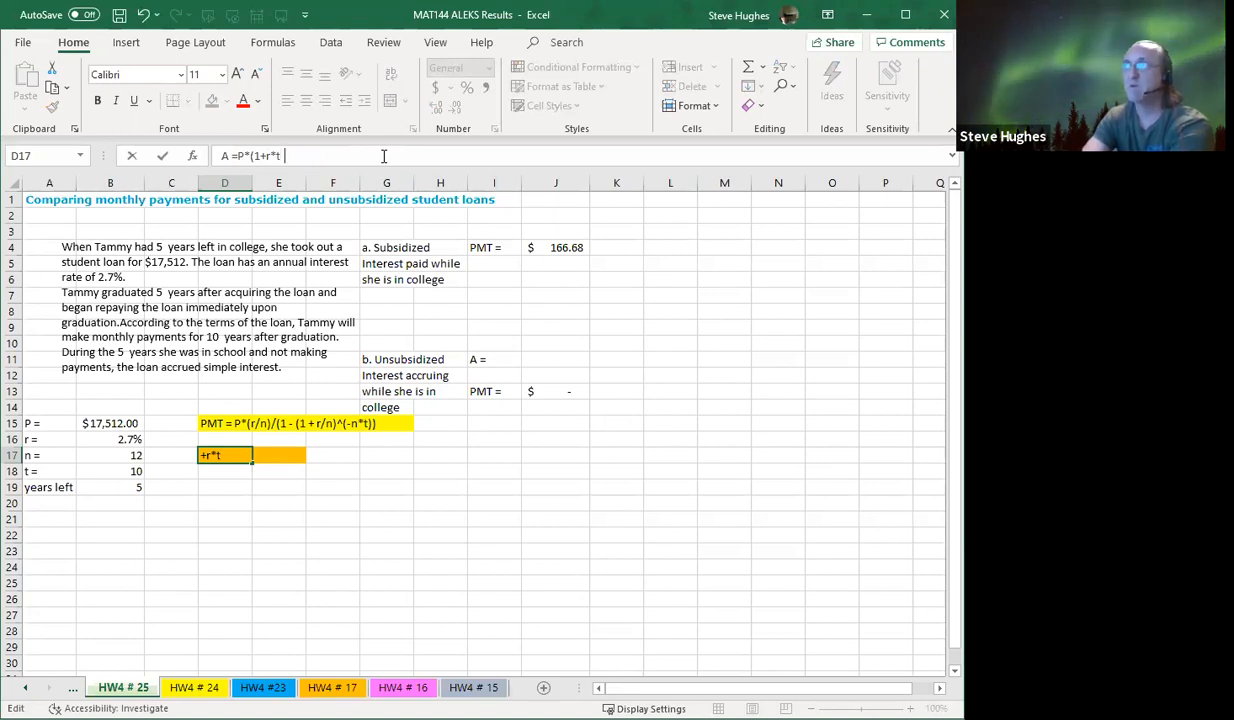
pyautogui.write(')')
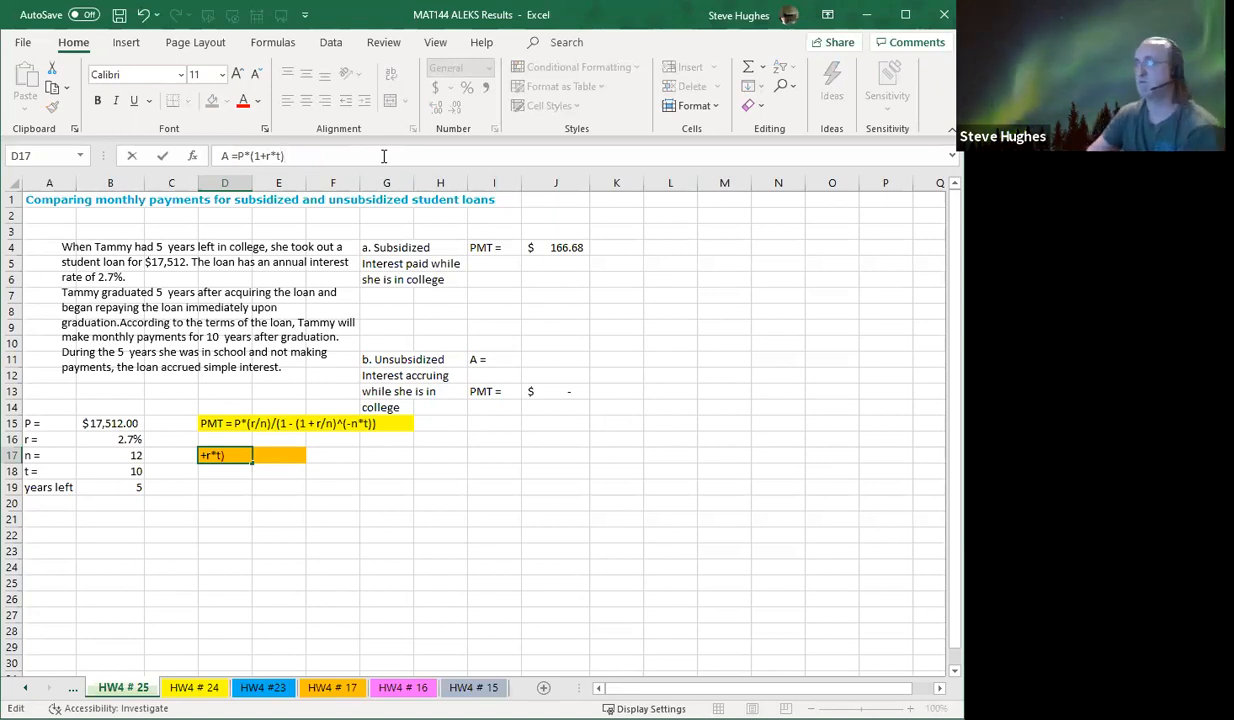
pyautogui.press('enter')
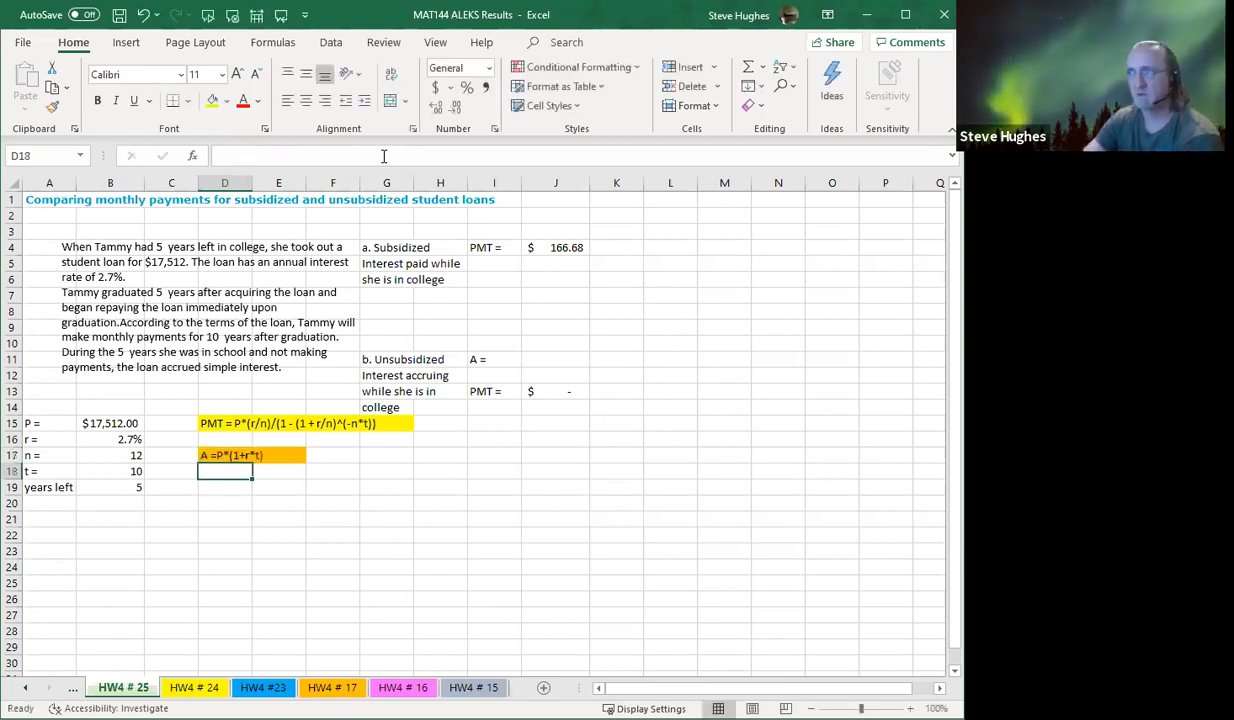
pyautogui.click(224, 455)
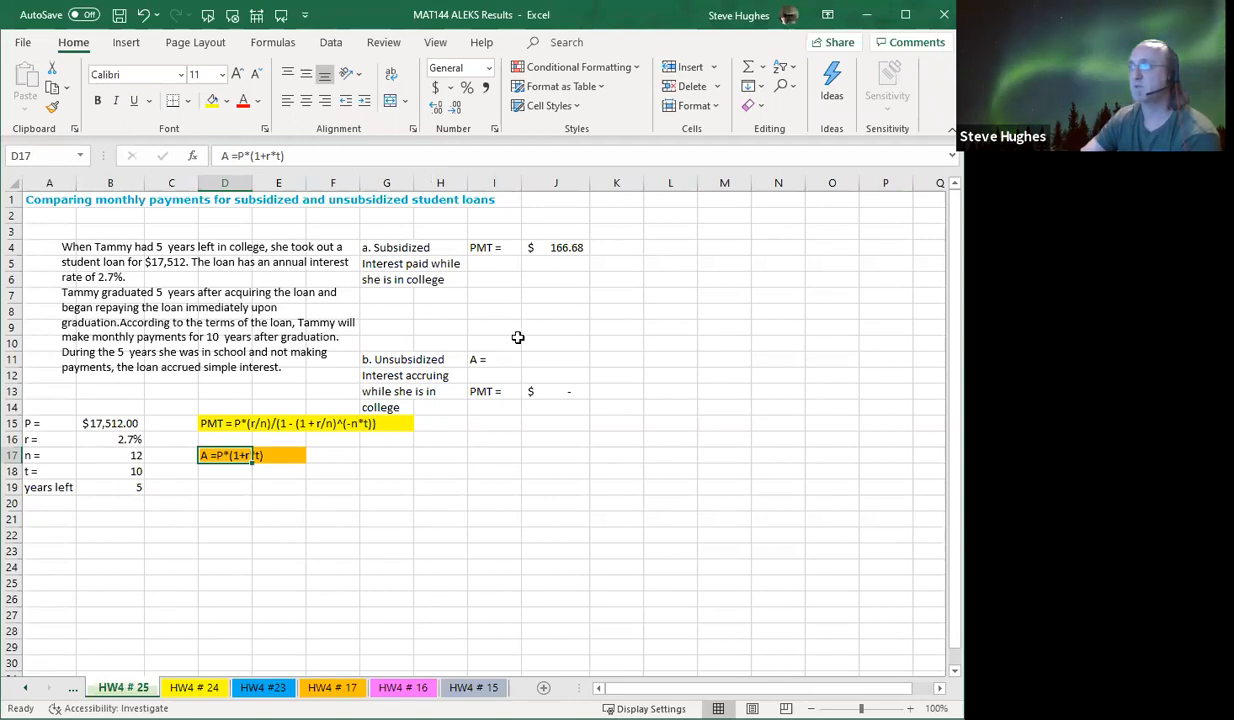
pyautogui.click(556, 359)
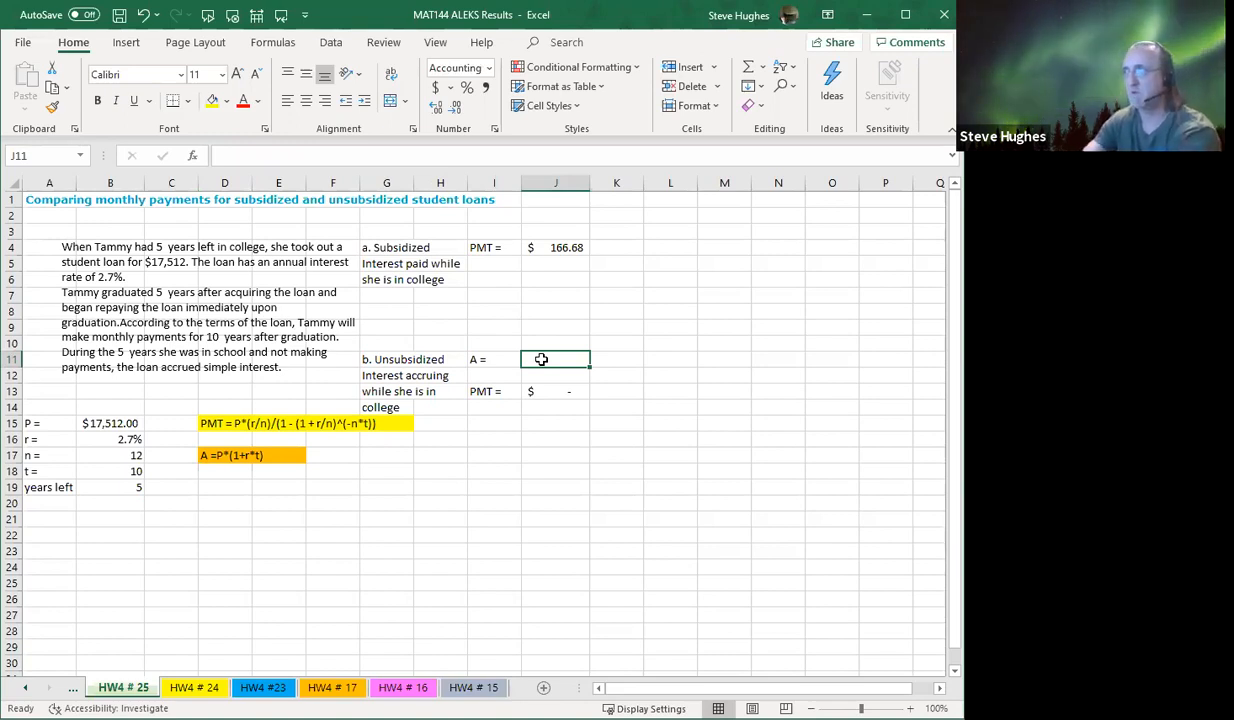
# - Enter =B15*(1+B16*B19) in J11 and confirm the J13 payment shows $189.19
pyautogui.write('=')
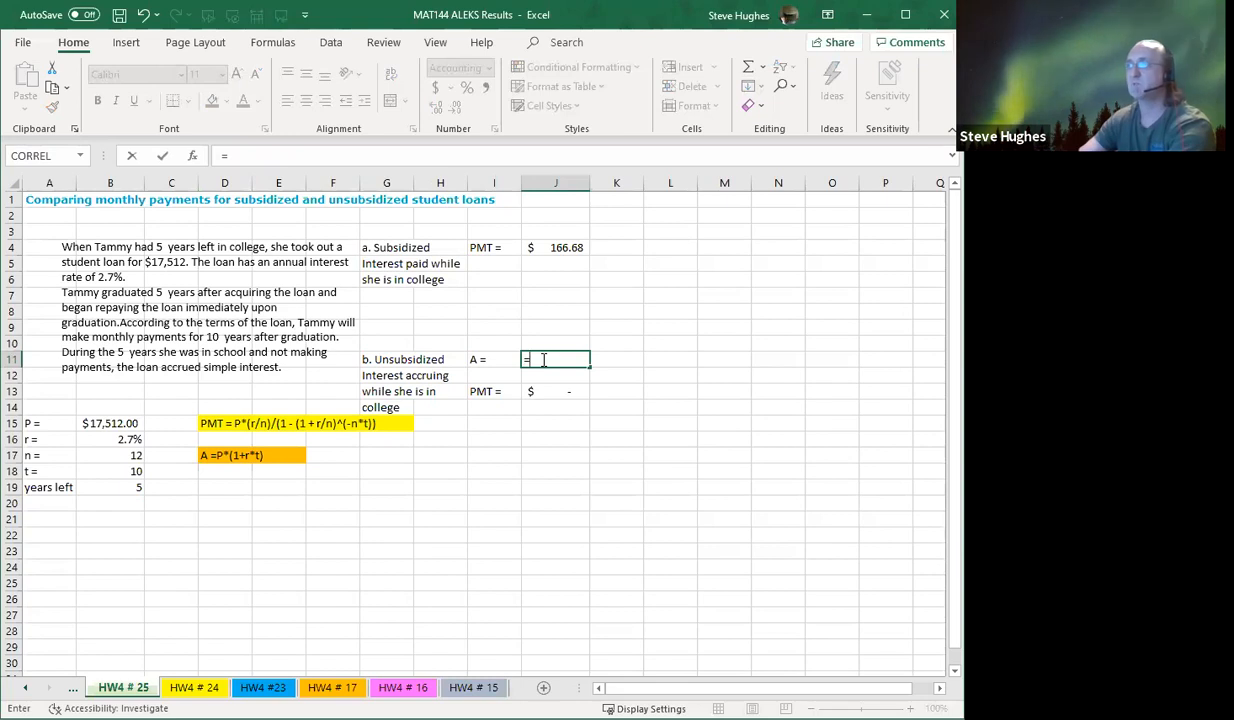
pyautogui.click(110, 423)
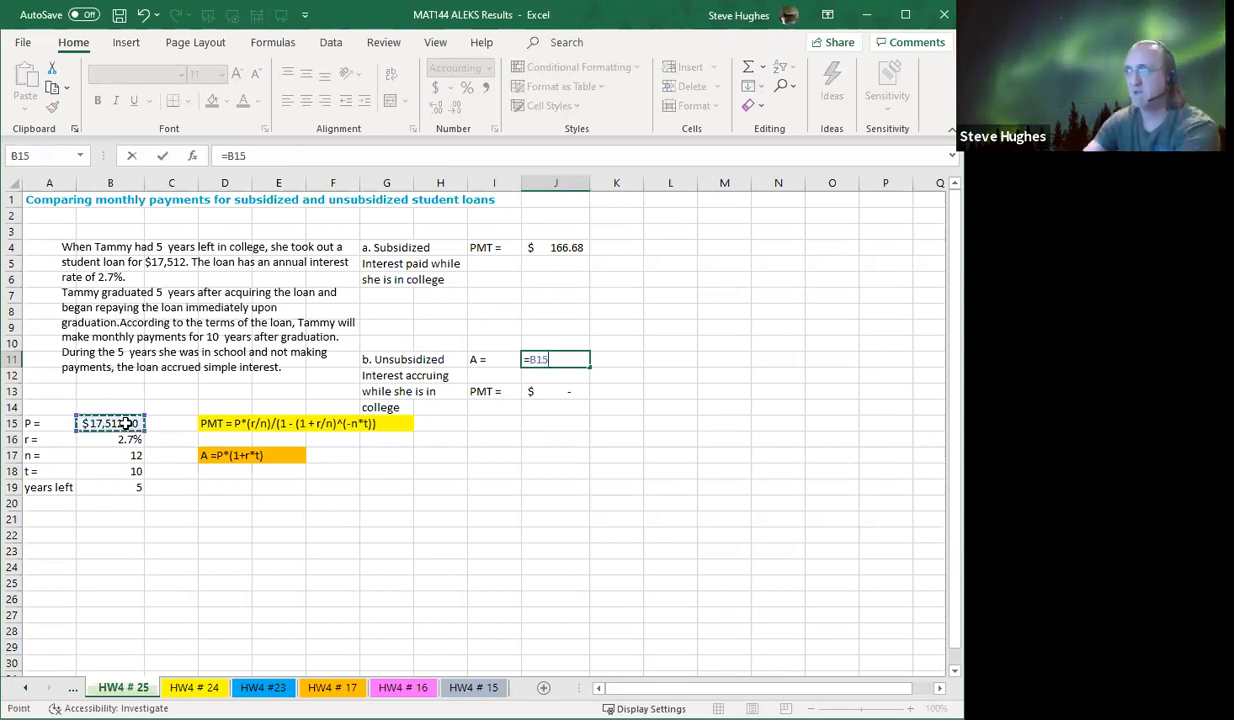
pyautogui.write('*(')
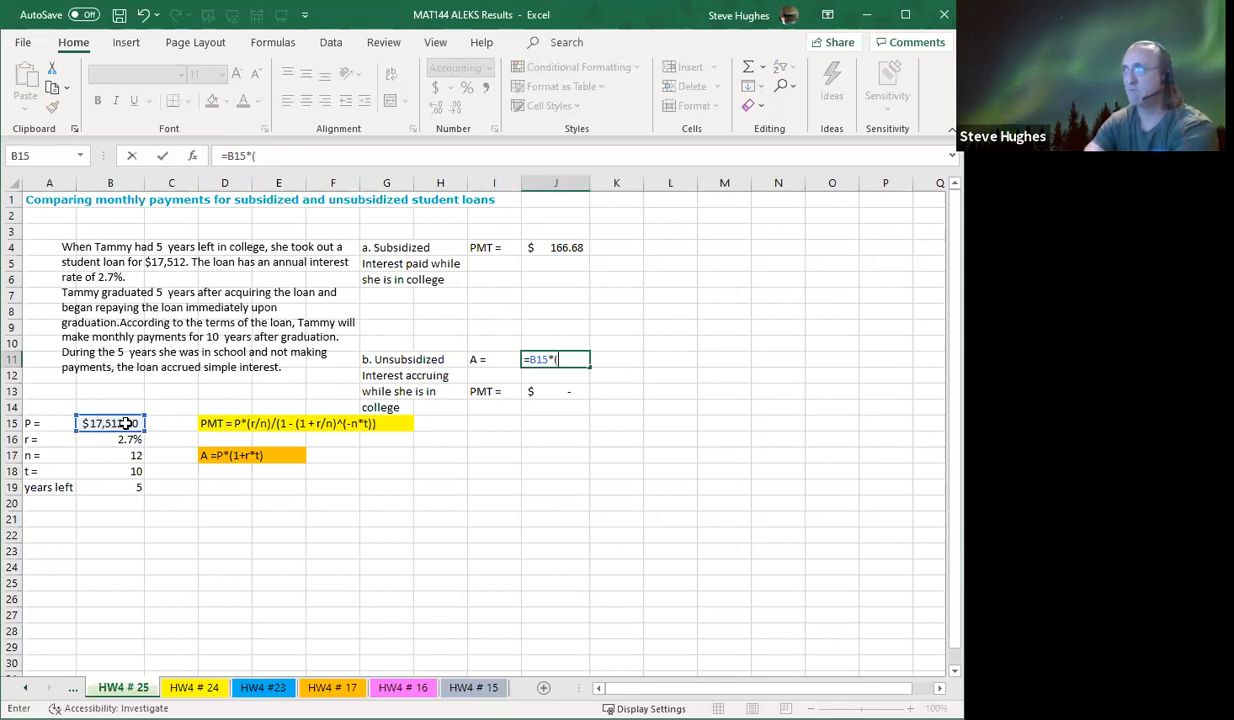
pyautogui.write('1+')
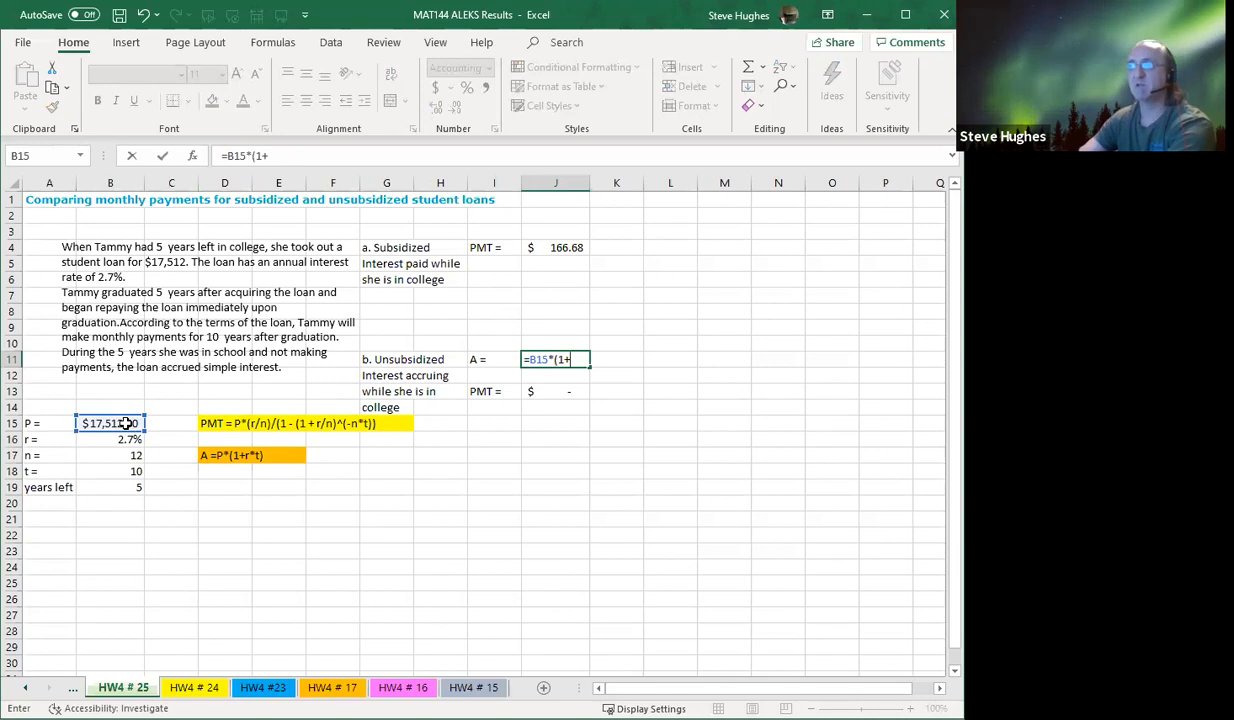
pyautogui.click(110, 439)
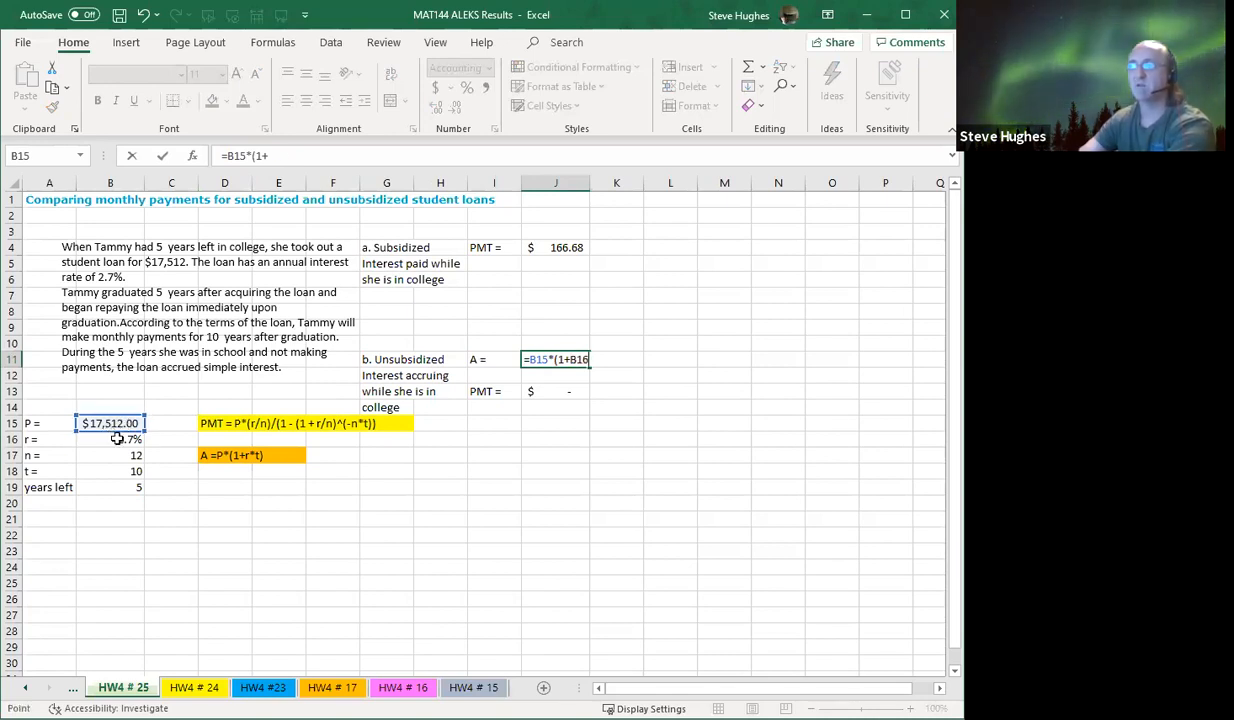
pyautogui.click(110, 439)
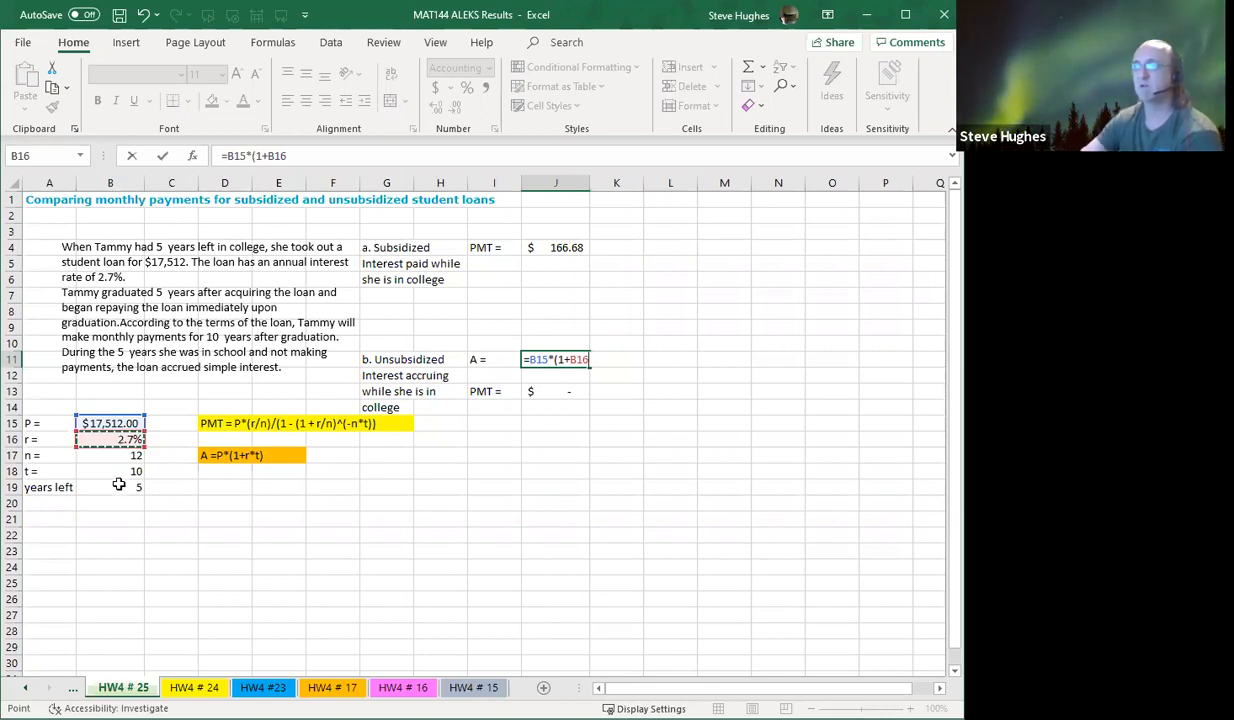
pyautogui.click(110, 487)
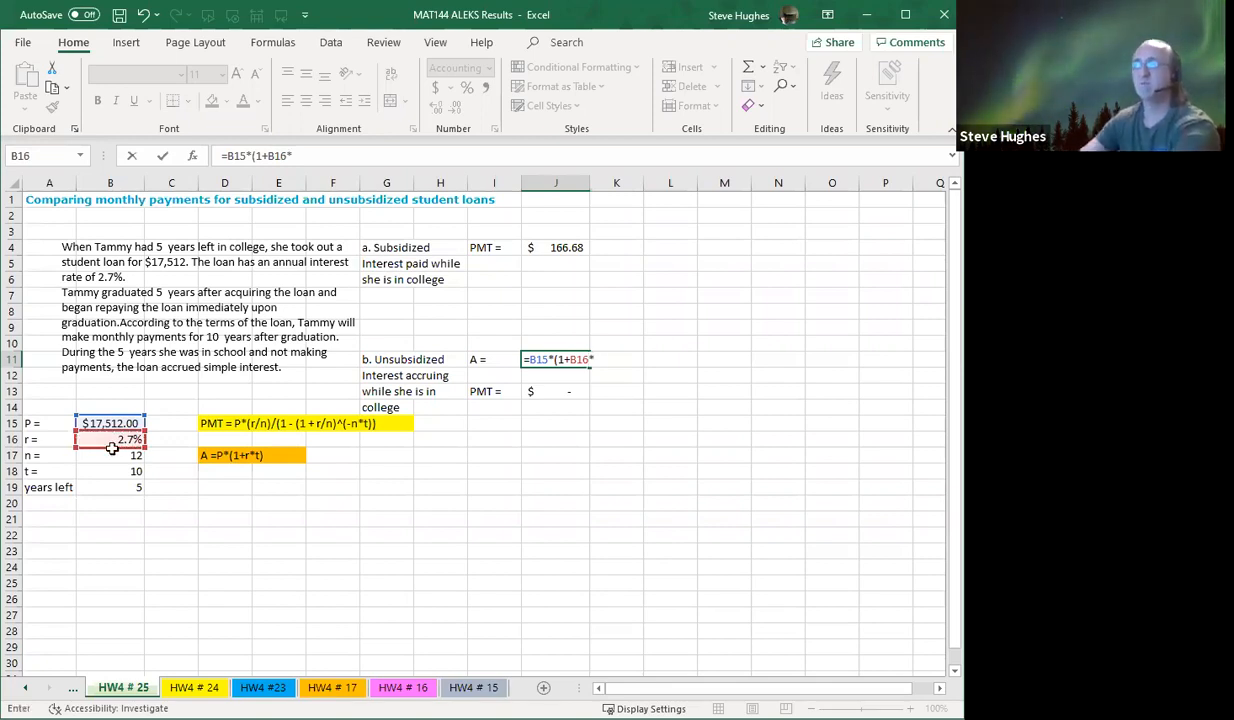
pyautogui.click(110, 487)
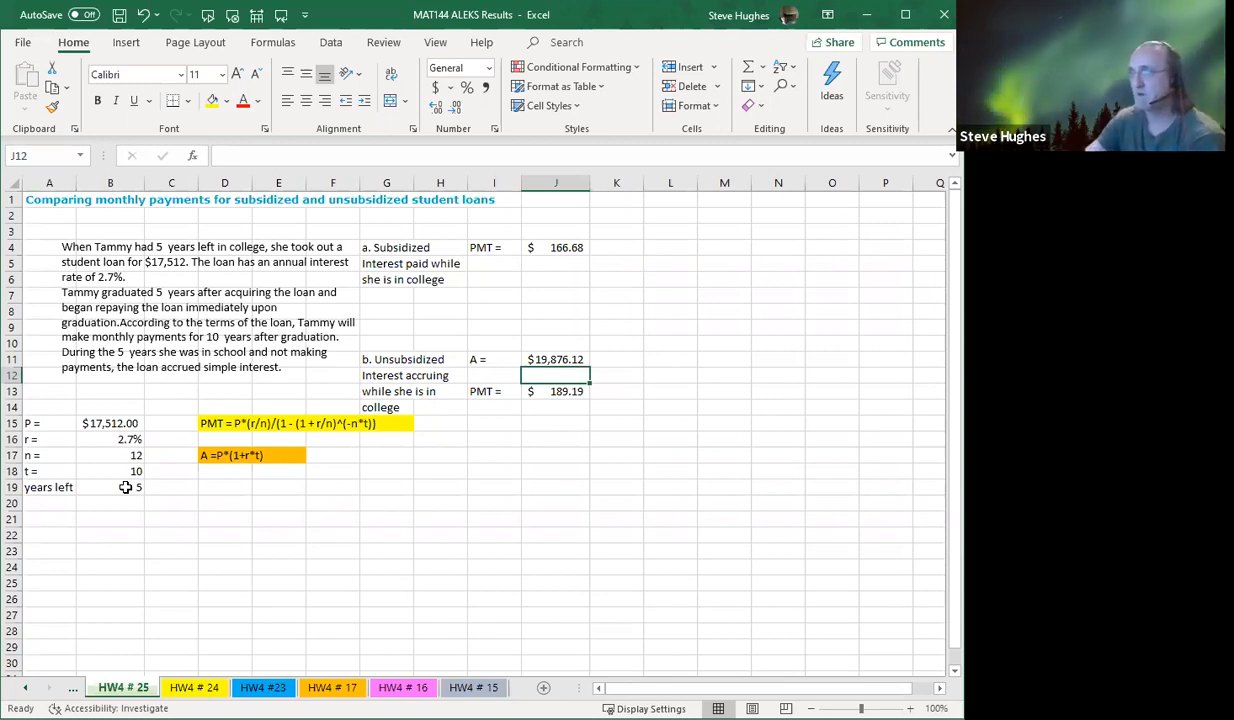
pyautogui.click(556, 391)
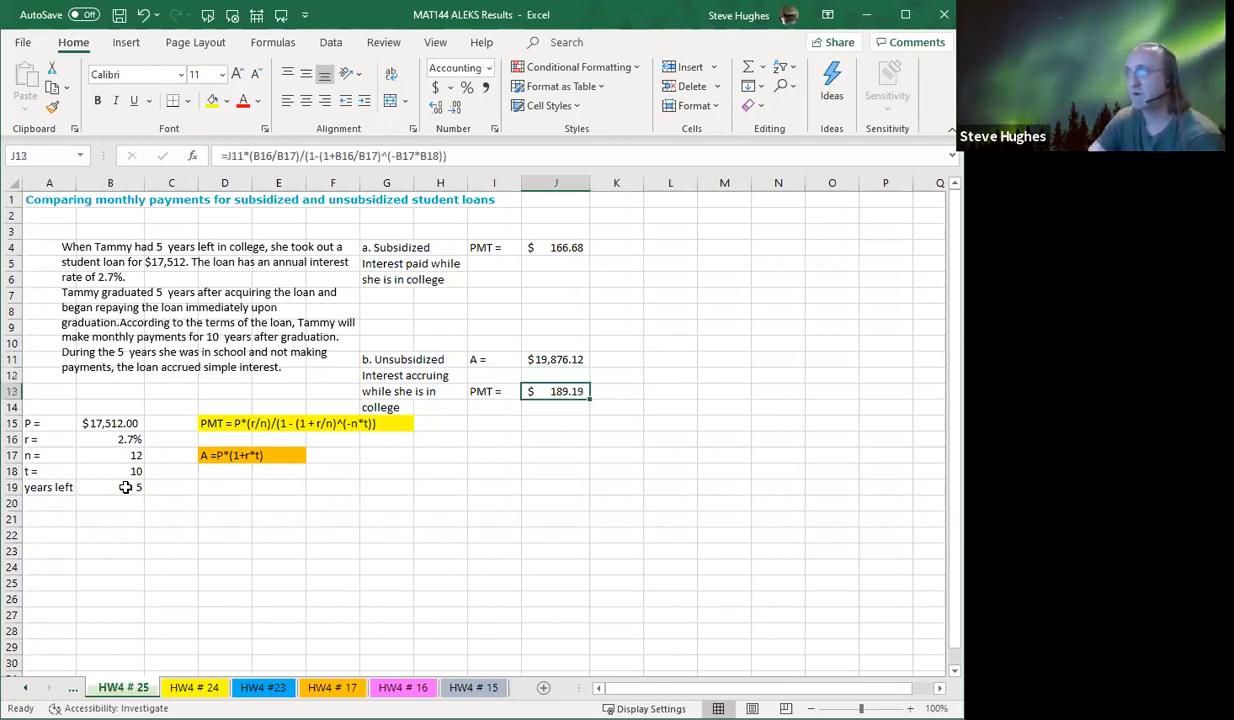